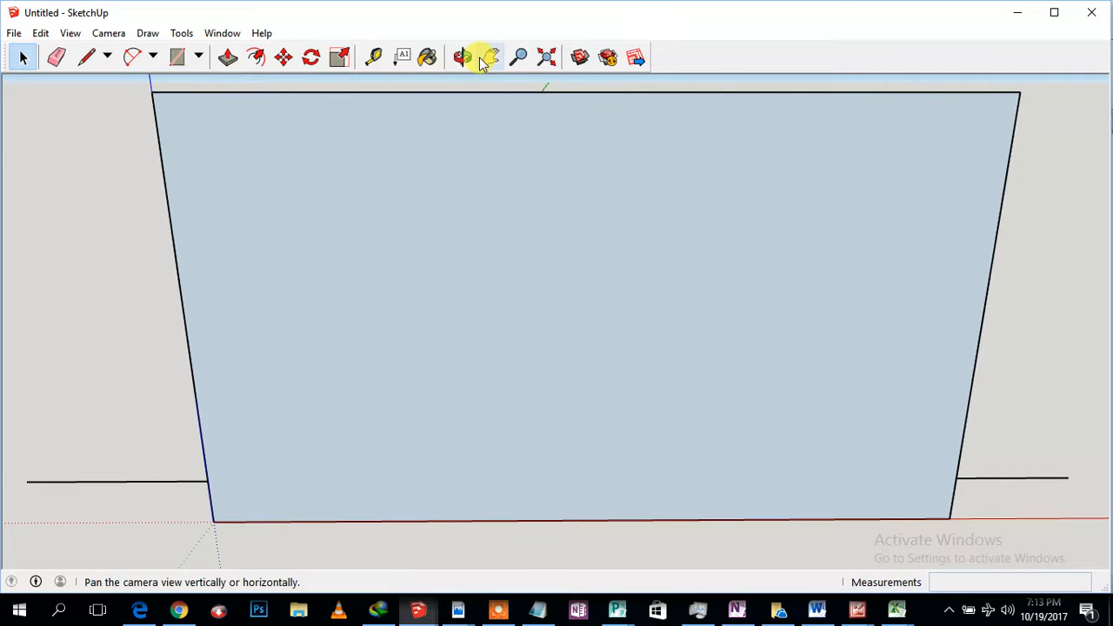
Step: Orbit around the upright panel, then return to a straight-on front view
{"action": "left_click", "coordinate": [461, 57]}
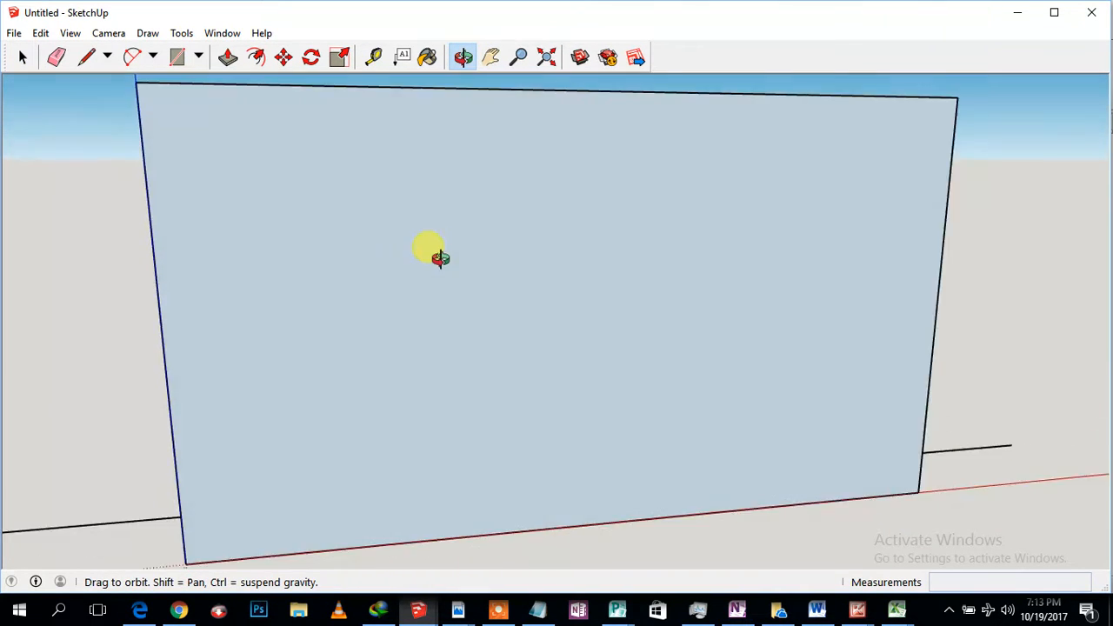
{"action": "left_click_drag", "start_coordinate": [434, 252], "coordinate": [422, 248]}
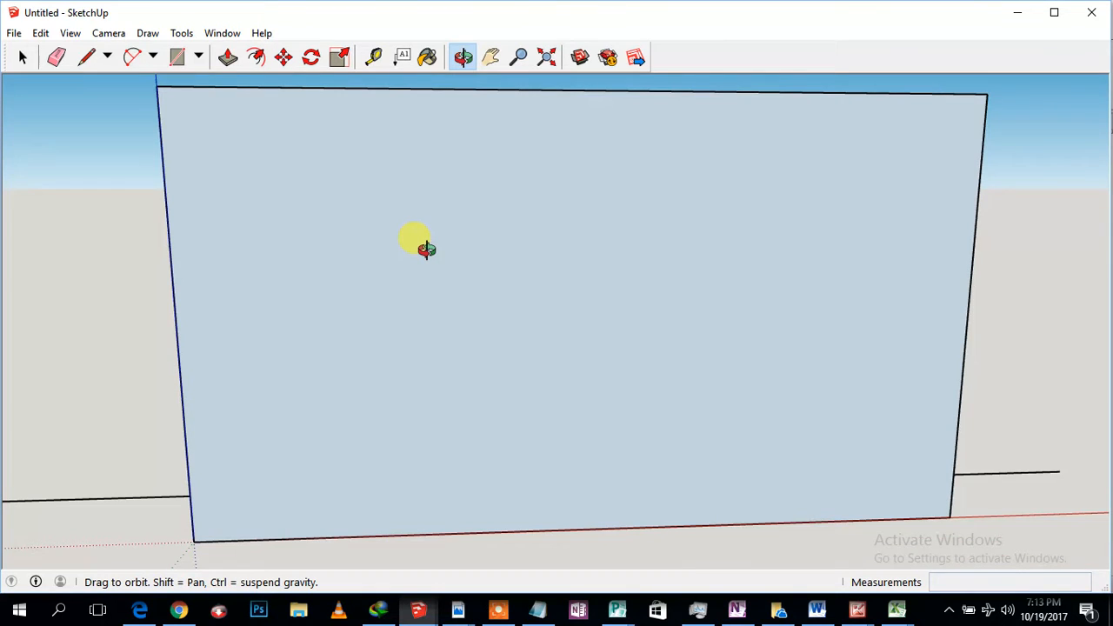
{"action": "mouse_move", "coordinate": [385, 267]}
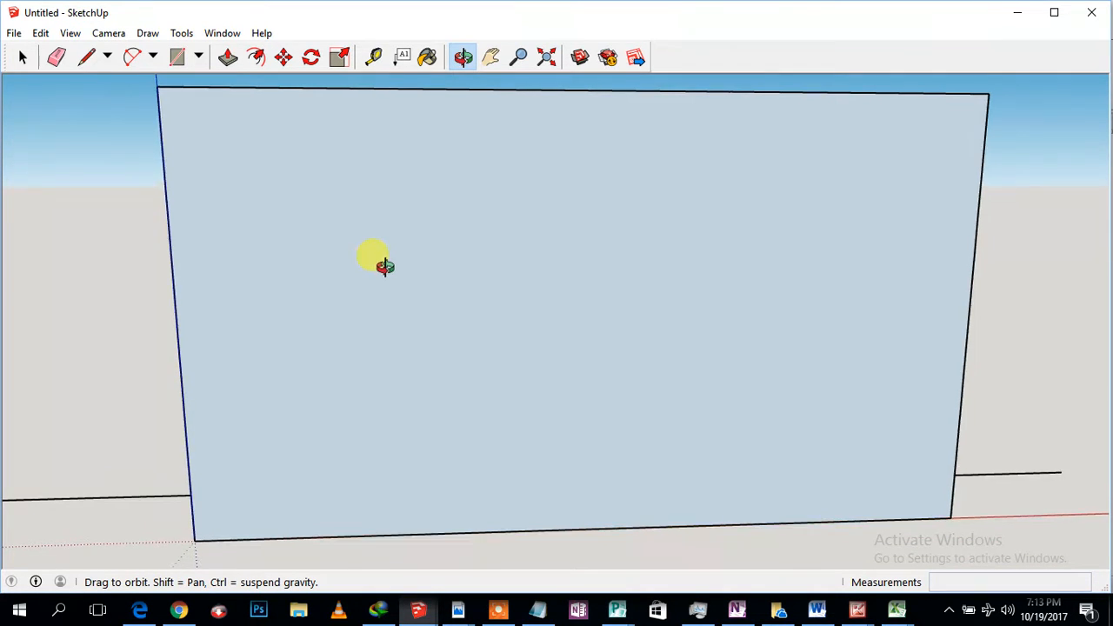
{"action": "left_click_drag", "start_coordinate": [385, 265], "coordinate": [315, 278]}
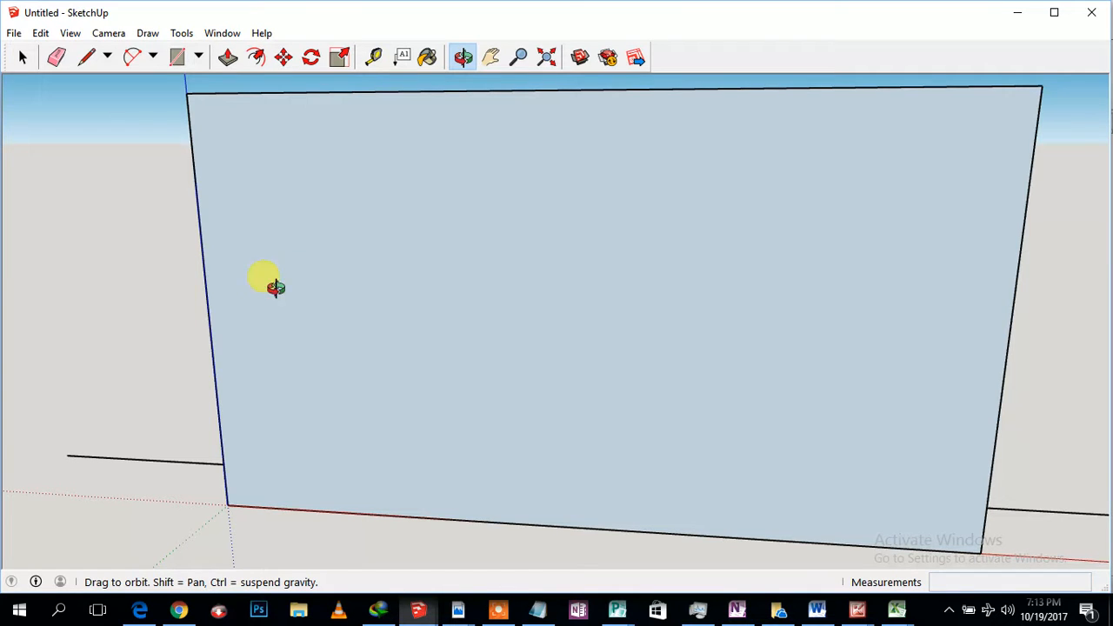
{"action": "left_click_drag", "start_coordinate": [274, 287], "coordinate": [408, 95]}
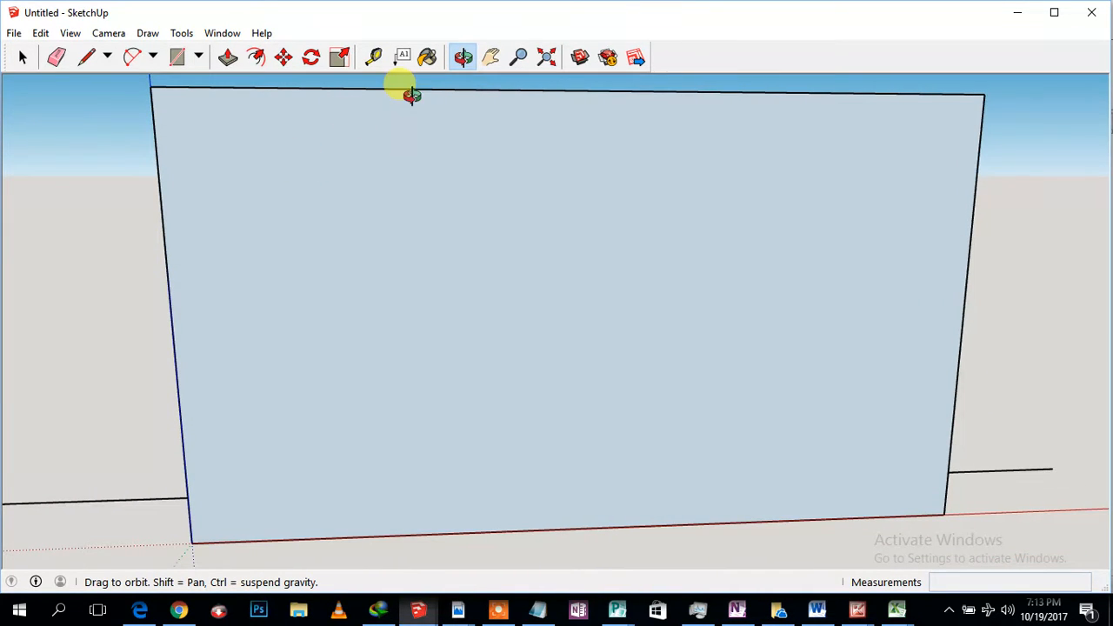
{"action": "mouse_move", "coordinate": [443, 107]}
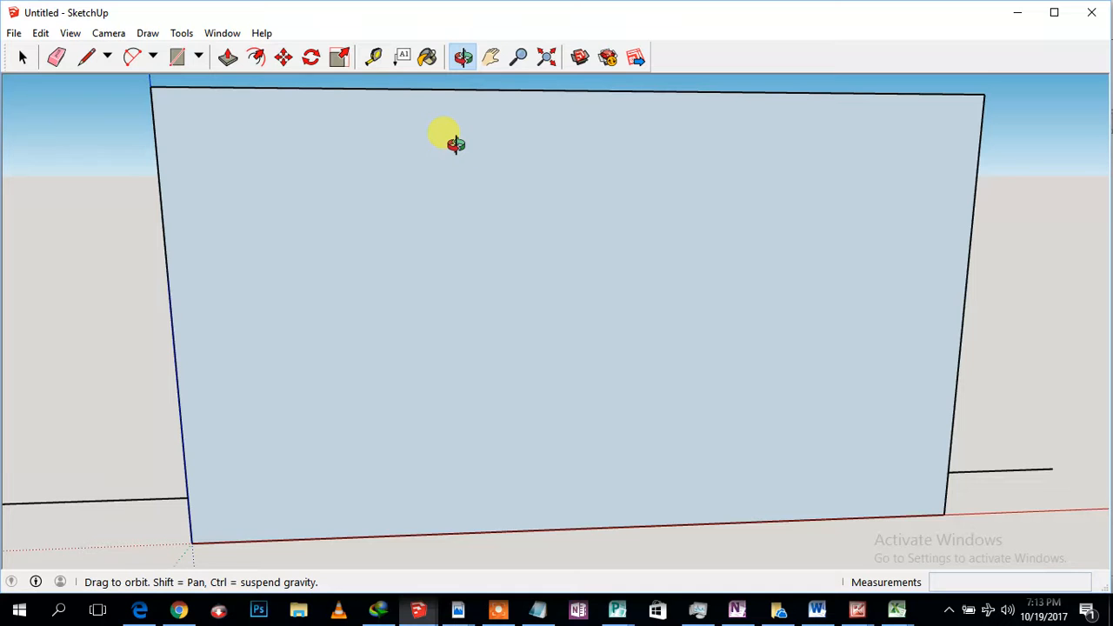
{"action": "left_click_drag", "start_coordinate": [456, 145], "coordinate": [439, 163]}
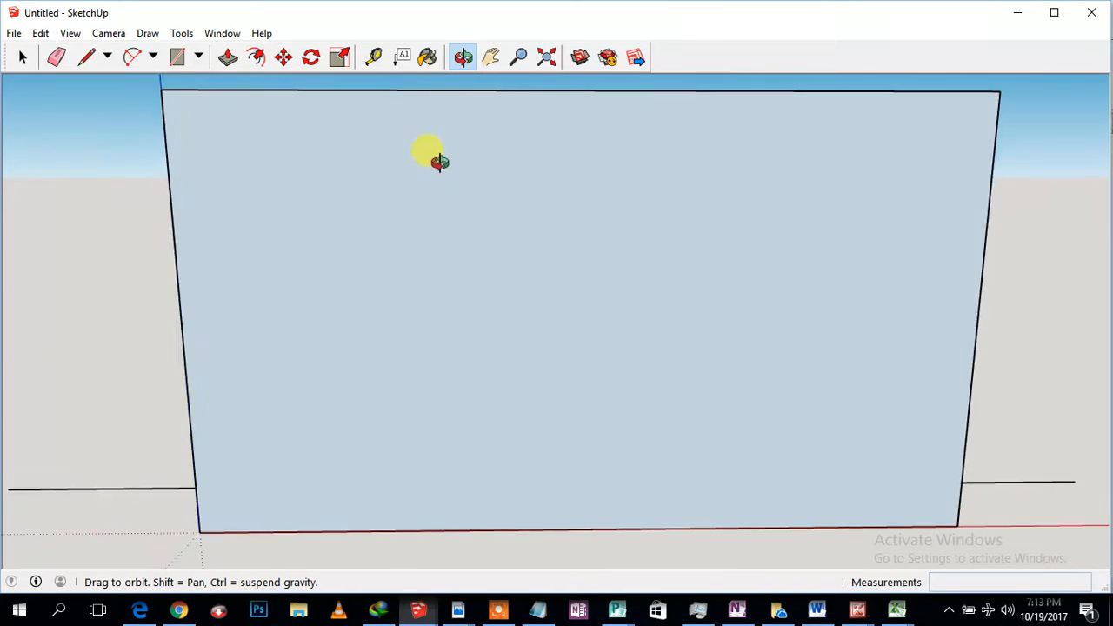
{"action": "left_click_drag", "start_coordinate": [439, 160], "coordinate": [413, 130]}
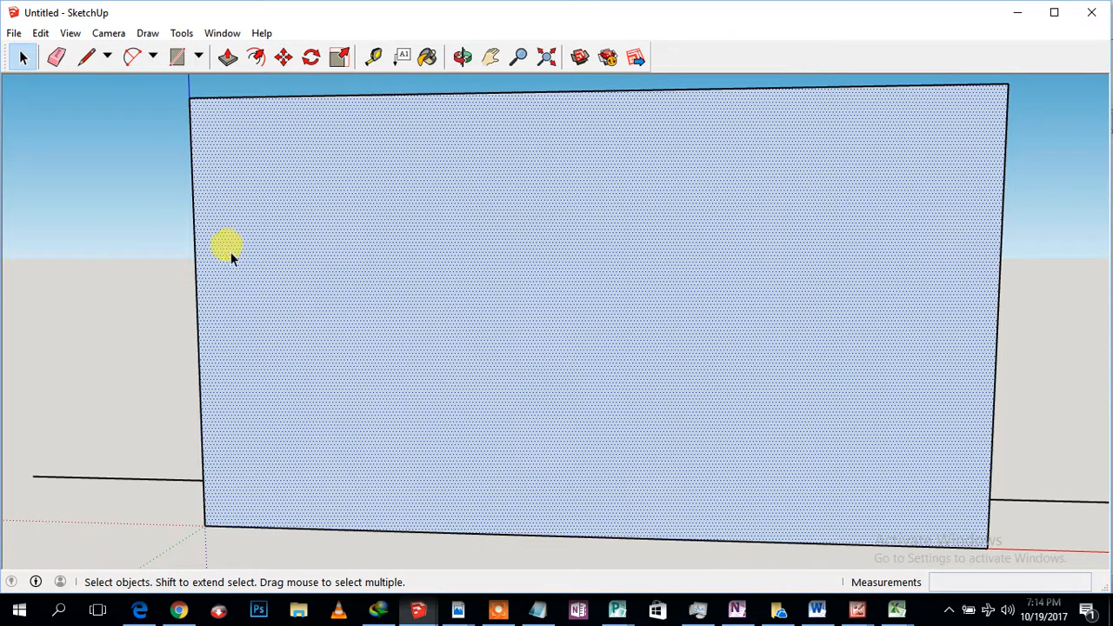
{"action": "mouse_move", "coordinate": [241, 378]}
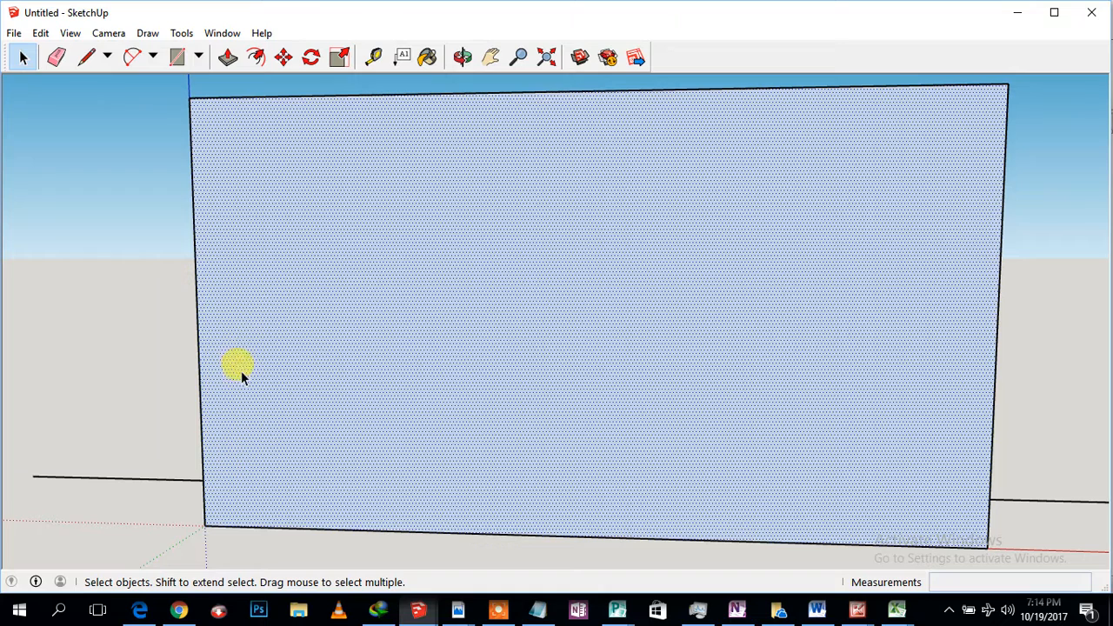
{"action": "mouse_move", "coordinate": [228, 115]}
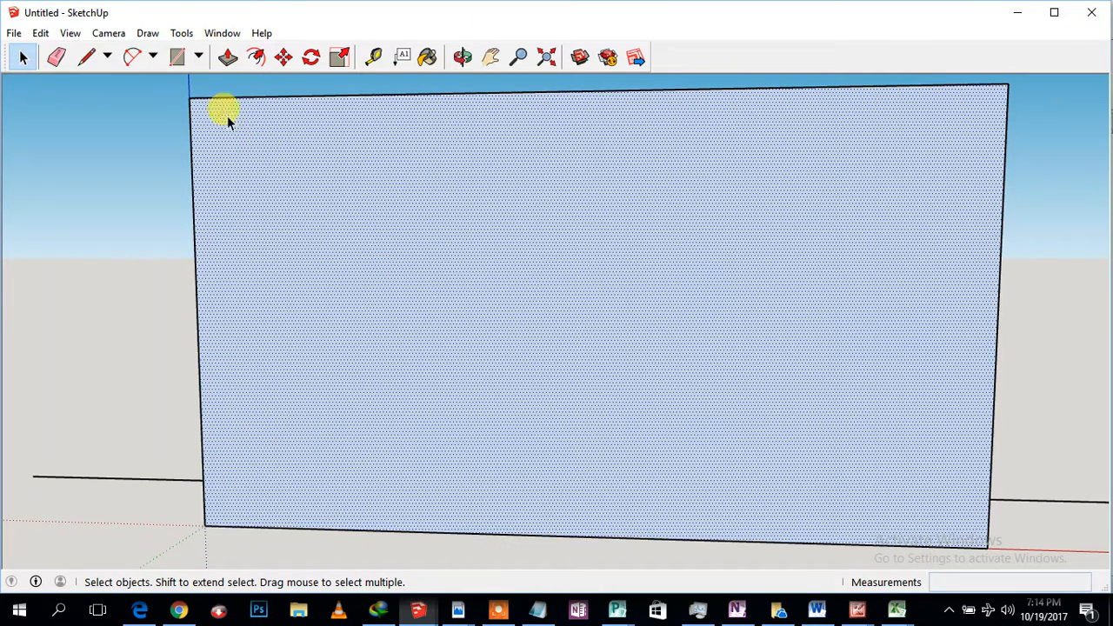
{"action": "mouse_move", "coordinate": [383, 261]}
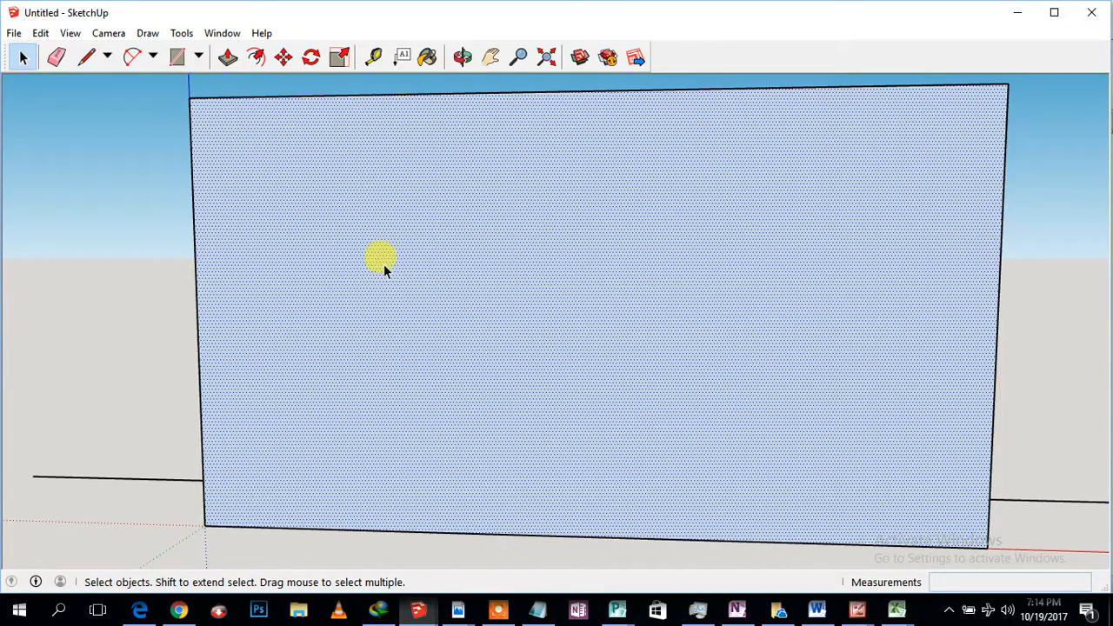
{"action": "mouse_move", "coordinate": [417, 299]}
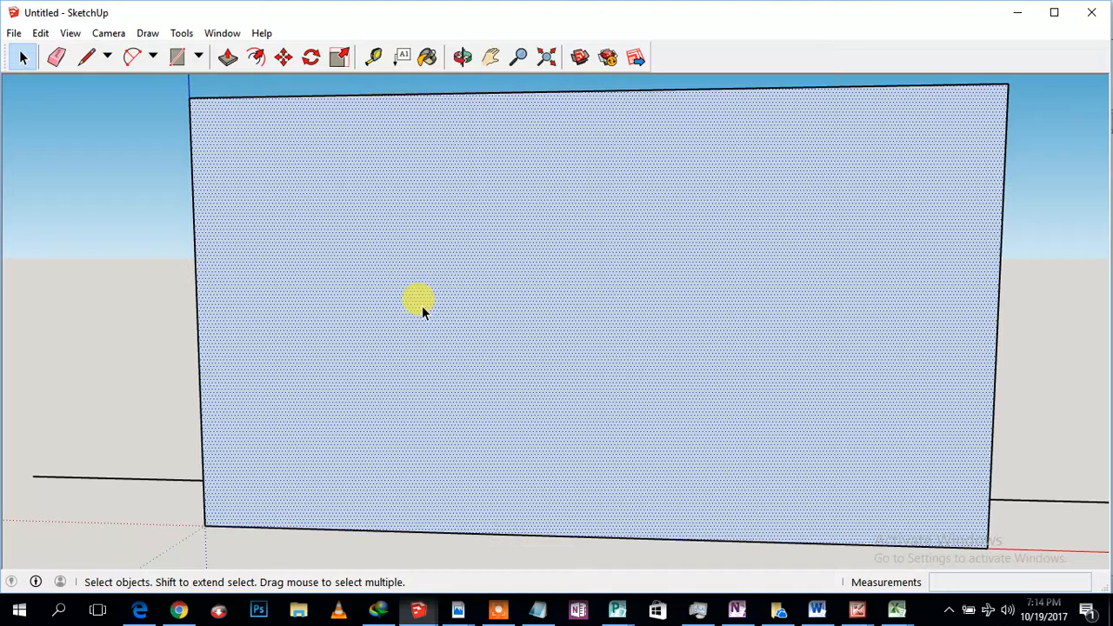
{"action": "mouse_move", "coordinate": [317, 386]}
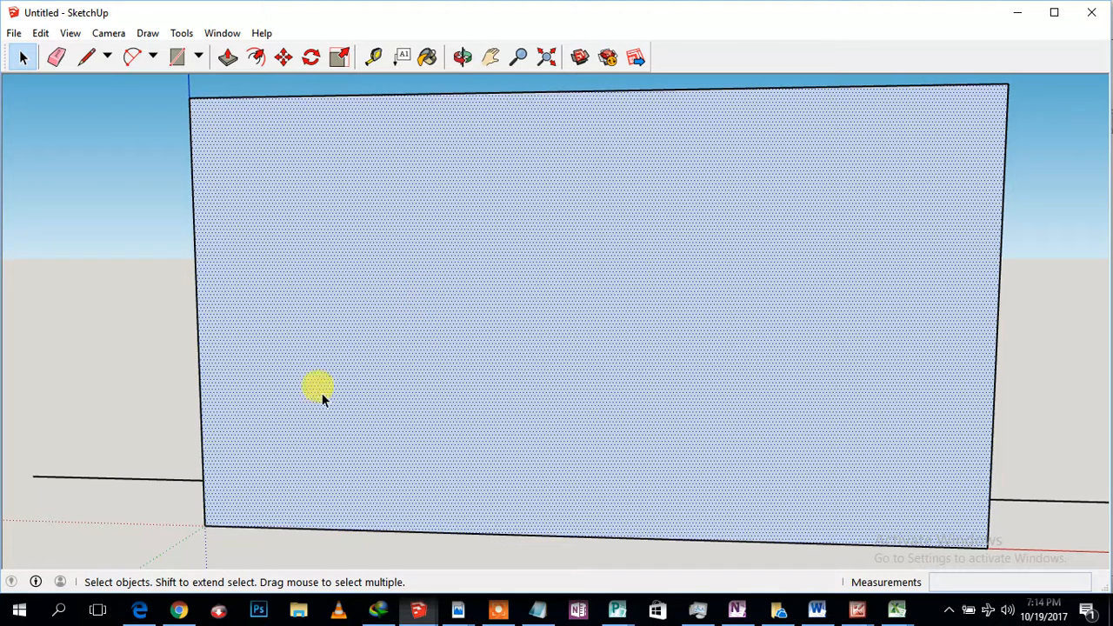
{"action": "mouse_move", "coordinate": [476, 128]}
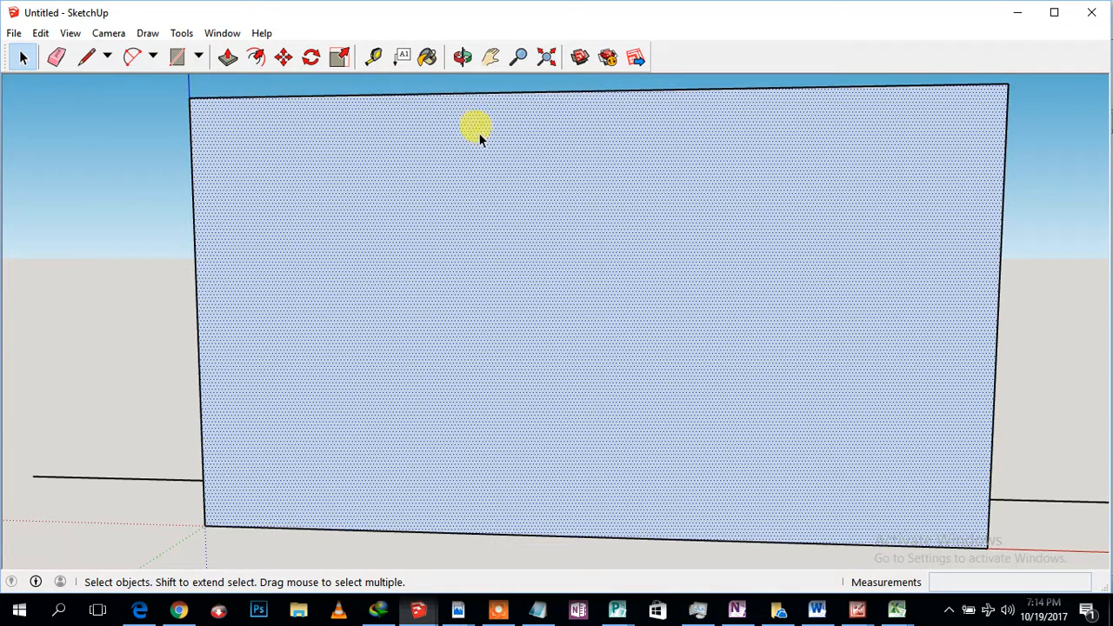
{"action": "mouse_move", "coordinate": [511, 295]}
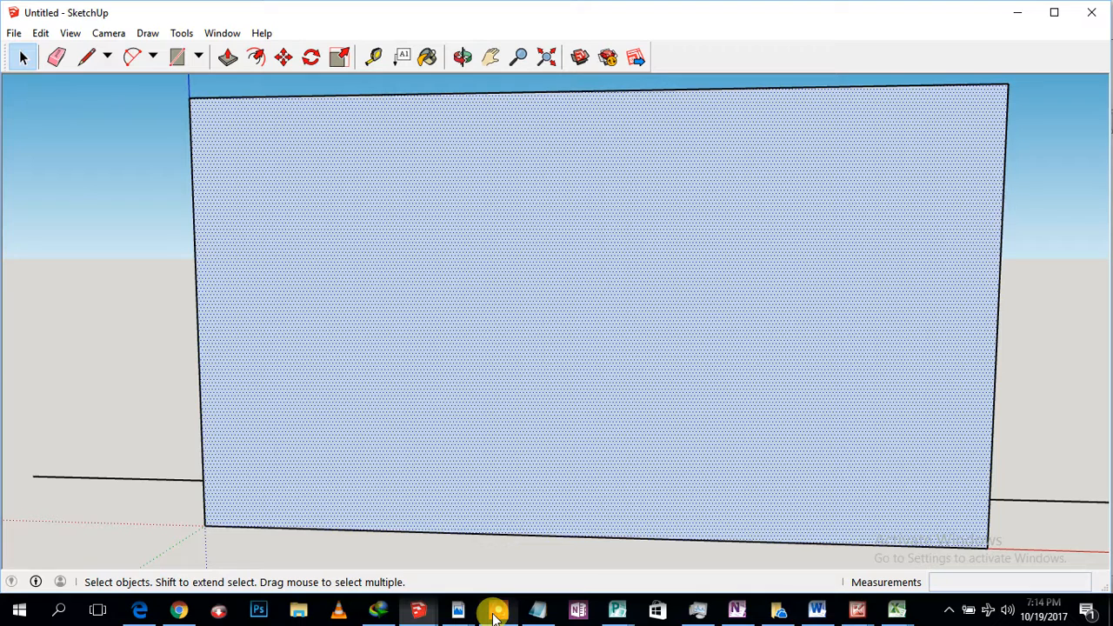
{"action": "mouse_move", "coordinate": [391, 387]}
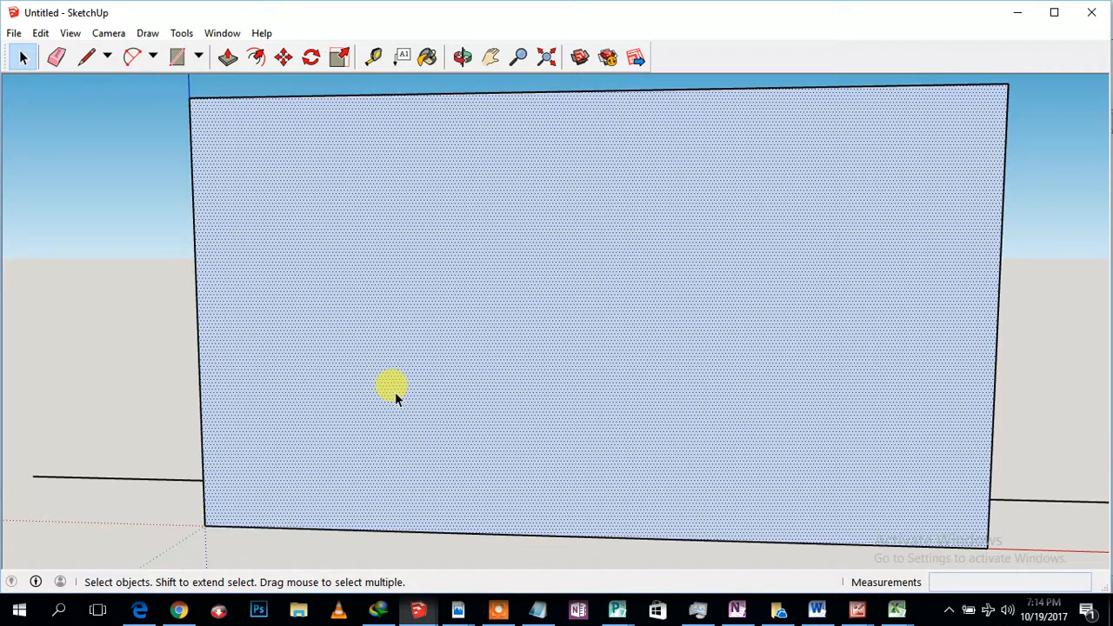
{"action": "mouse_move", "coordinate": [509, 431]}
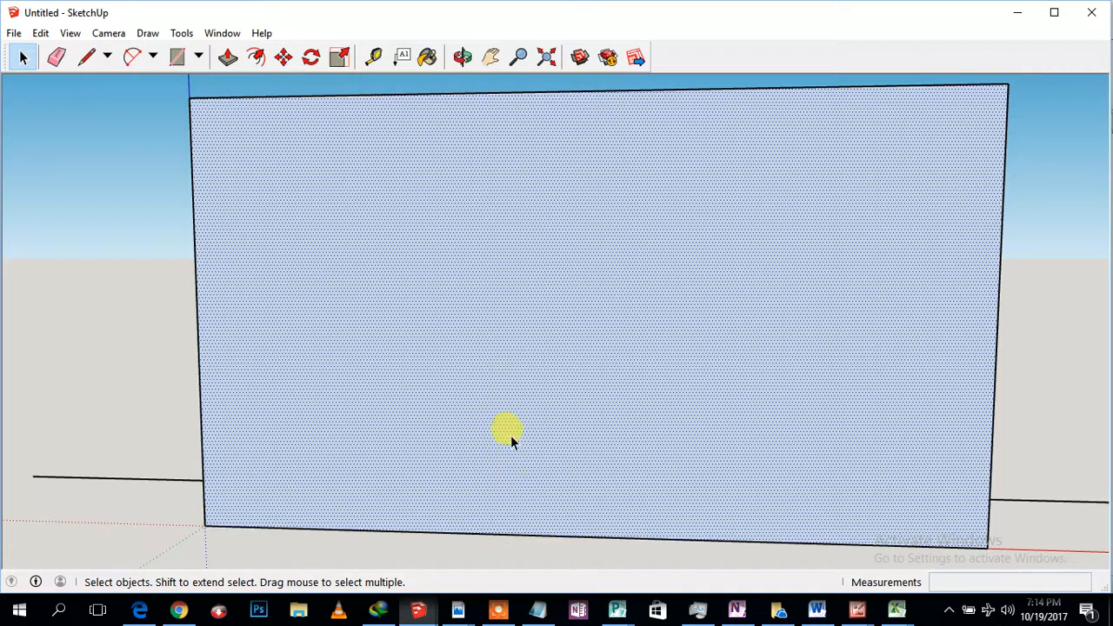
{"action": "mouse_move", "coordinate": [630, 443]}
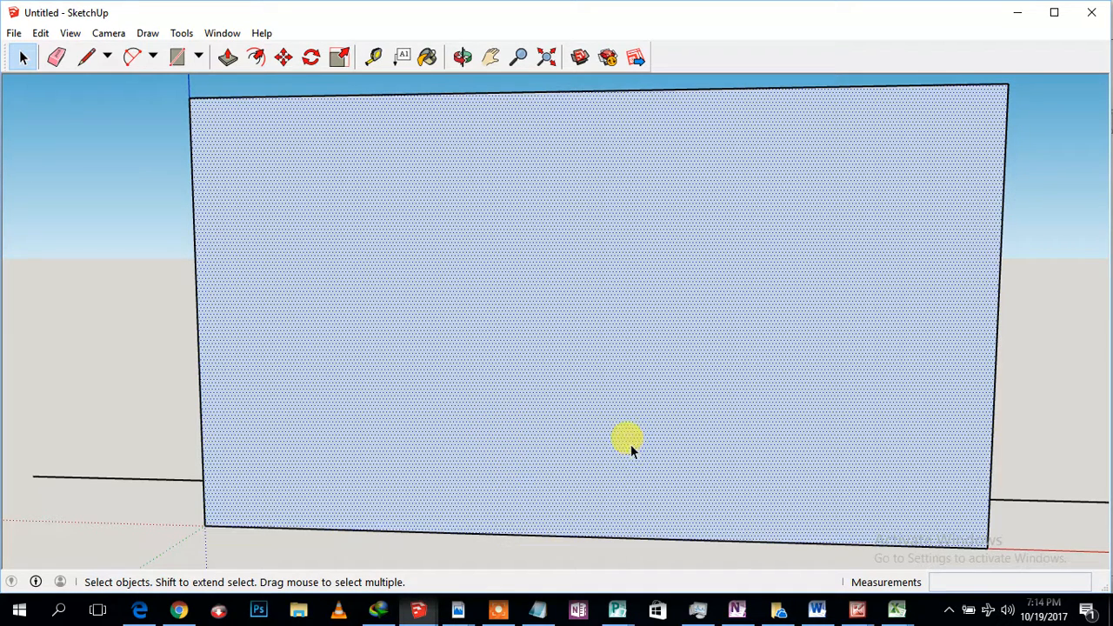
{"action": "mouse_move", "coordinate": [330, 282]}
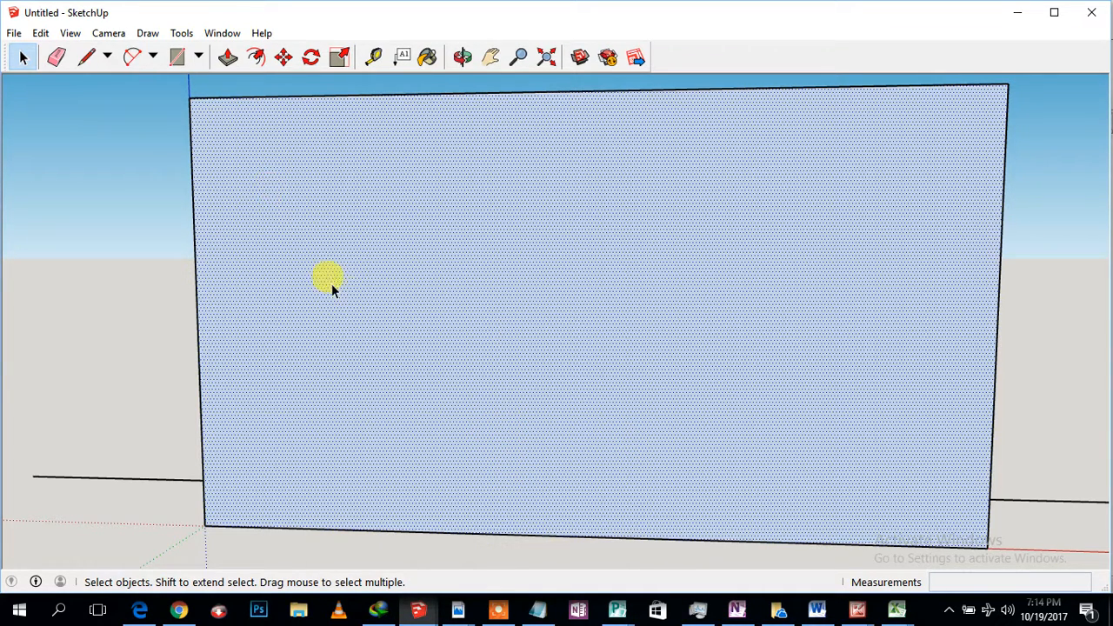
{"action": "mouse_move", "coordinate": [391, 231]}
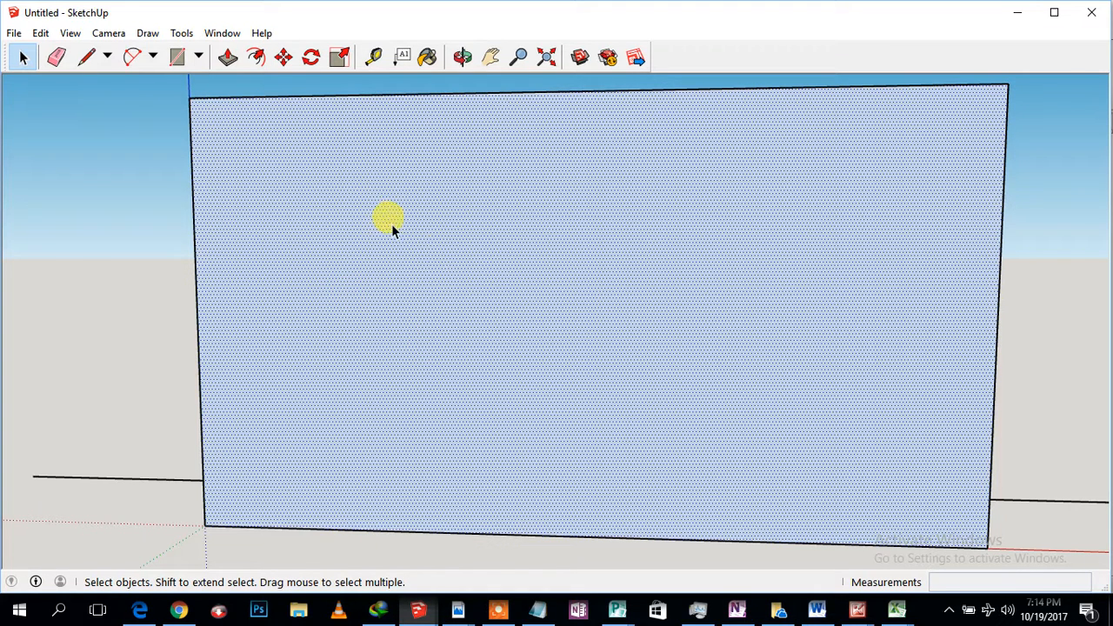
{"action": "mouse_move", "coordinate": [491, 389]}
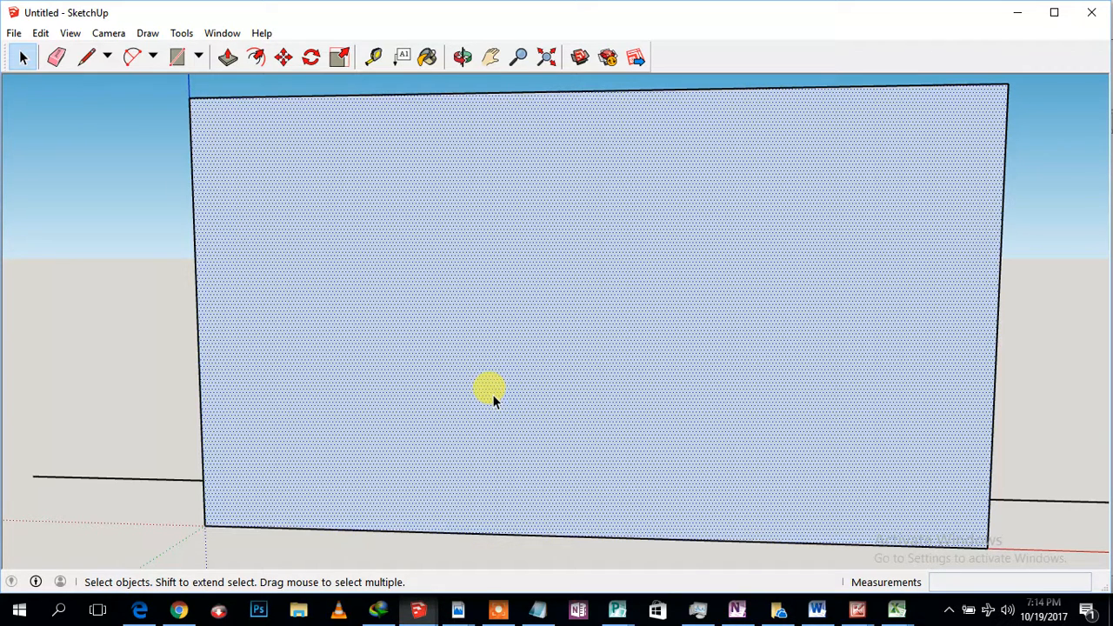
{"action": "mouse_move", "coordinate": [499, 600]}
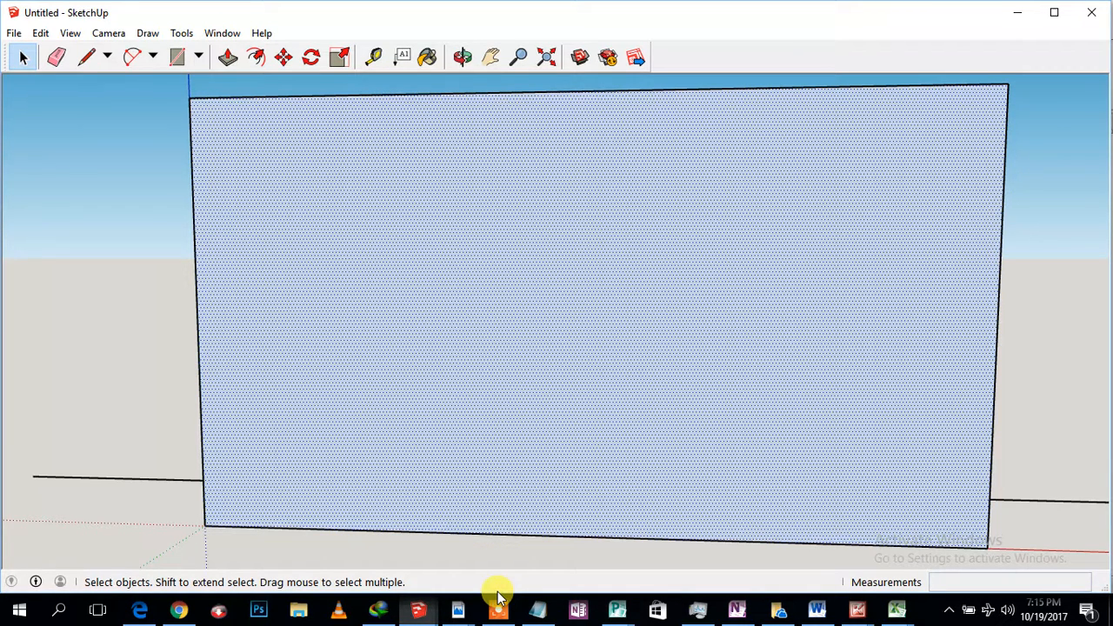
{"action": "mouse_move", "coordinate": [499, 595]}
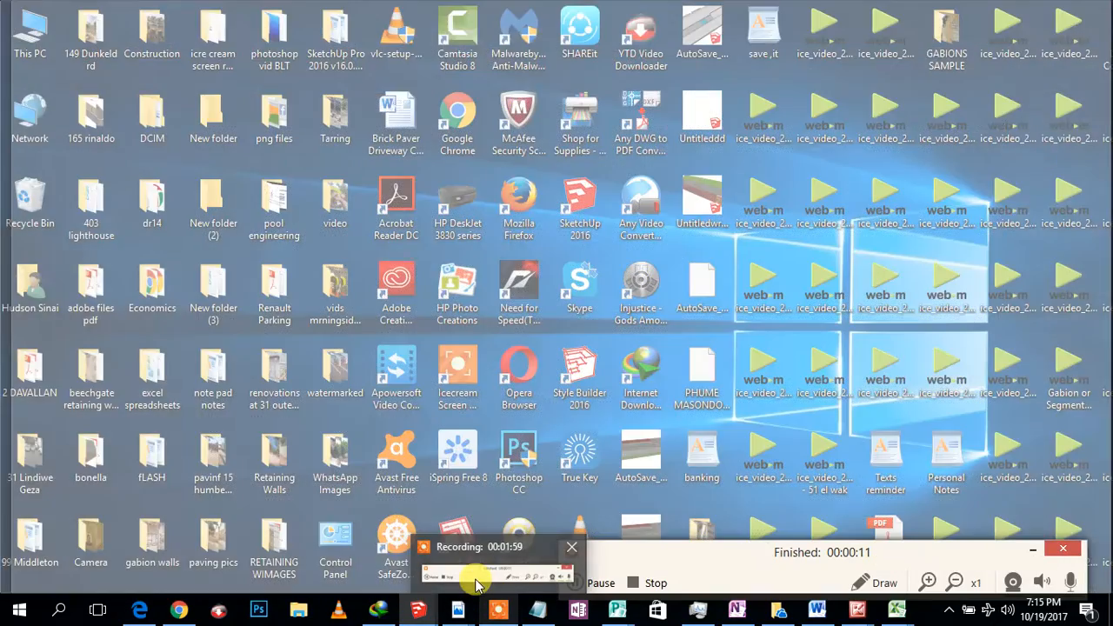
{"action": "left_click", "coordinate": [497, 608]}
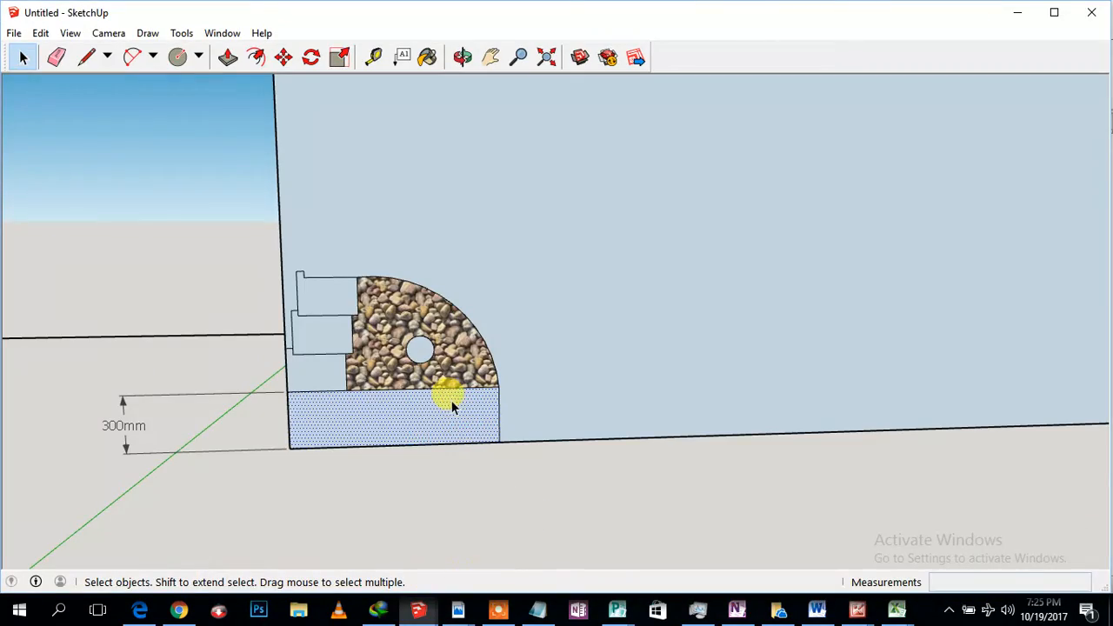
{"action": "mouse_move", "coordinate": [287, 213]}
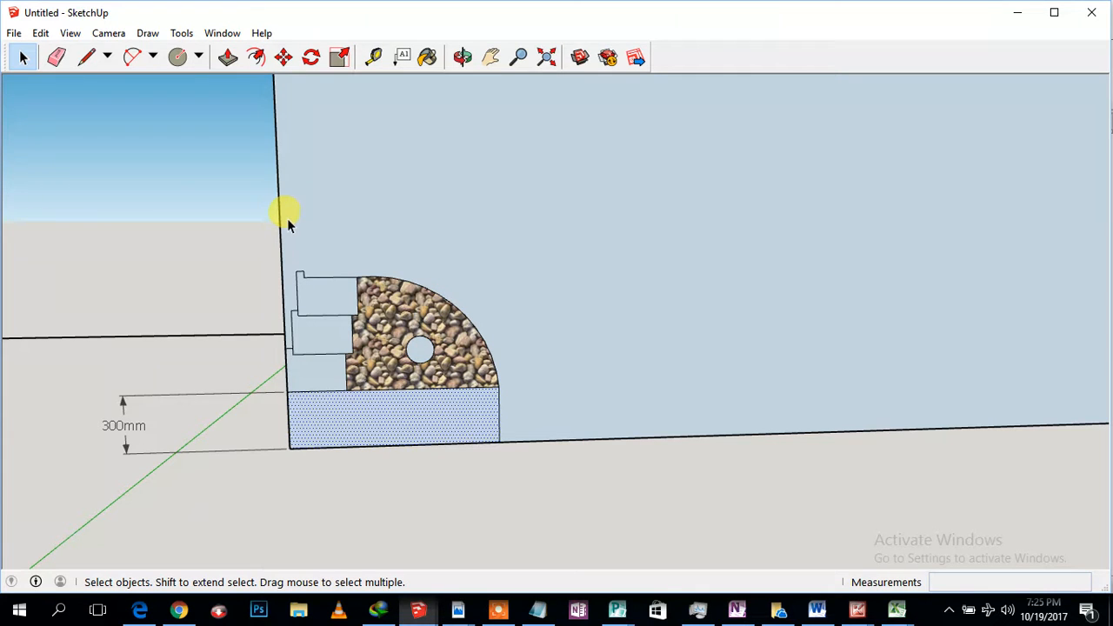
{"action": "mouse_move", "coordinate": [278, 378]}
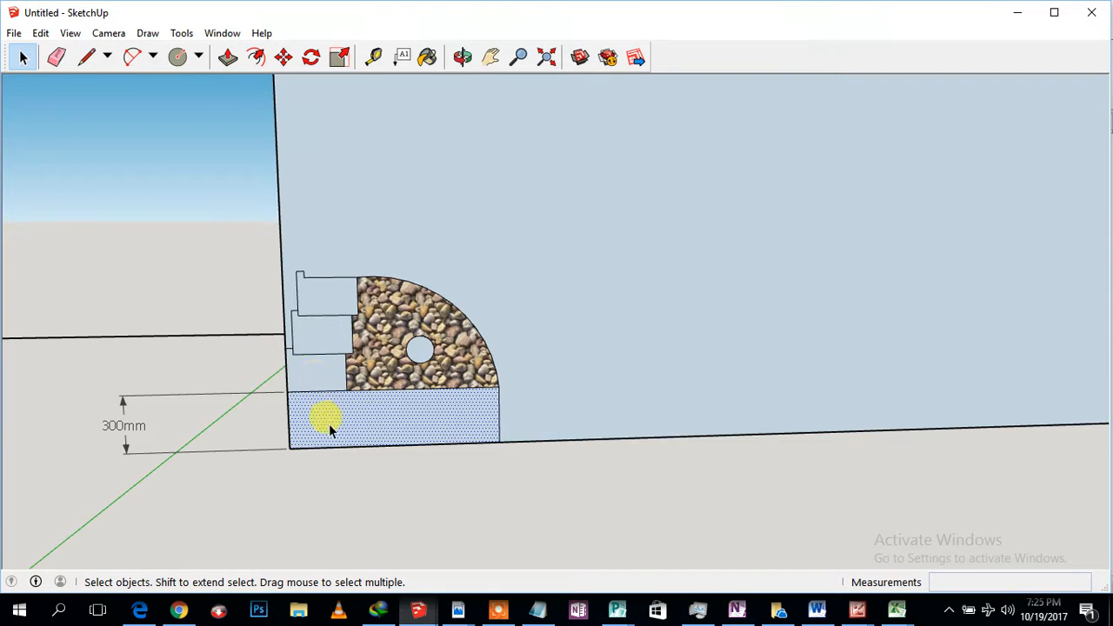
{"action": "mouse_move", "coordinate": [382, 382]}
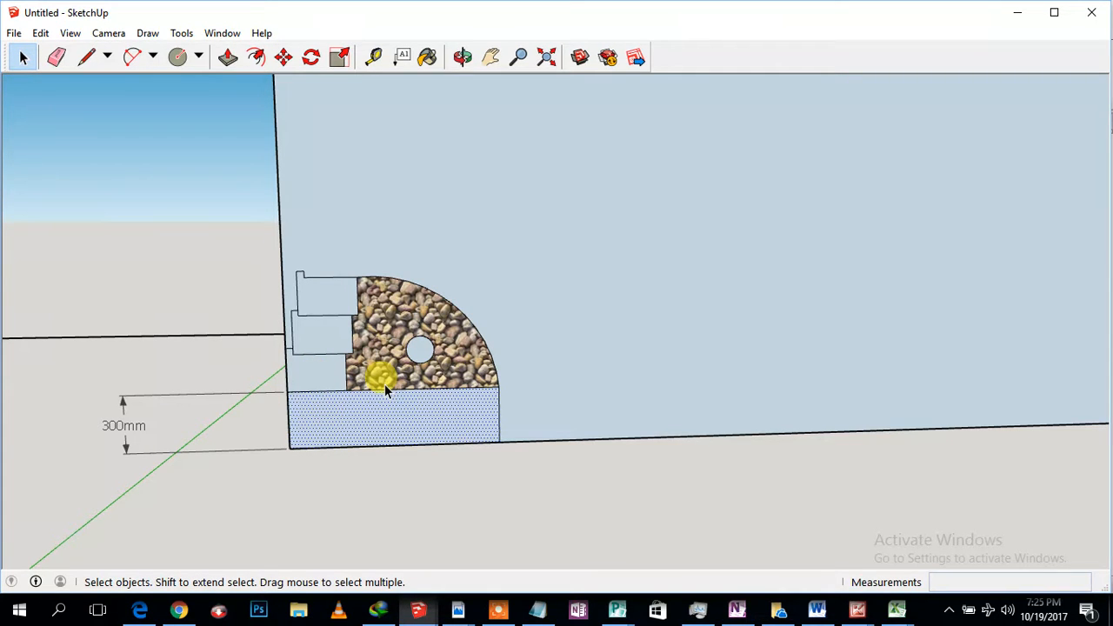
{"action": "mouse_move", "coordinate": [239, 339]}
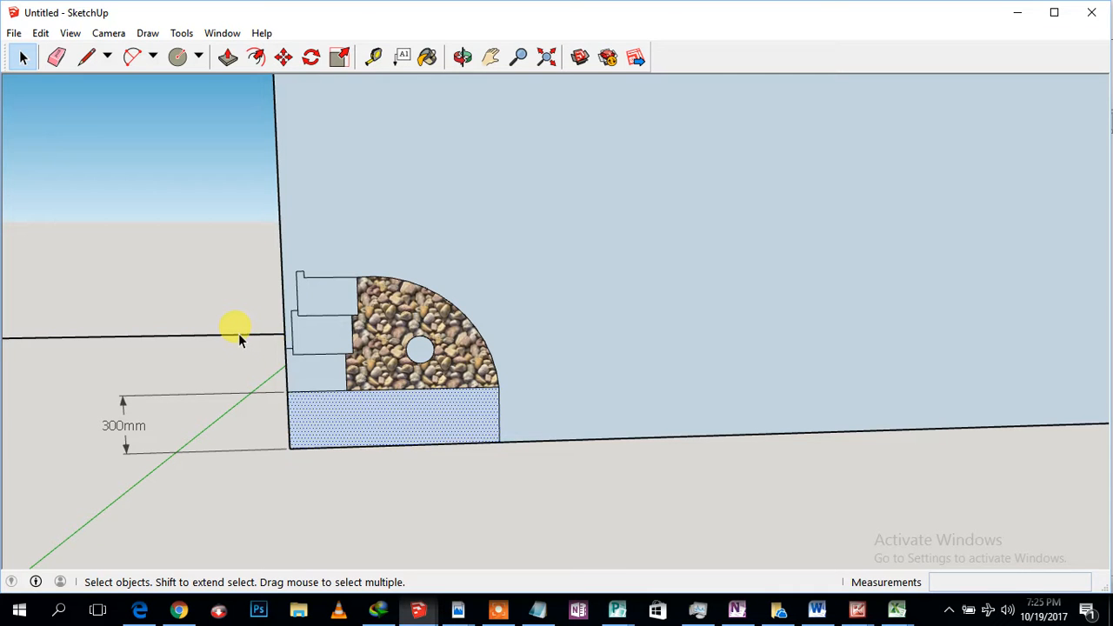
Step: Place an 'NGL' leader label pointing to the natural ground line
{"action": "left_click", "coordinate": [181, 33]}
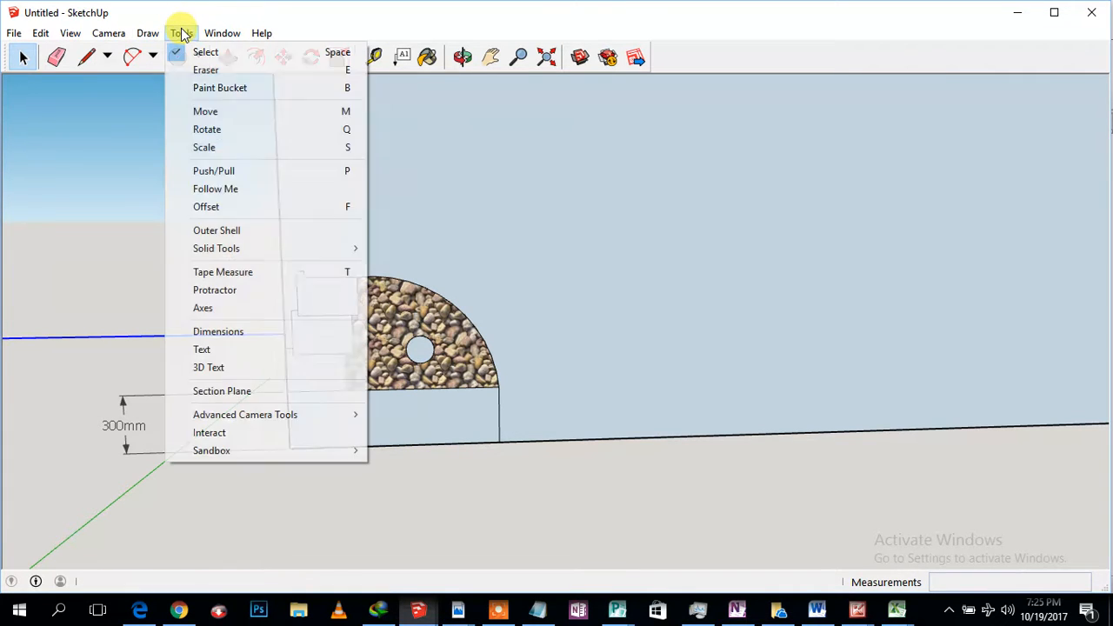
{"action": "mouse_move", "coordinate": [203, 308]}
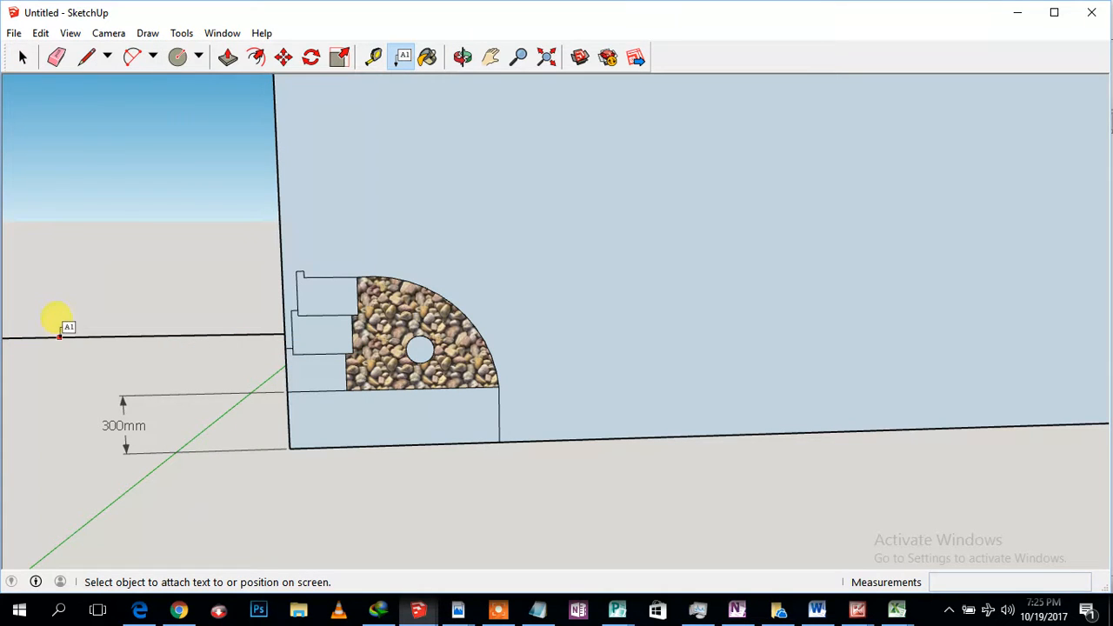
{"action": "left_click", "coordinate": [59, 335]}
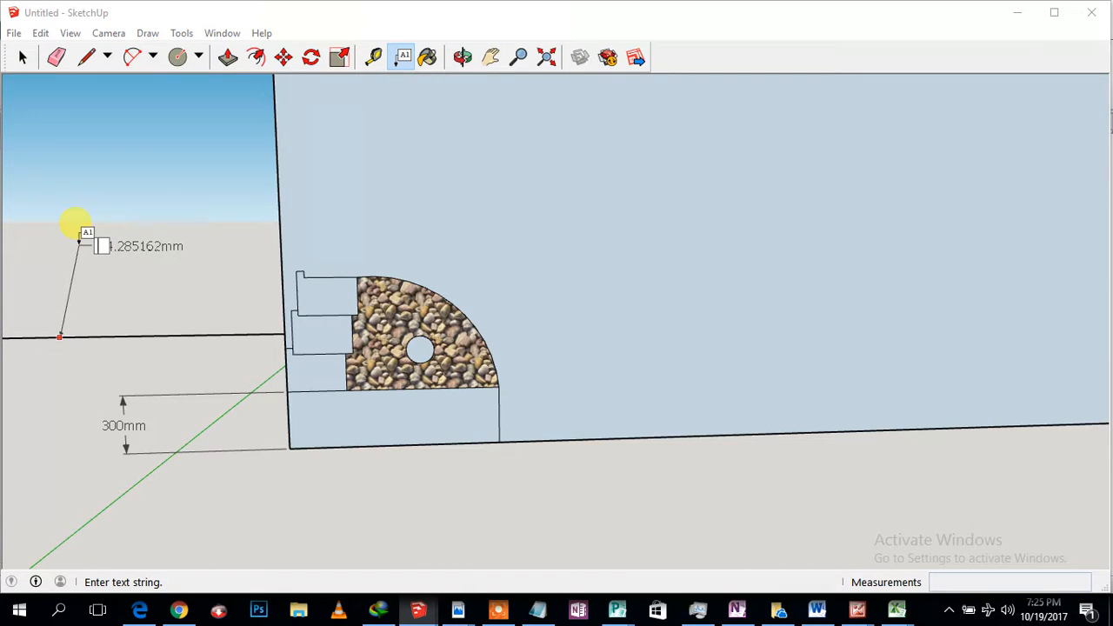
{"action": "type", "text": "NGL"}
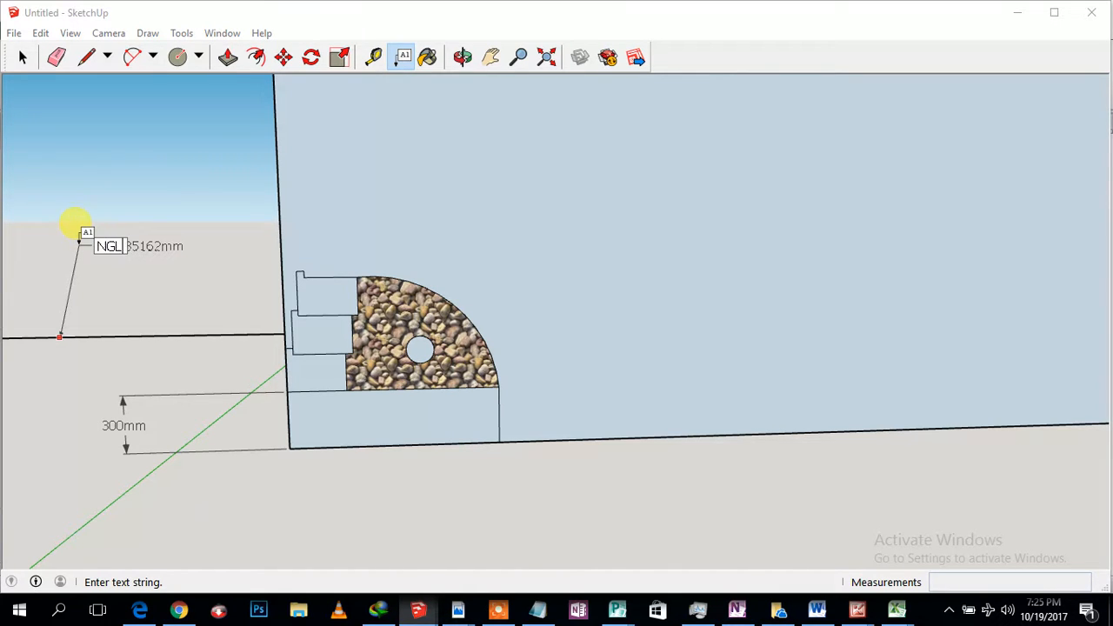
{"action": "mouse_move", "coordinate": [97, 249]}
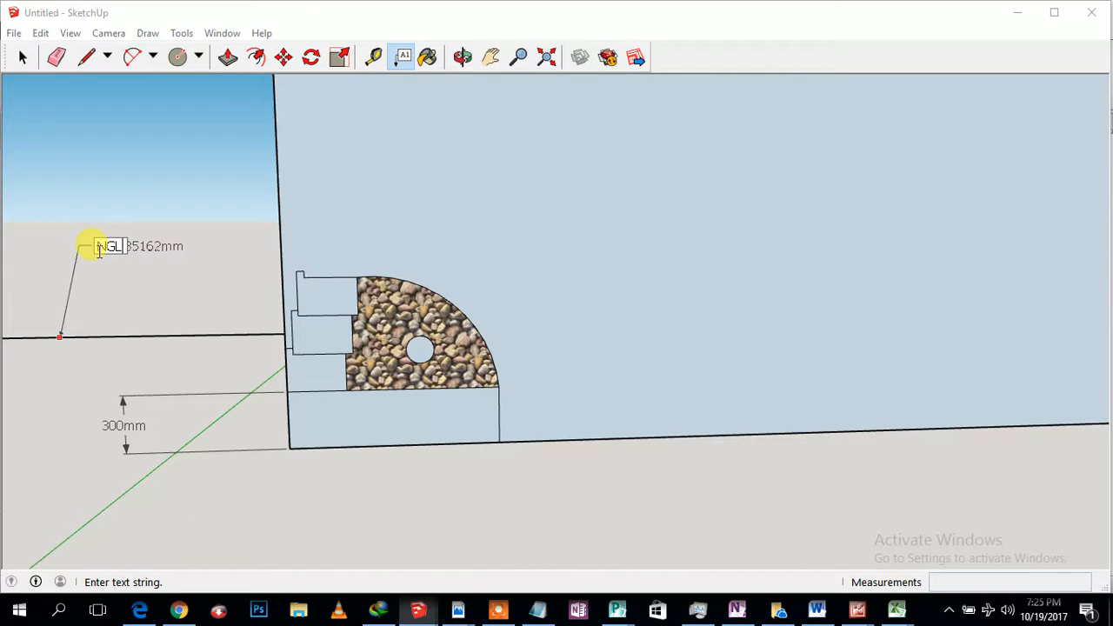
{"action": "left_click", "coordinate": [22, 57]}
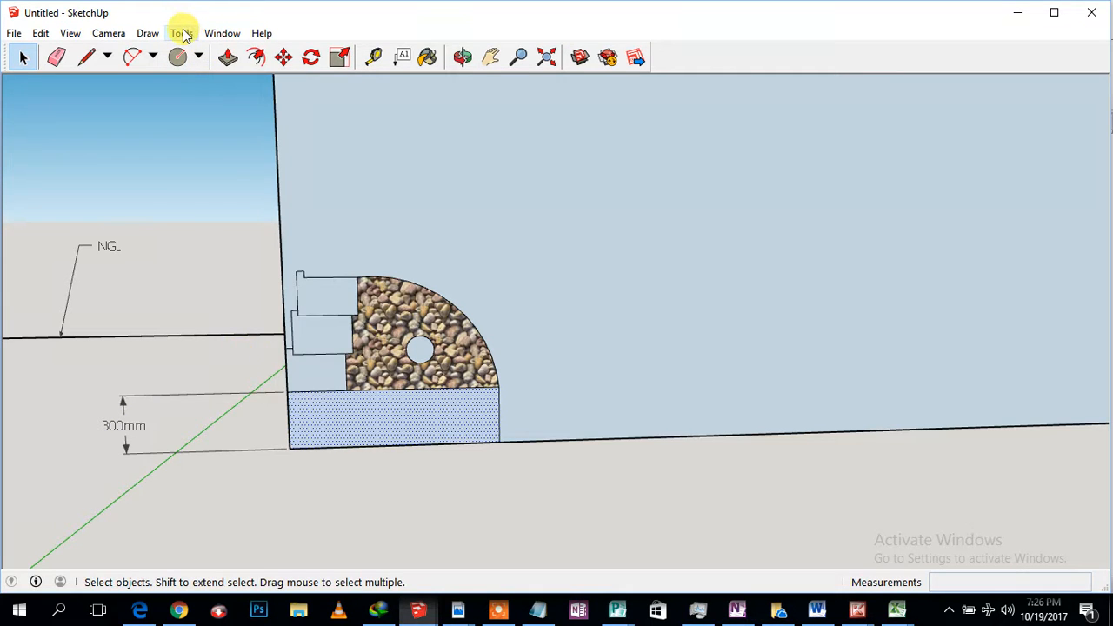
Step: Add a 'footing' leader label pointing at the base strip beneath the gravel
{"action": "left_click", "coordinate": [401, 56]}
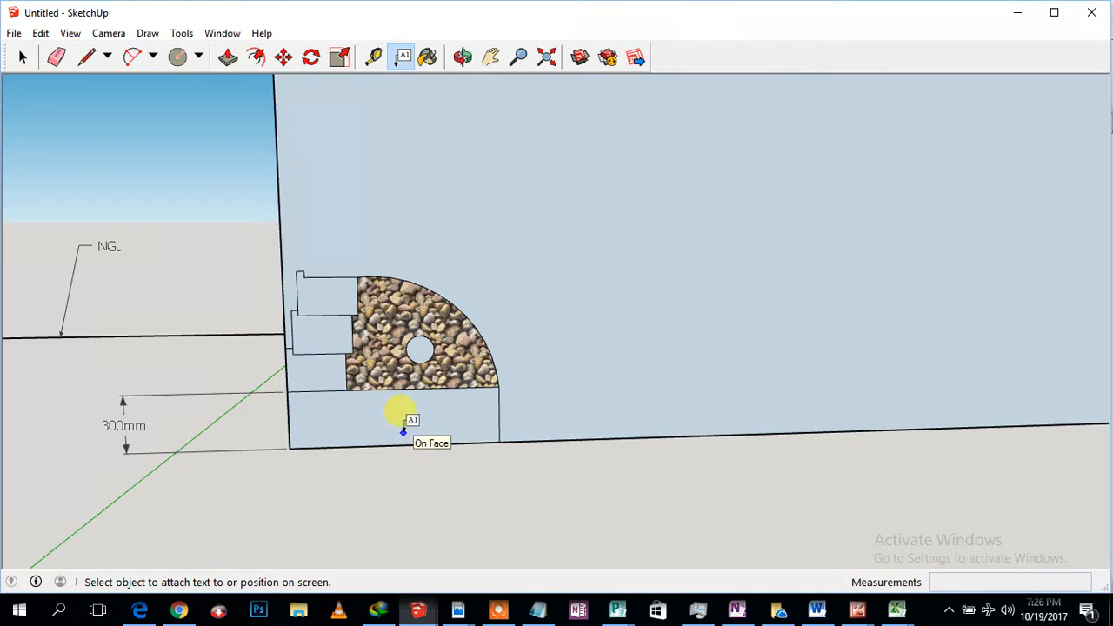
{"action": "left_click", "coordinate": [402, 430]}
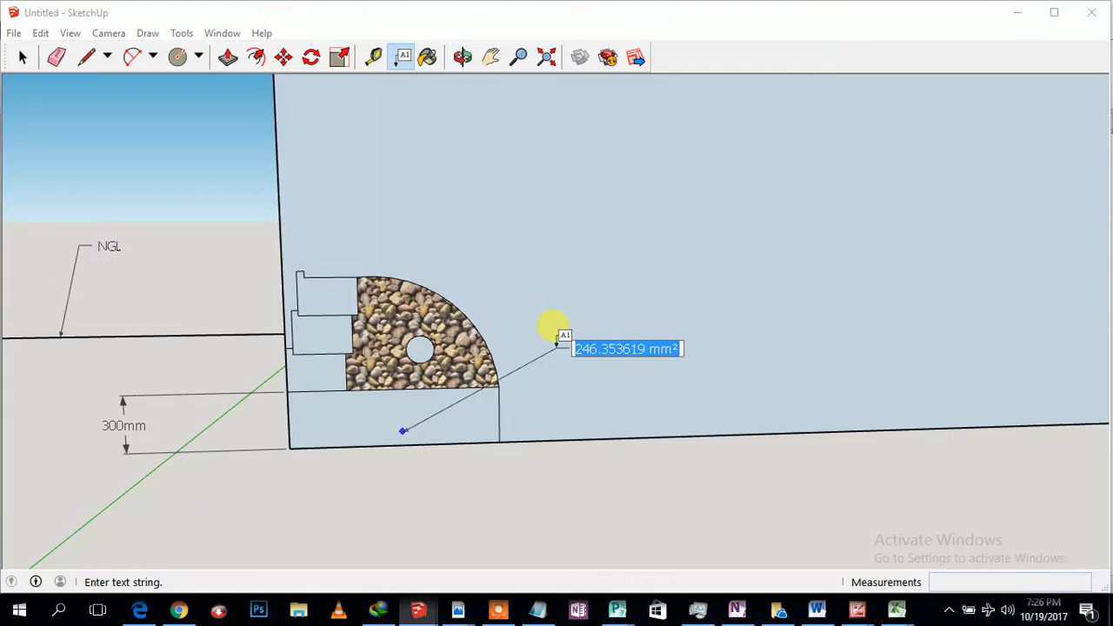
{"action": "type", "text": "fO"}
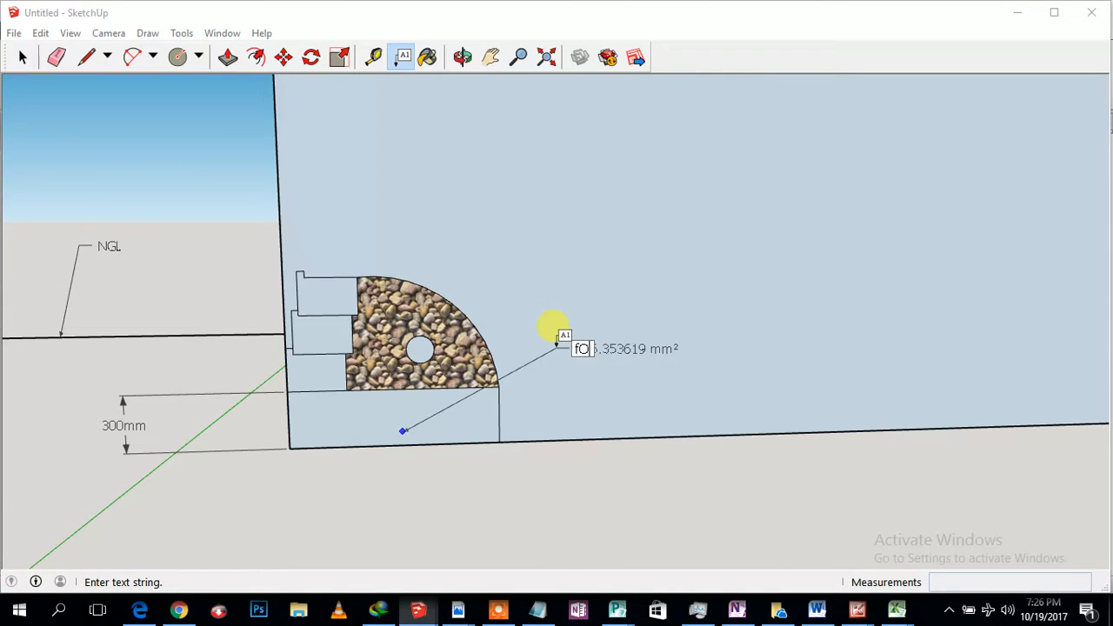
{"action": "type", "text": "O"}
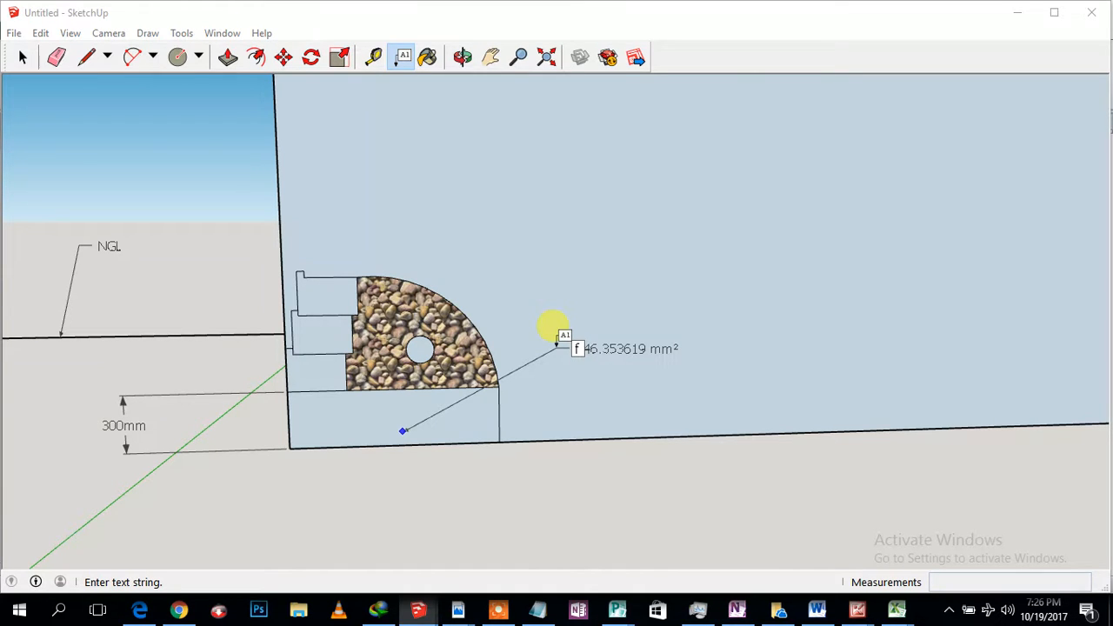
{"action": "type", "text": "ot"}
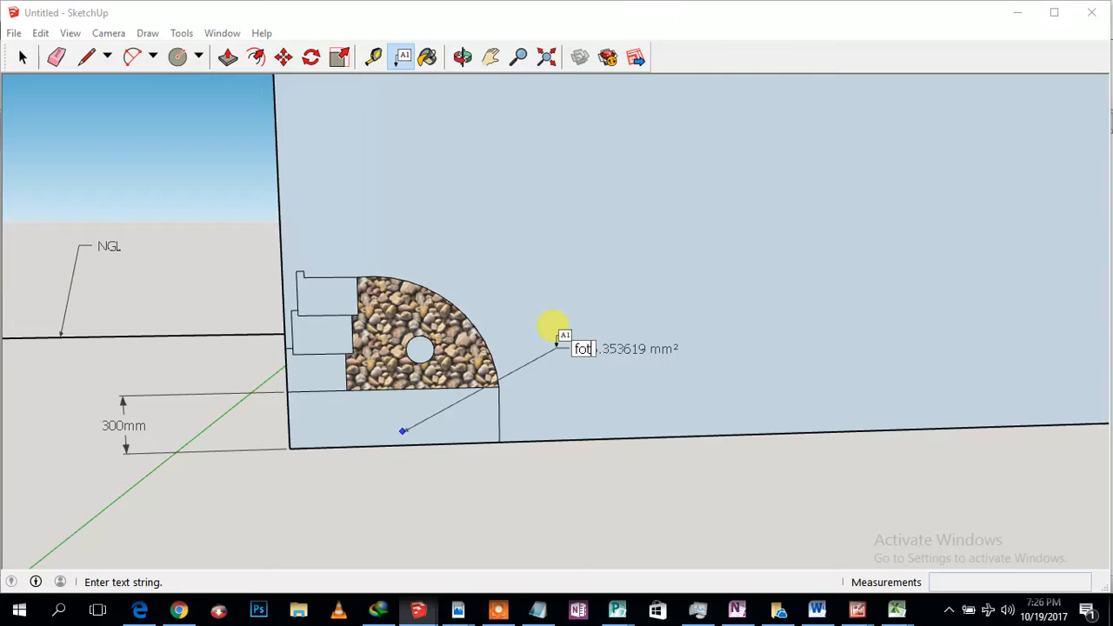
{"action": "type", "text": "o"}
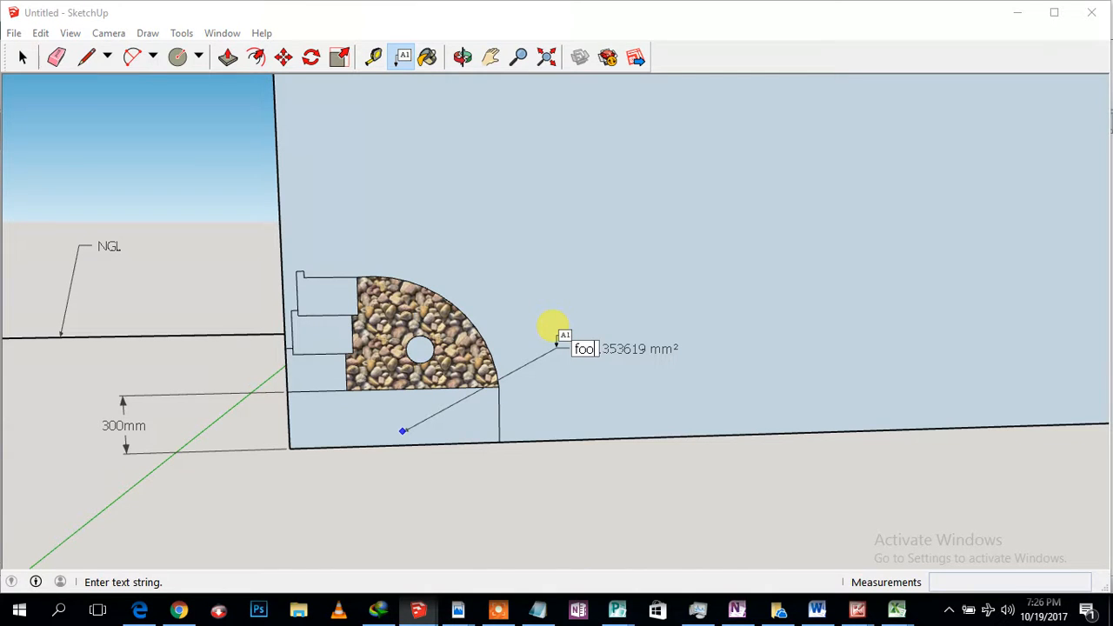
{"action": "type", "text": "ting"}
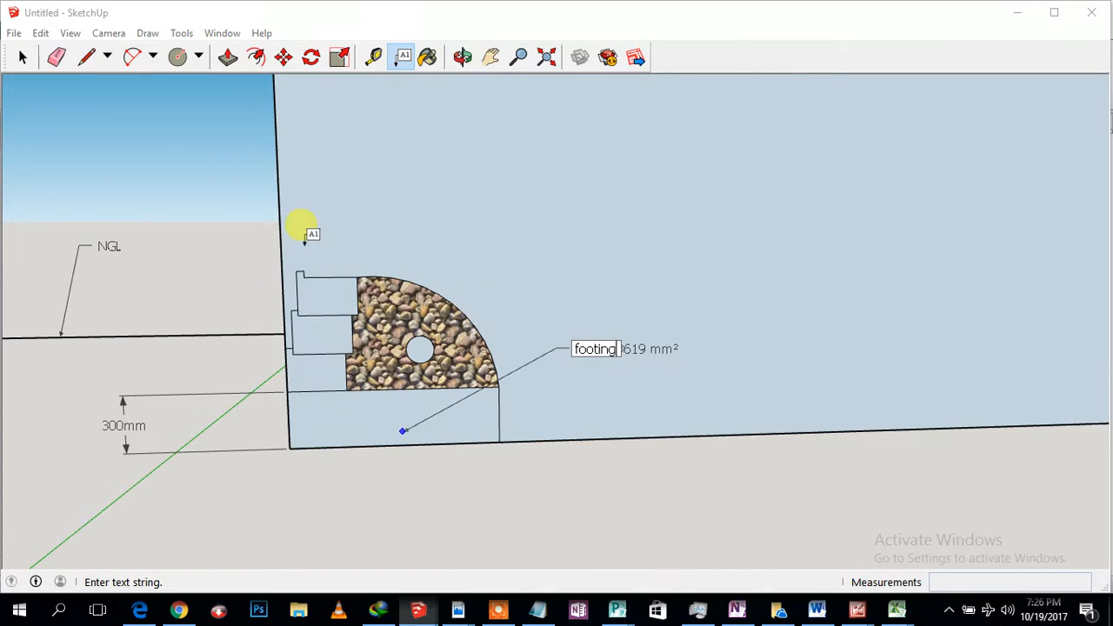
{"action": "left_click", "coordinate": [22, 57]}
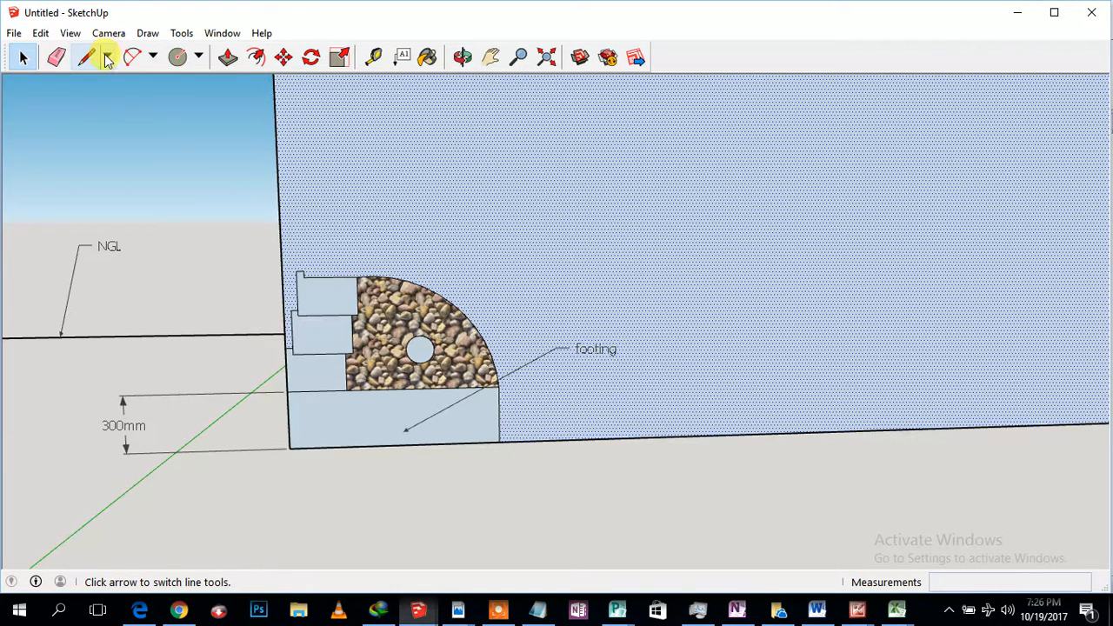
{"action": "left_click", "coordinate": [86, 56]}
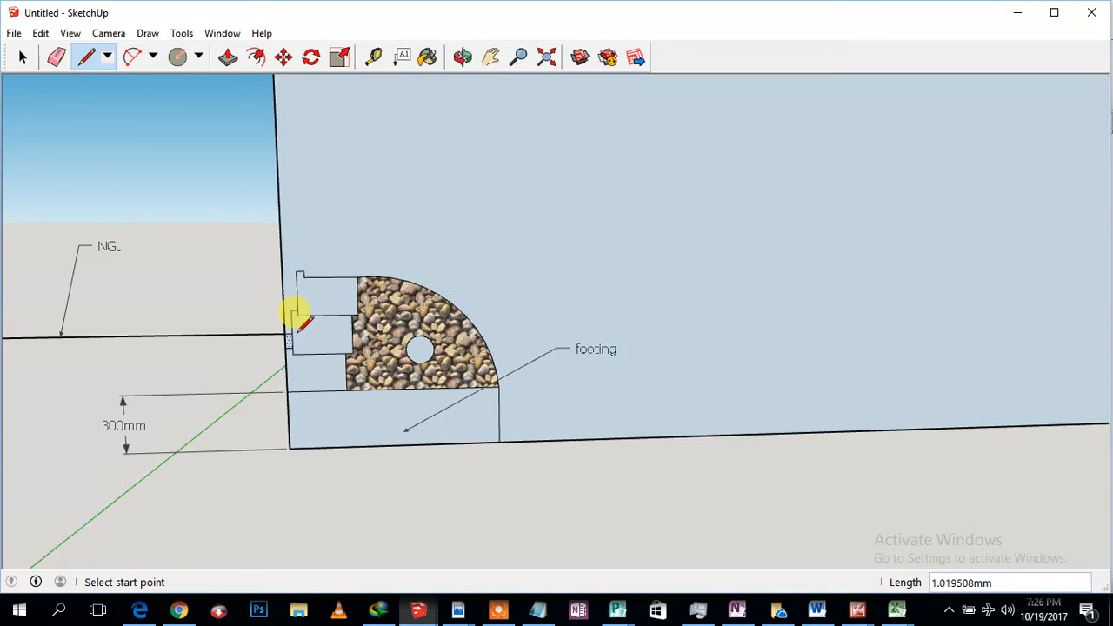
{"action": "left_click", "coordinate": [55, 57]}
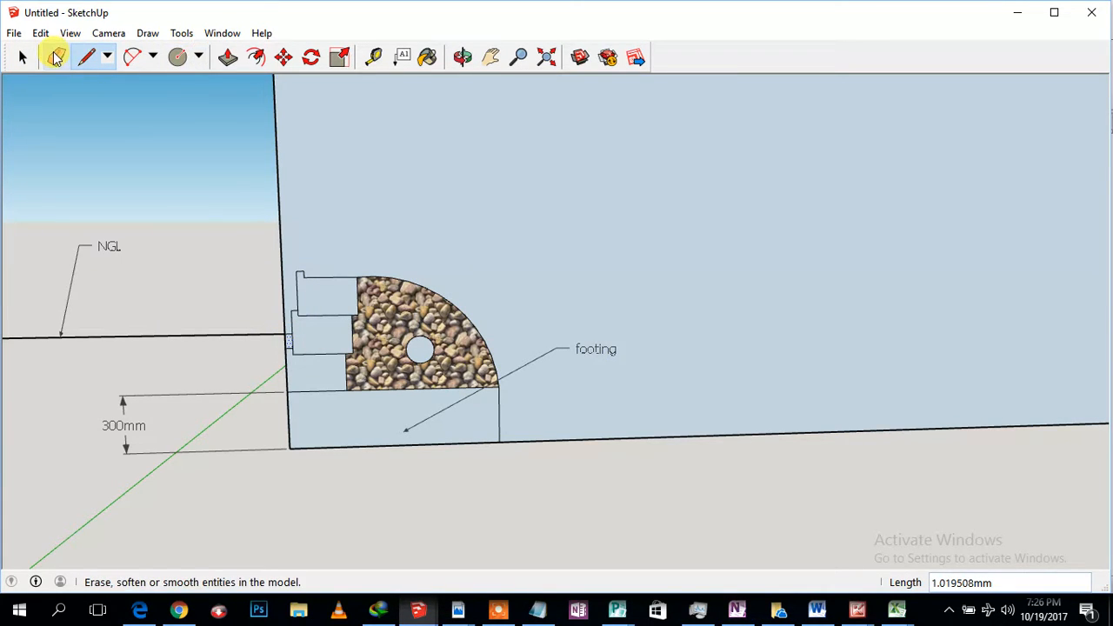
{"action": "left_click", "coordinate": [56, 56]}
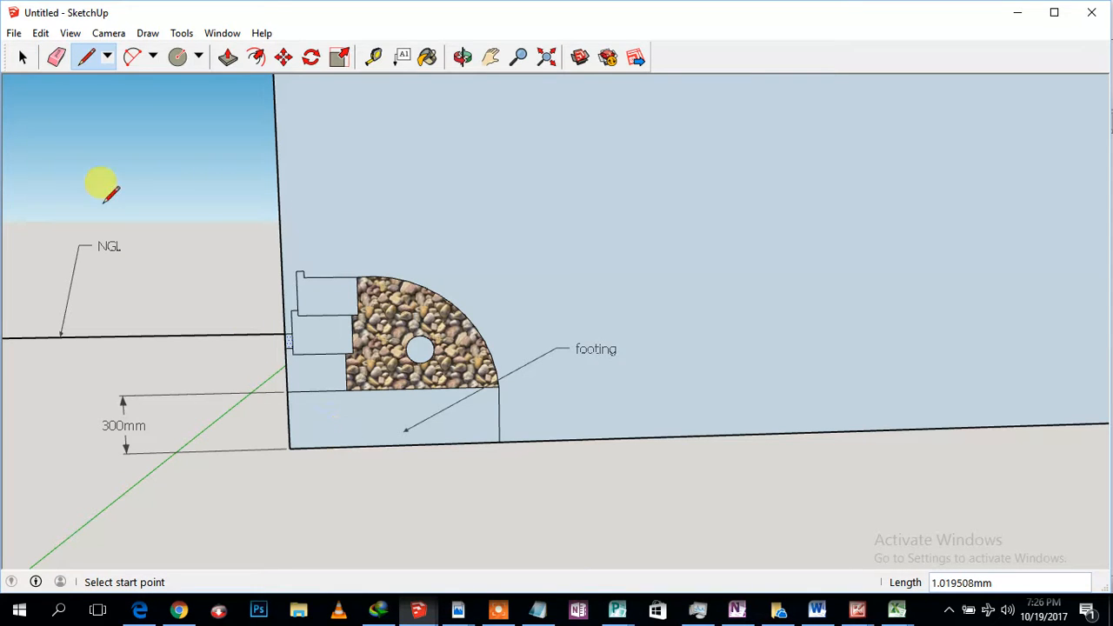
{"action": "left_click", "coordinate": [22, 56]}
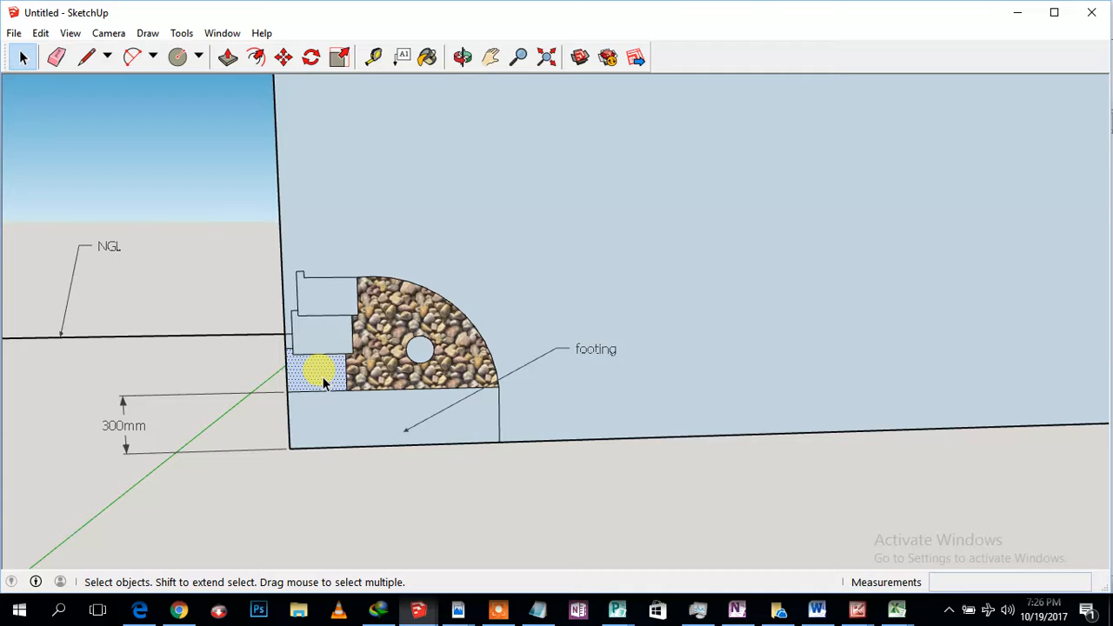
{"action": "mouse_move", "coordinate": [323, 339]}
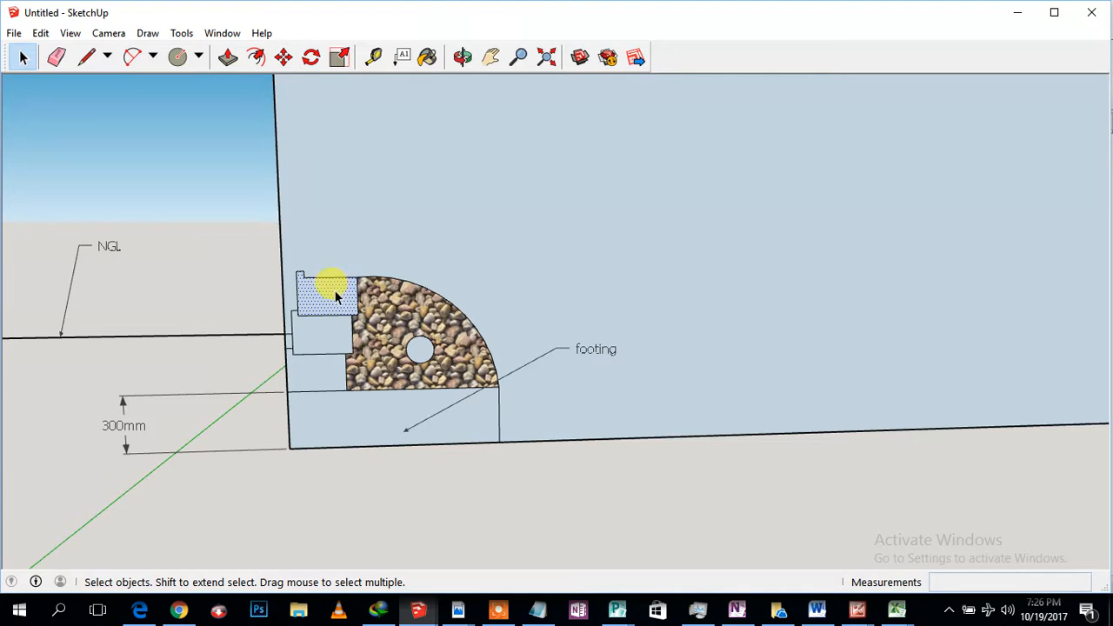
{"action": "mouse_move", "coordinate": [376, 374]}
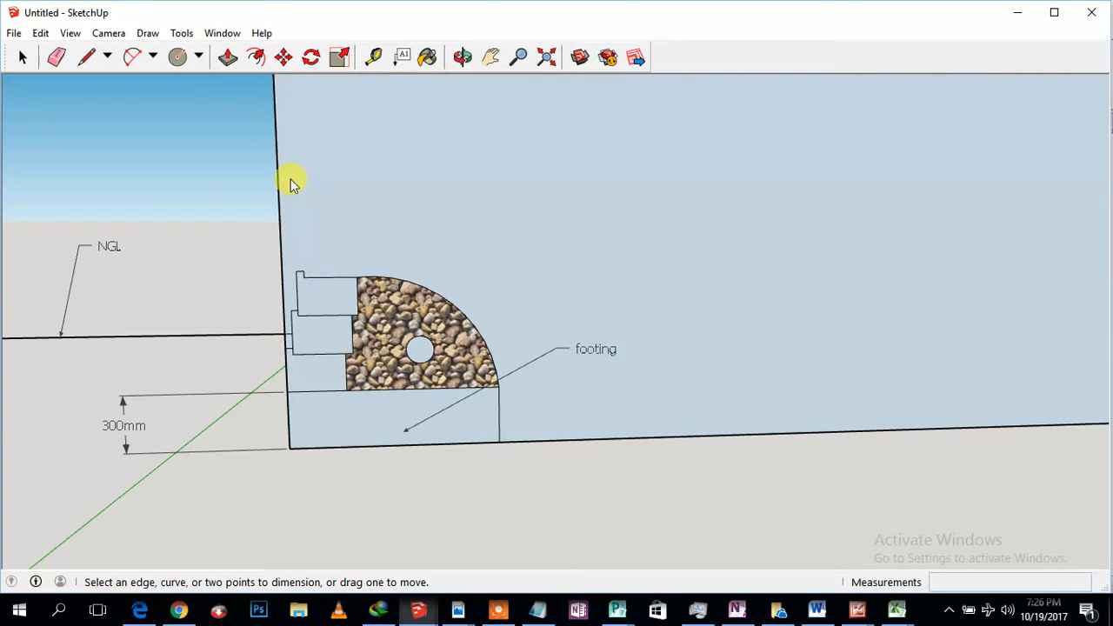
Step: Label the pipe 'Drain Pipe', the gravel 'Drainage Stones' and the top block 'geolock400'
{"action": "left_click", "coordinate": [180, 33]}
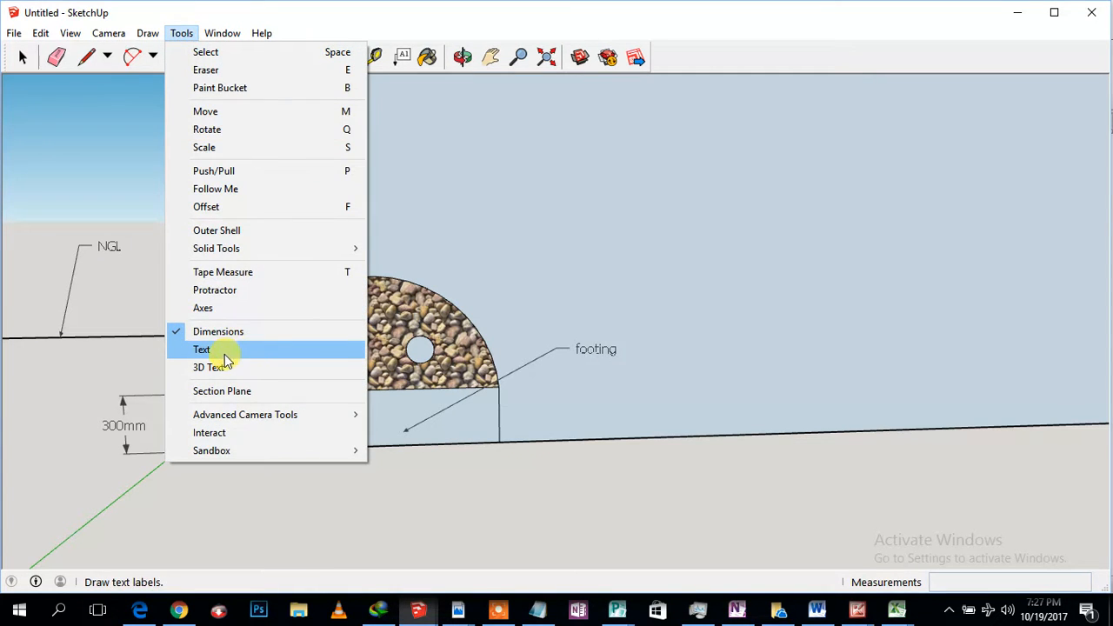
{"action": "left_click", "coordinate": [201, 349]}
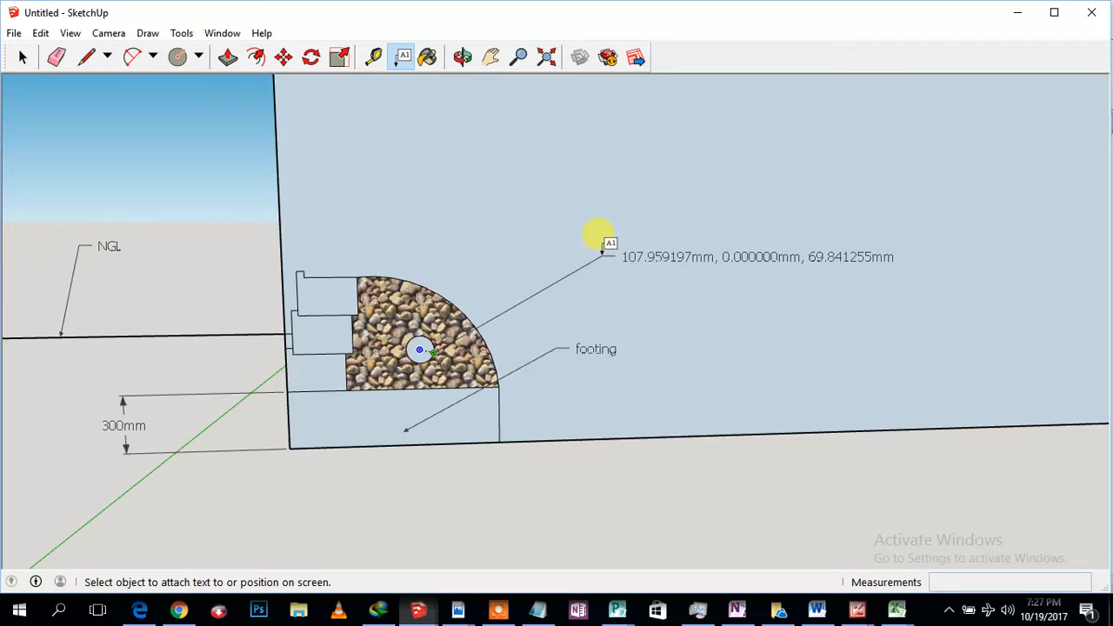
{"action": "left_click", "coordinate": [600, 252]}
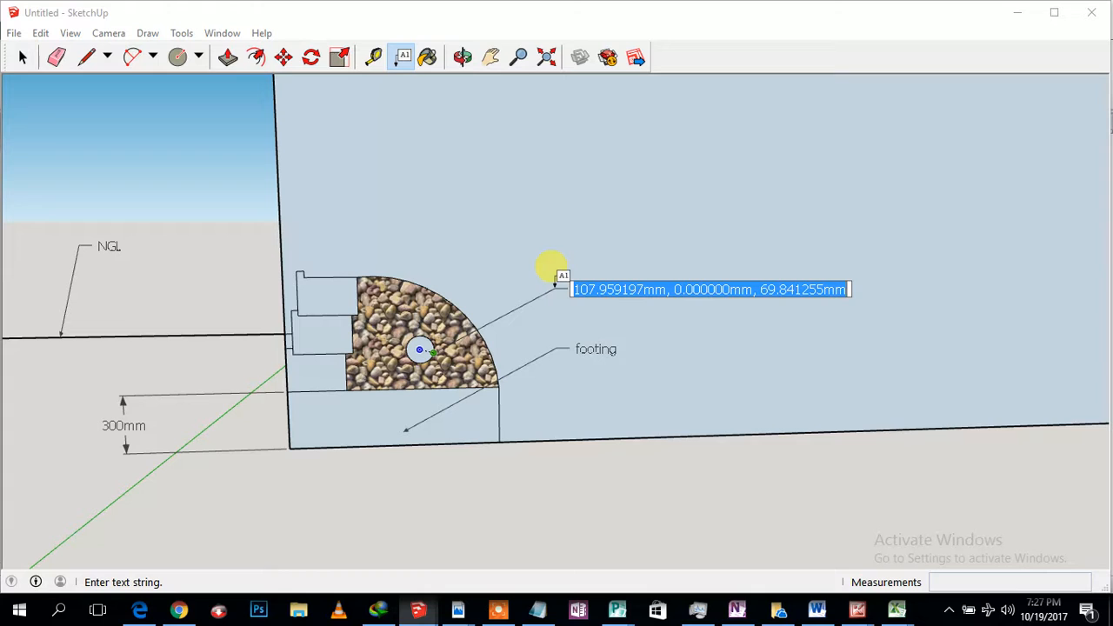
{"action": "type", "text": "Dra"}
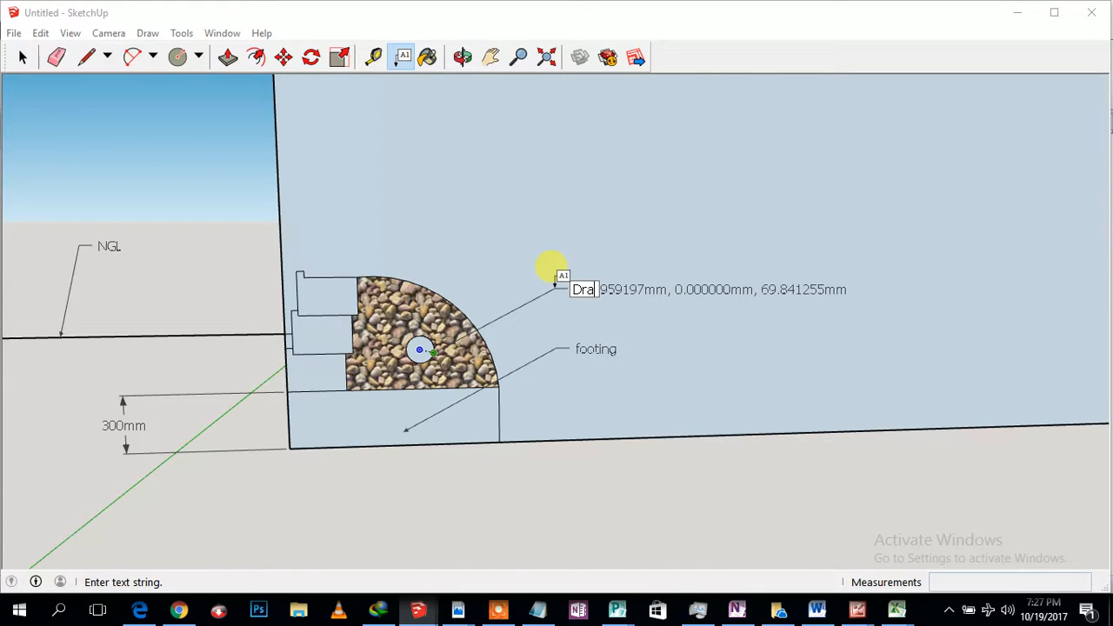
{"action": "type", "text": "Drain Pipes"}
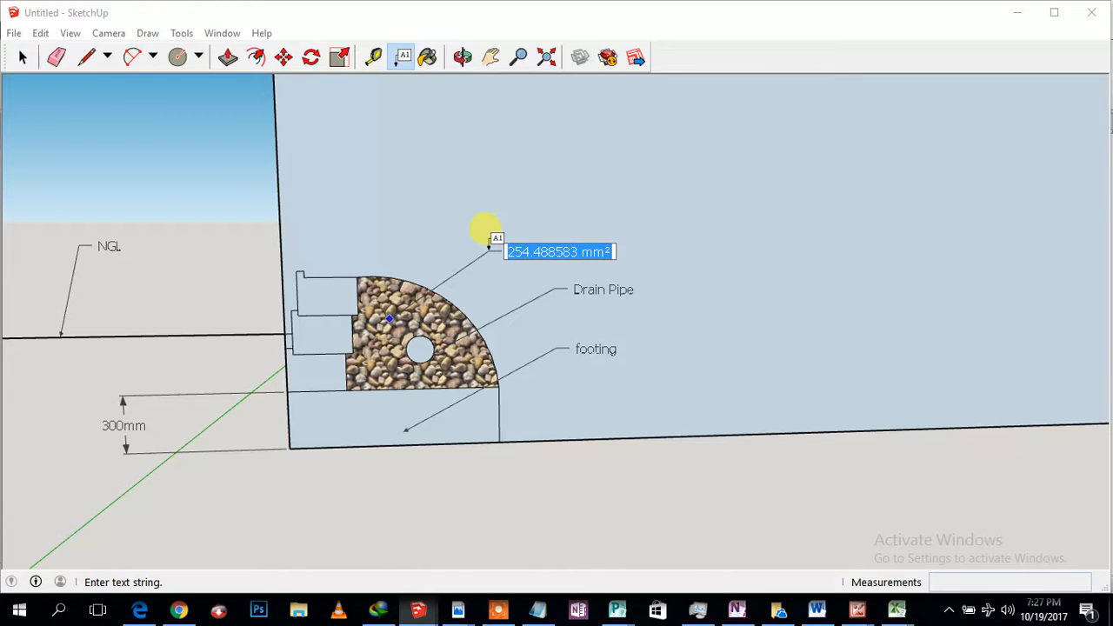
{"action": "type", "text": "Drainage Stones"}
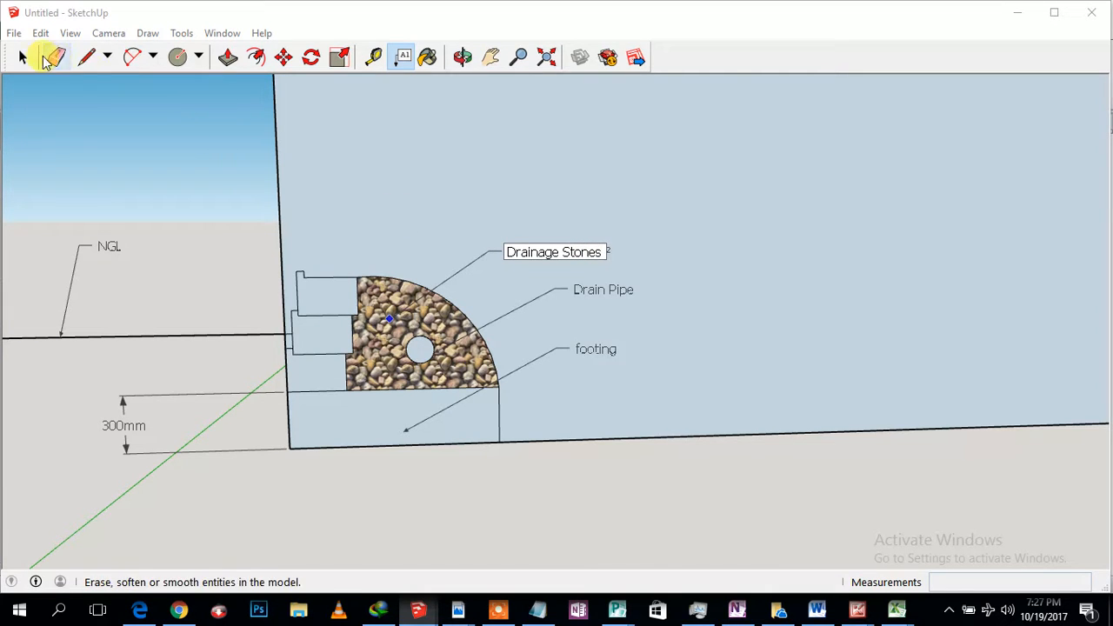
{"action": "left_click", "coordinate": [403, 57]}
{"action": "type", "text": "geolock40"}
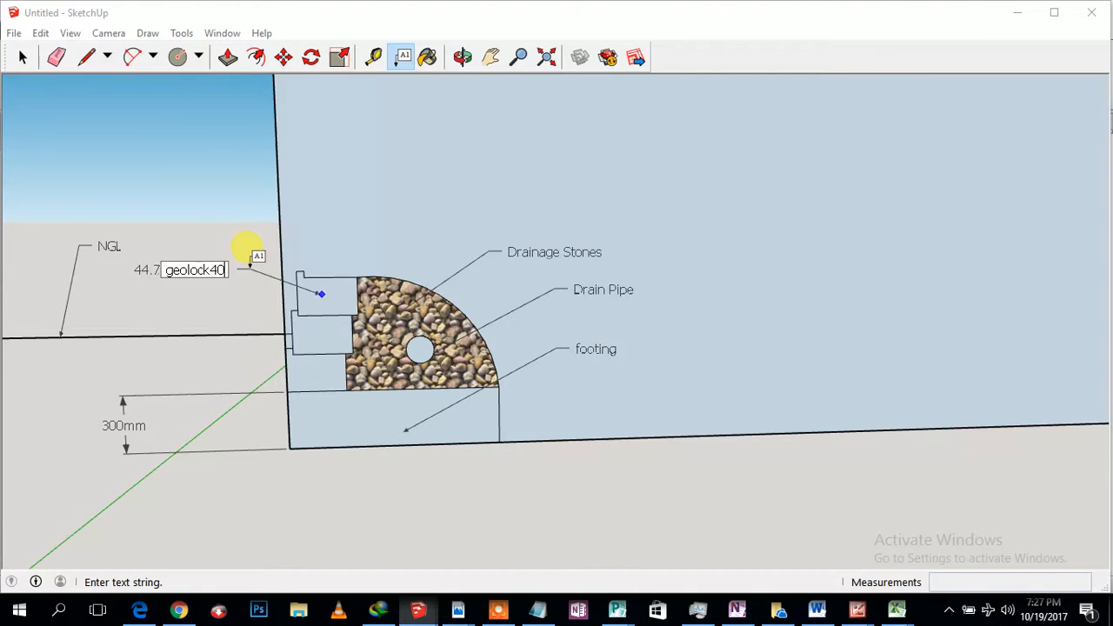
{"action": "key", "text": "Return"}
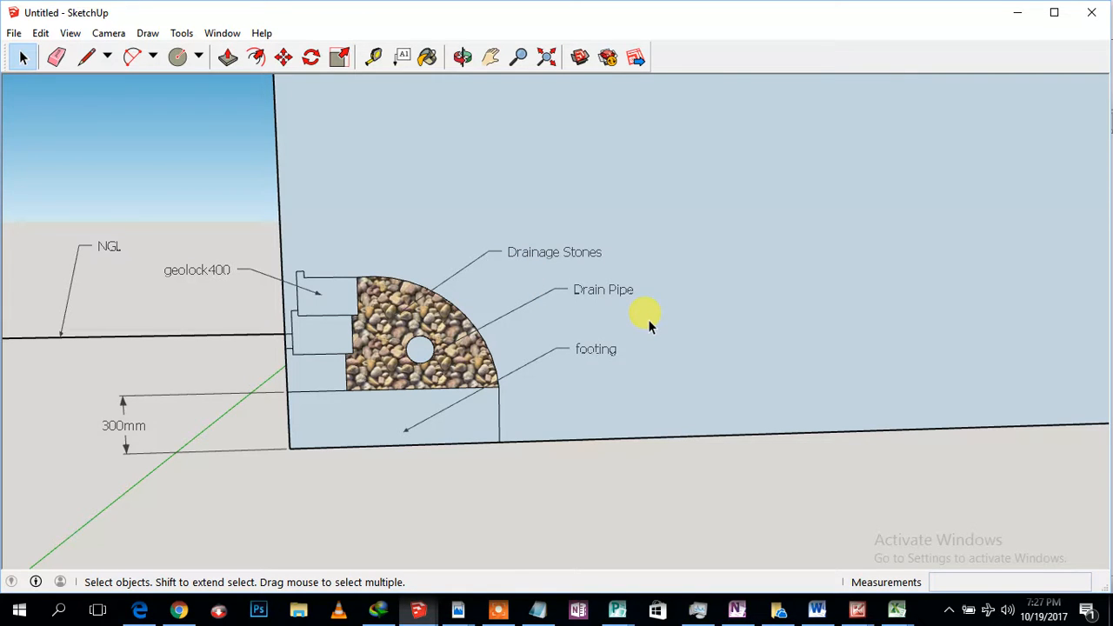
{"action": "mouse_move", "coordinate": [391, 443]}
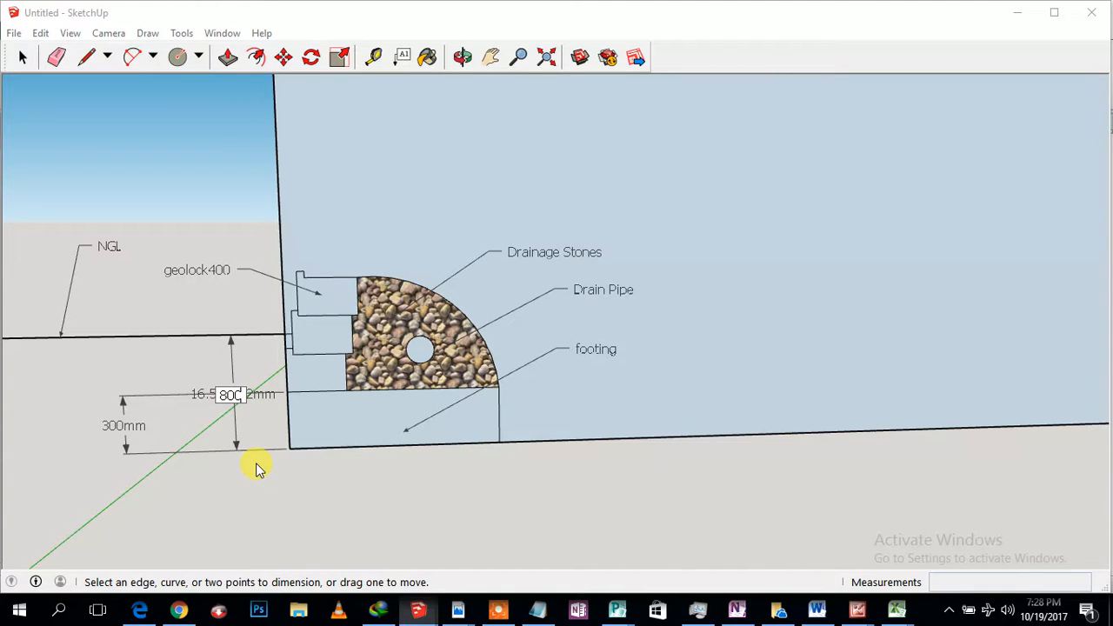
Step: Set the height dimension to 800mm and start editing the footing width dimension's text
{"action": "type", "text": "800mm"}
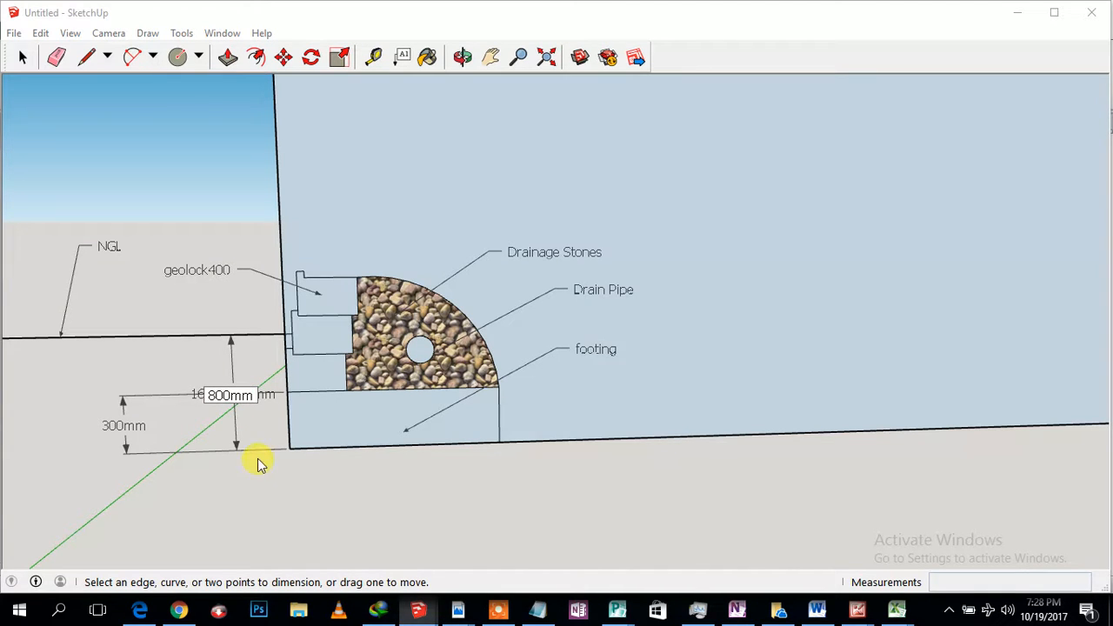
{"action": "left_click", "coordinate": [289, 447]}
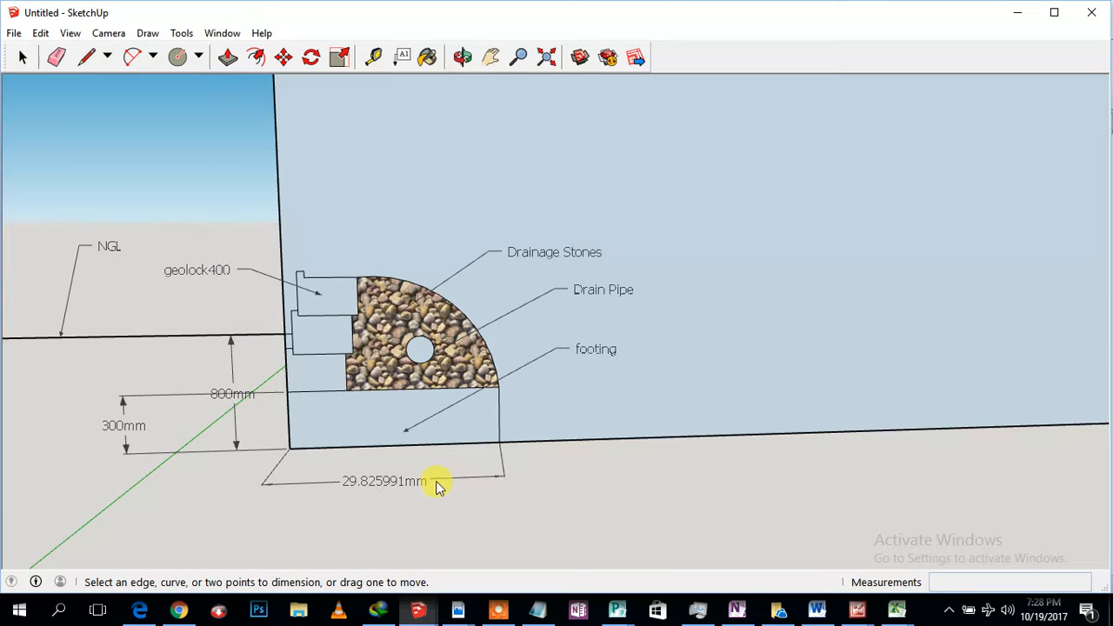
{"action": "right_click", "coordinate": [439, 483]}
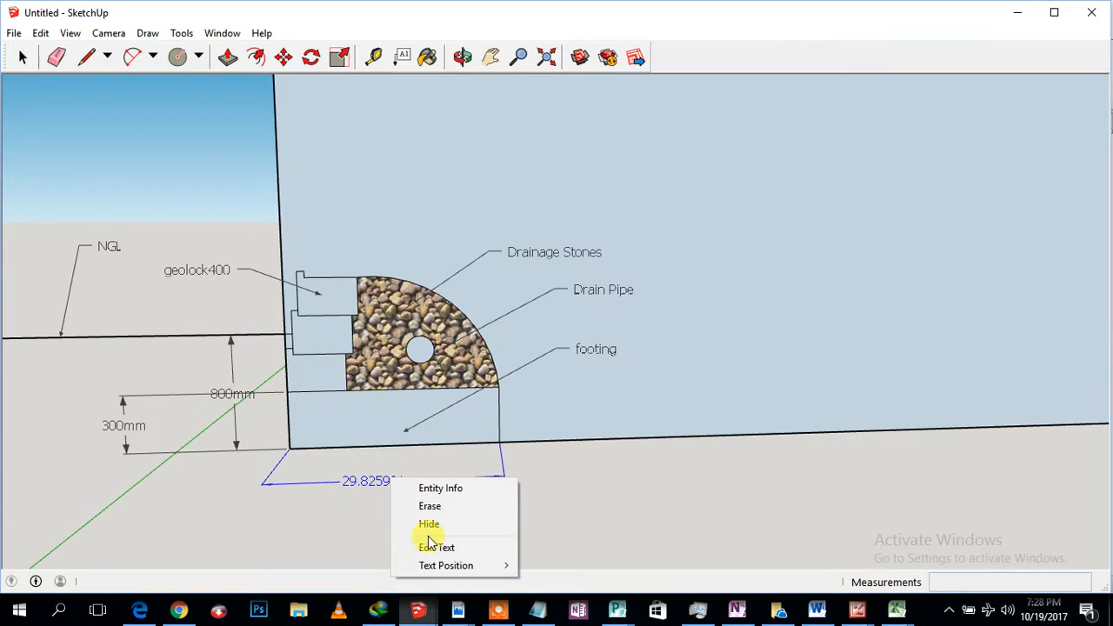
{"action": "left_click", "coordinate": [436, 547]}
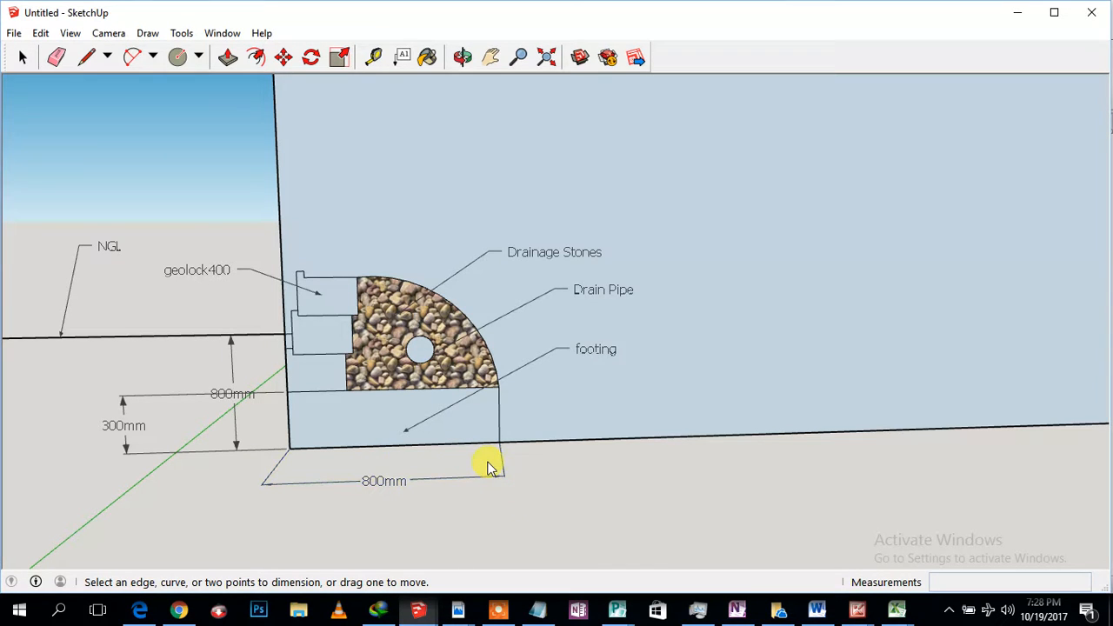
{"action": "mouse_move", "coordinate": [487, 465]}
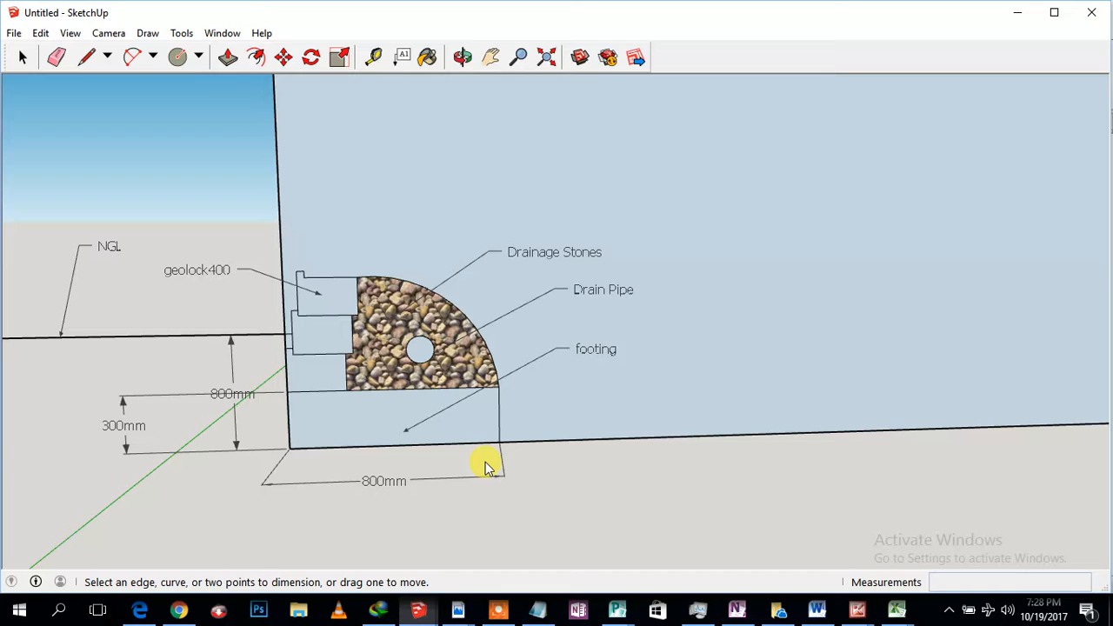
{"action": "mouse_move", "coordinate": [360, 216]}
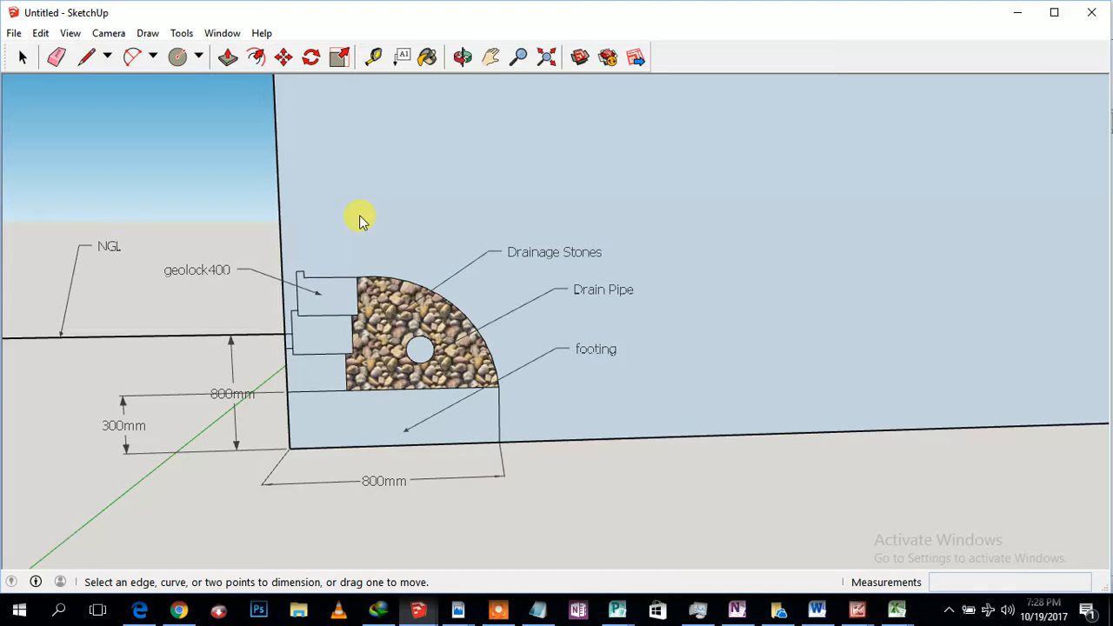
{"action": "mouse_move", "coordinate": [319, 258]}
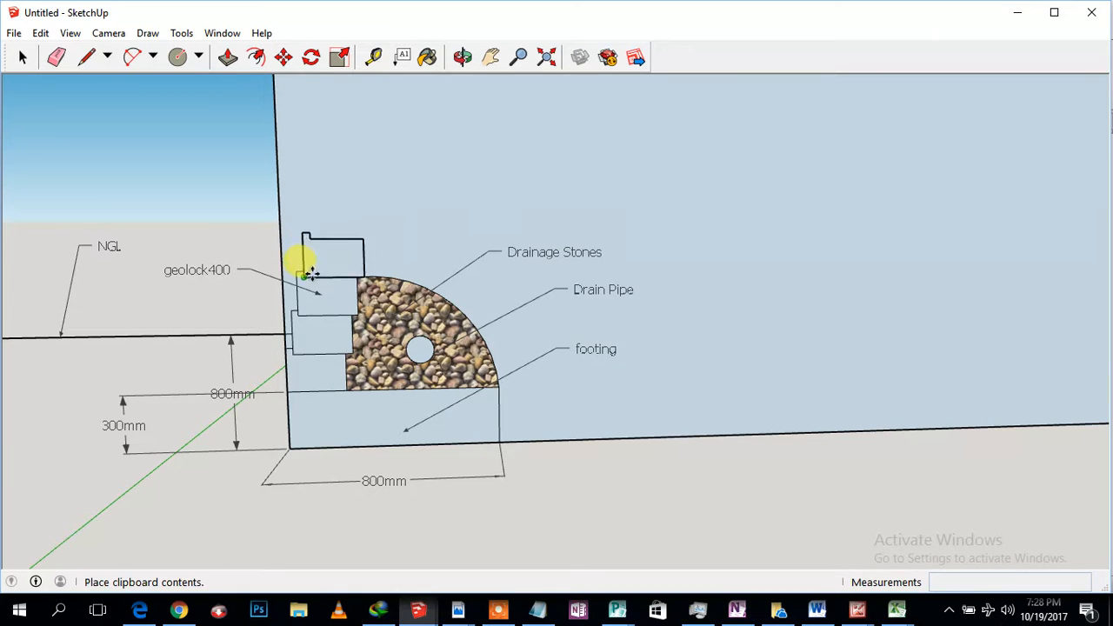
Step: Place a pasted block atop the stack and draw a horizontal line from its back corner
{"action": "left_click", "coordinate": [86, 57]}
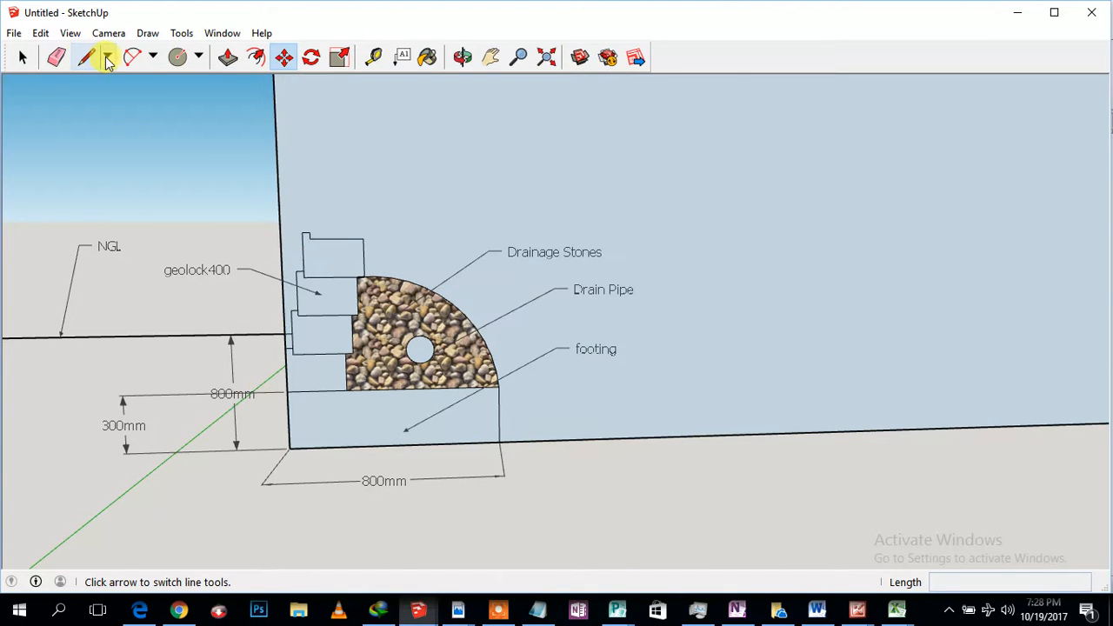
{"action": "left_click", "coordinate": [85, 57]}
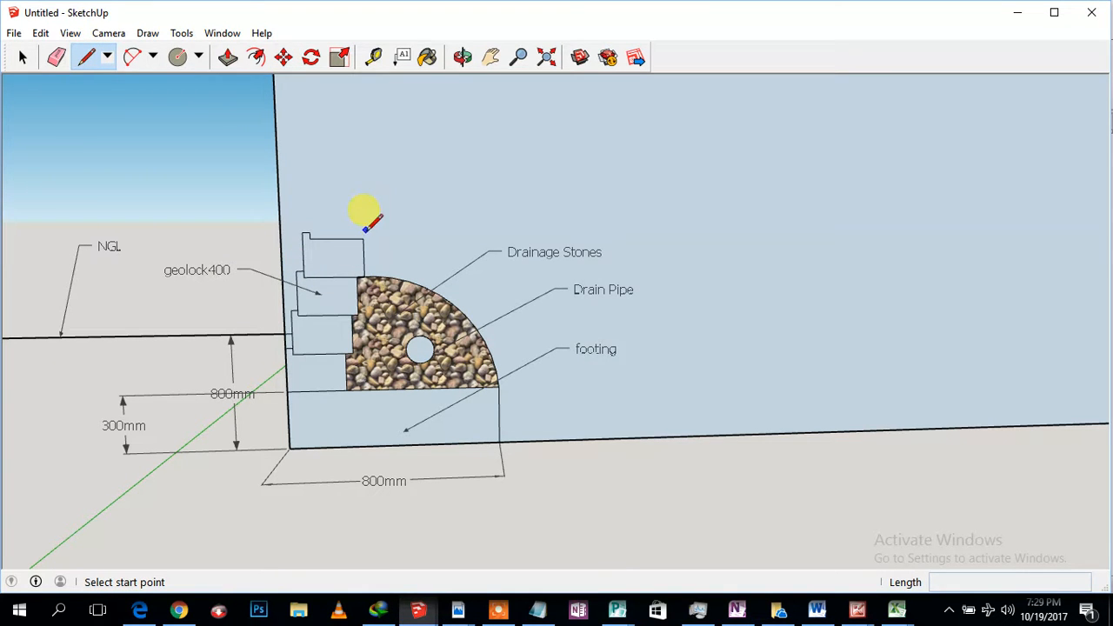
{"action": "left_click", "coordinate": [362, 239]}
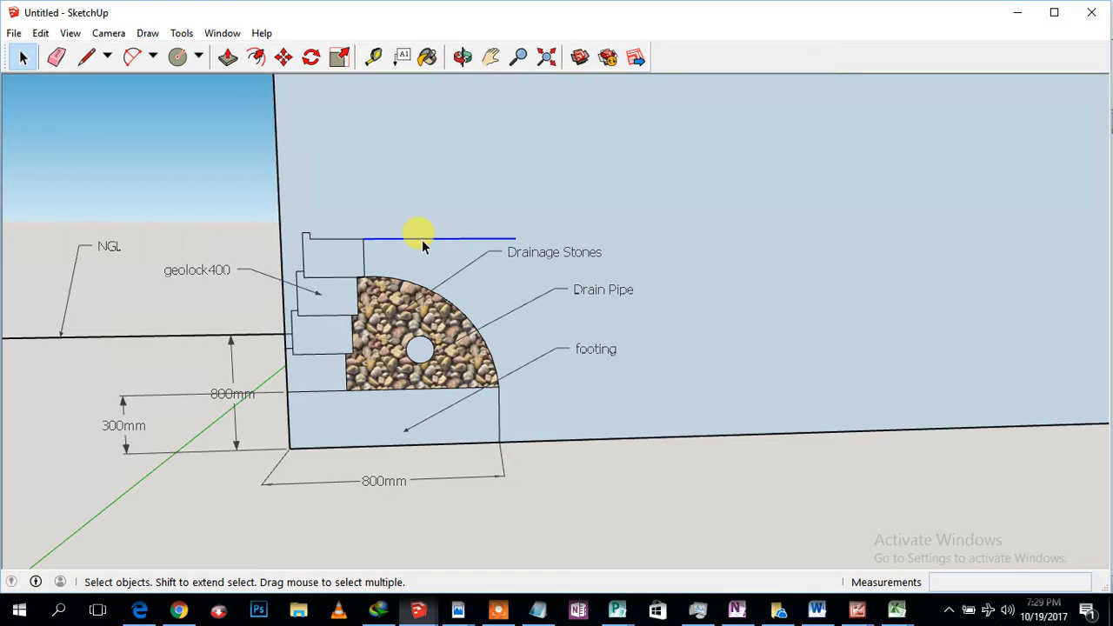
{"action": "left_click", "coordinate": [181, 33]}
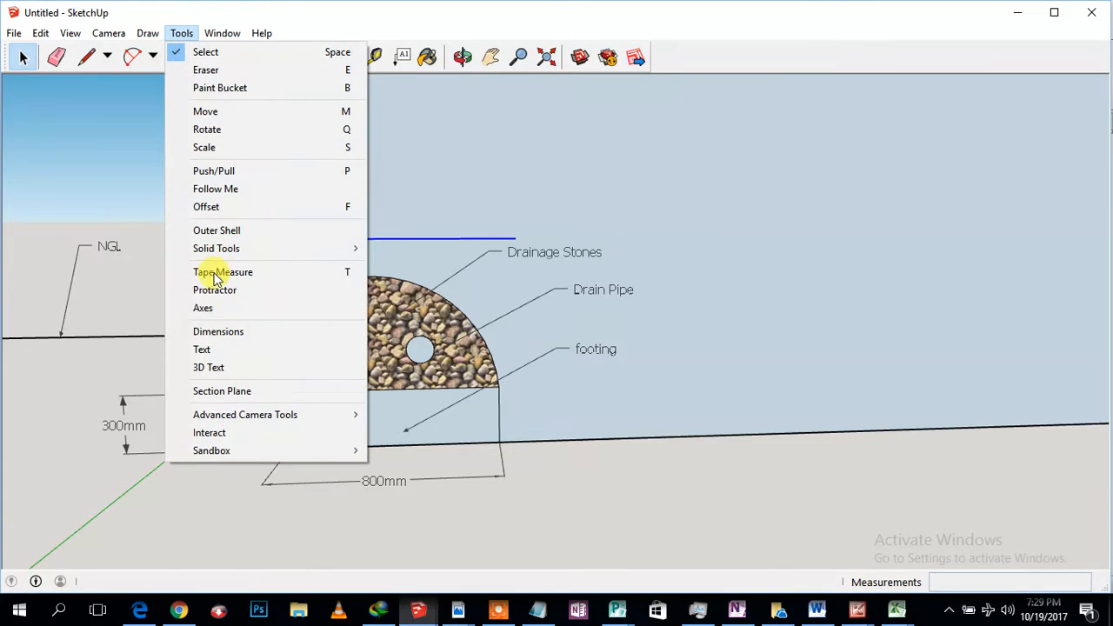
Step: Dimension the new horizontal top line and change its text to 700mm
{"action": "left_click", "coordinate": [218, 331]}
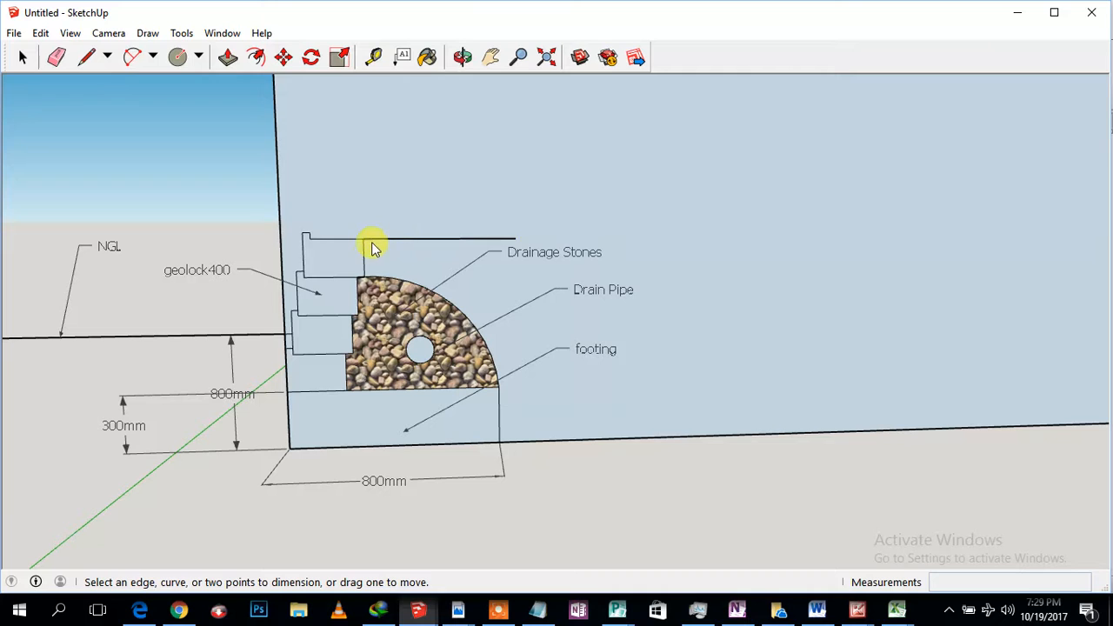
{"action": "left_click", "coordinate": [362, 239]}
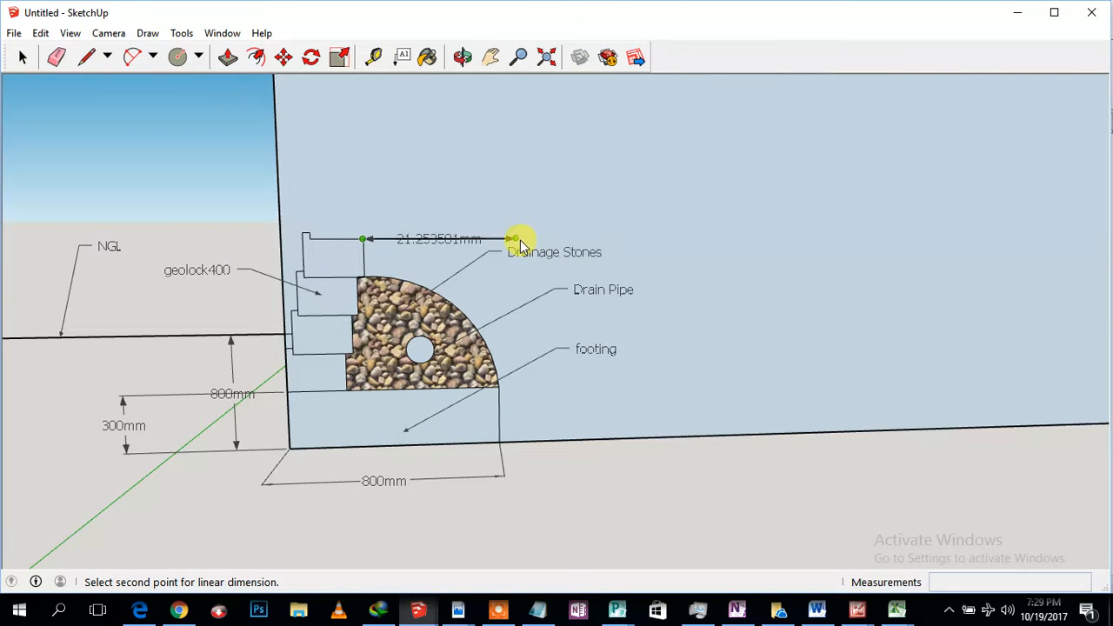
{"action": "right_click", "coordinate": [517, 239]}
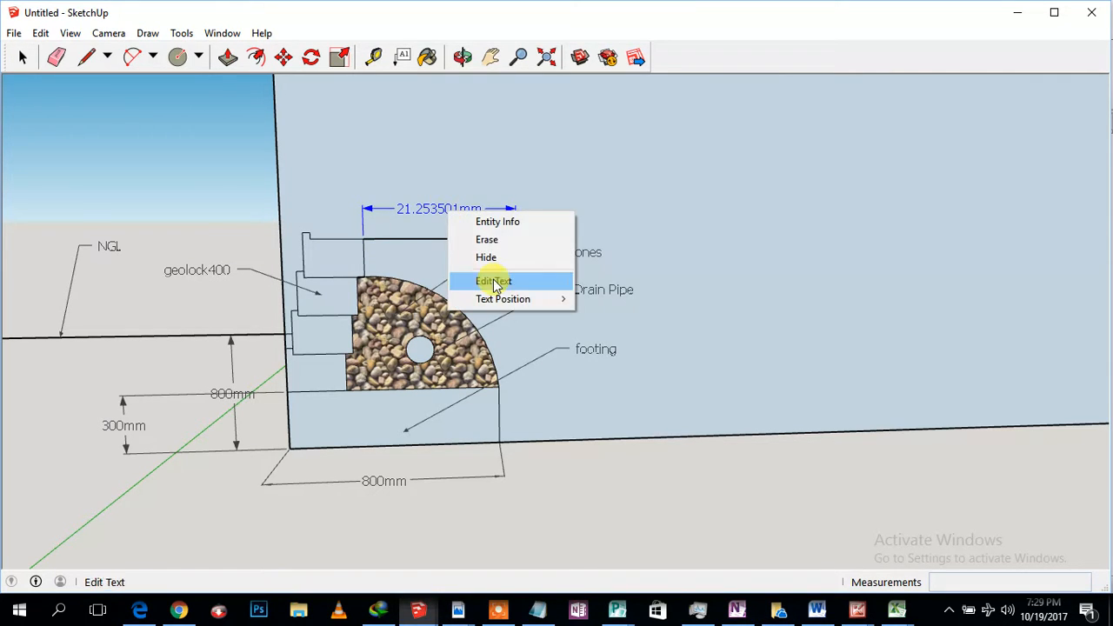
{"action": "left_click", "coordinate": [493, 280]}
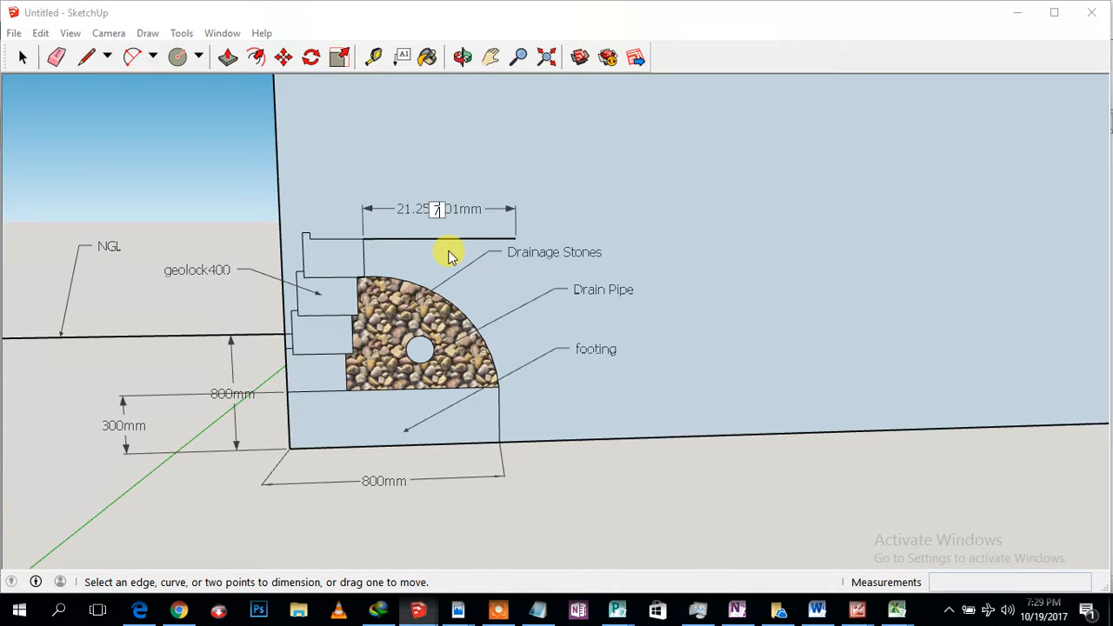
{"action": "type", "text": "700mm"}
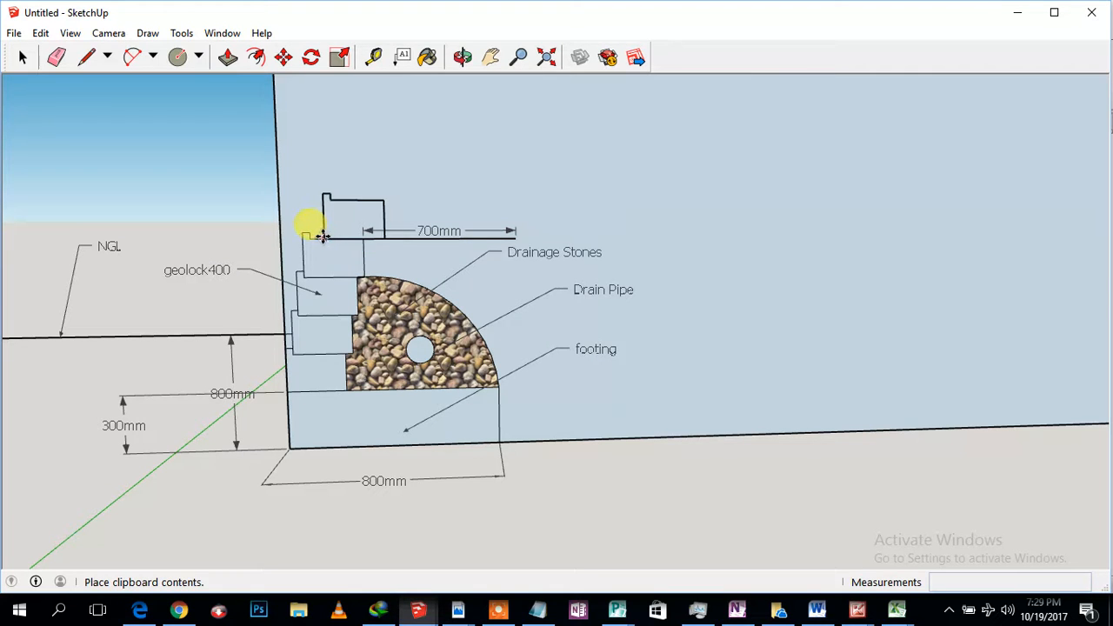
Step: Stack pasted blocks and draw horizontal lines from the back corners of the upper blocks
{"action": "left_click", "coordinate": [133, 57]}
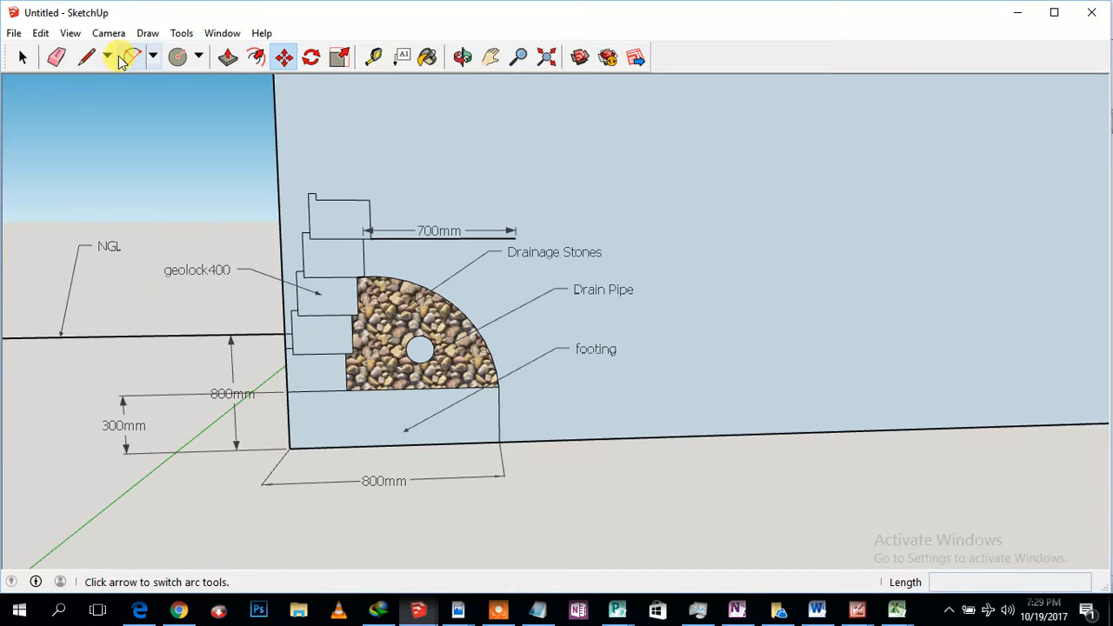
{"action": "left_click", "coordinate": [86, 56]}
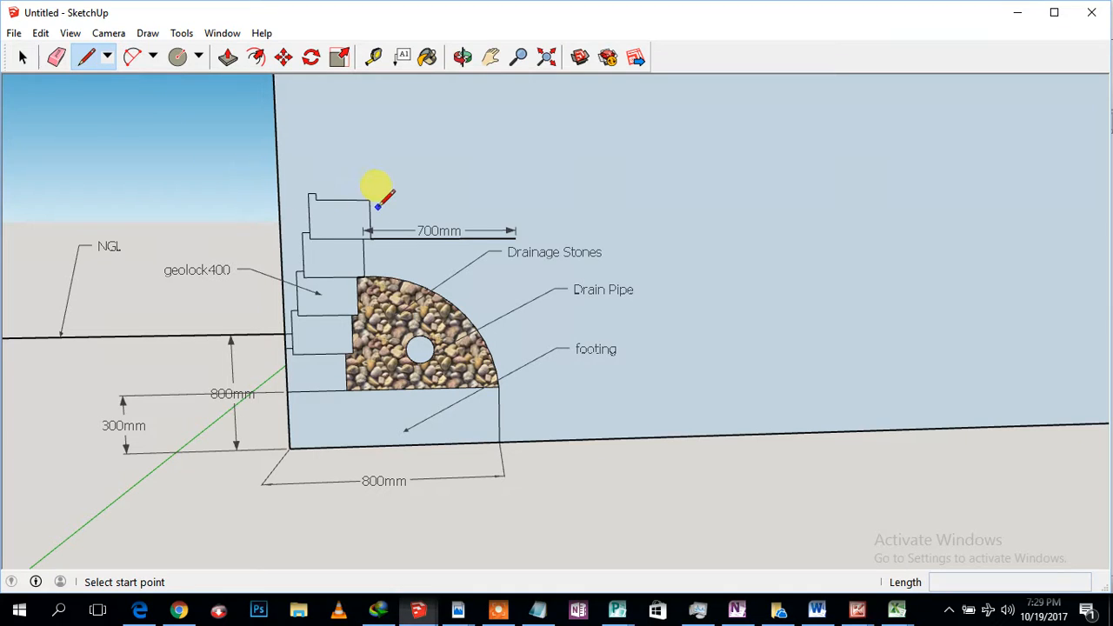
{"action": "left_click", "coordinate": [368, 201]}
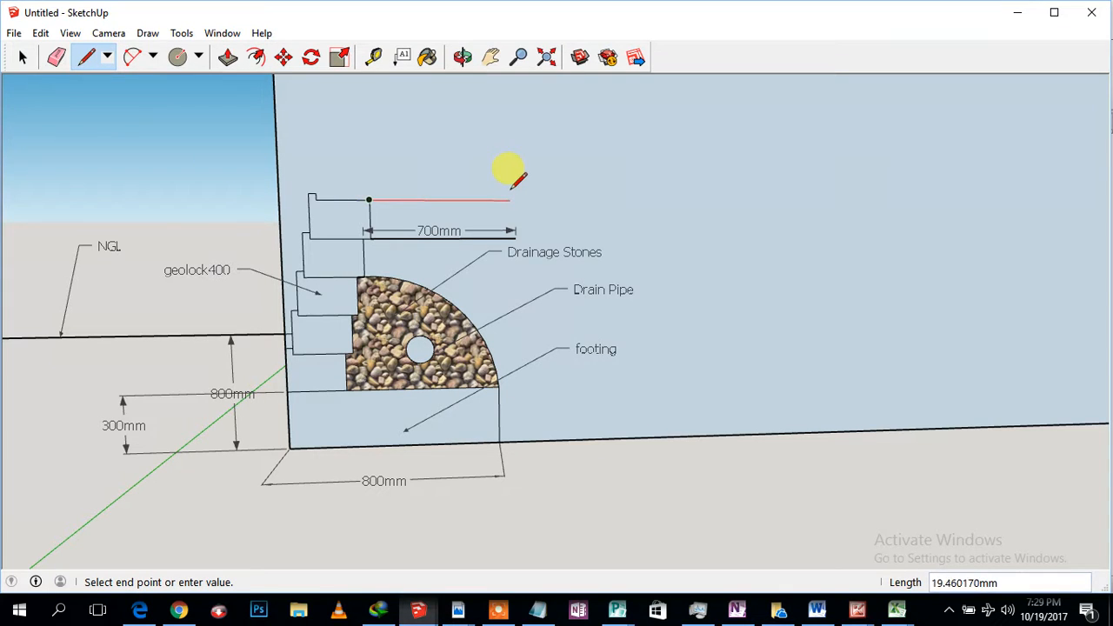
{"action": "mouse_move", "coordinate": [510, 201]}
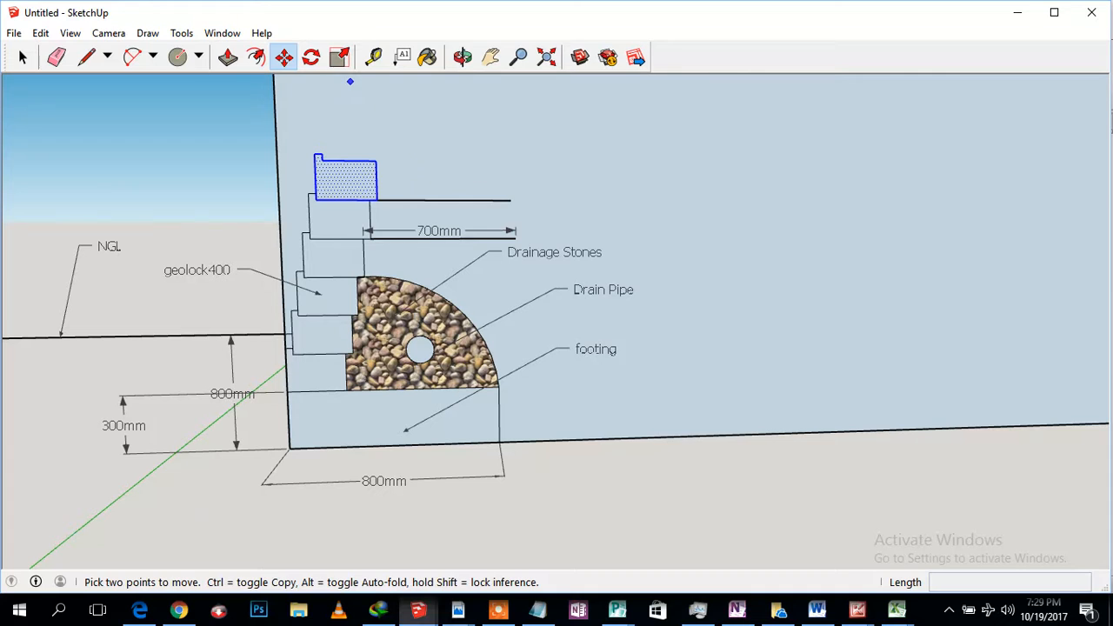
{"action": "left_click", "coordinate": [86, 57]}
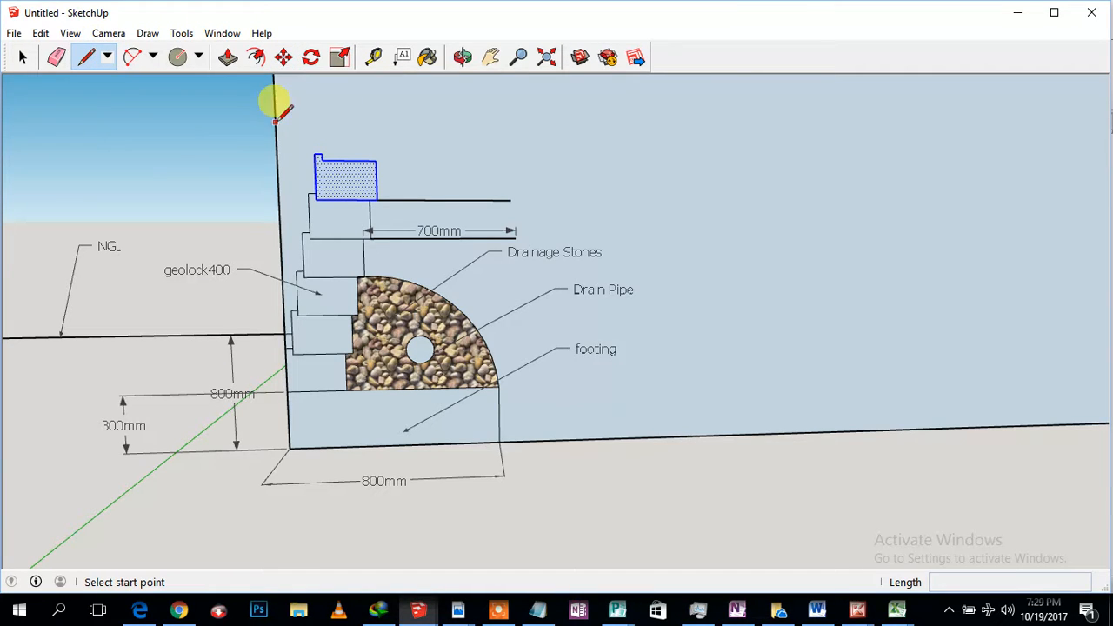
{"action": "left_click", "coordinate": [375, 162]}
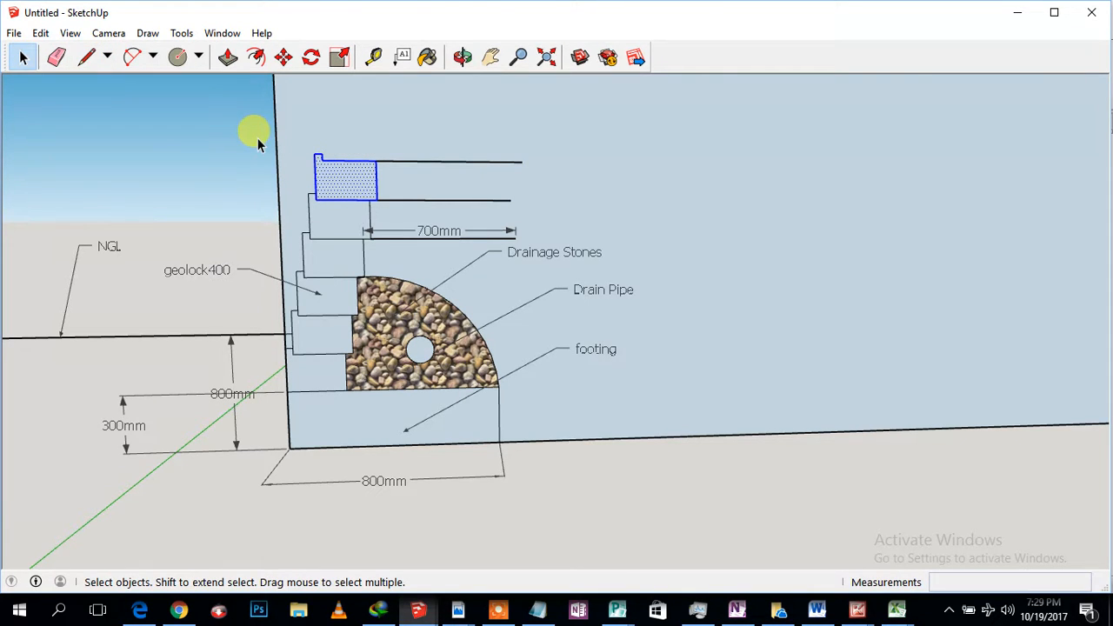
{"action": "mouse_move", "coordinate": [321, 160]}
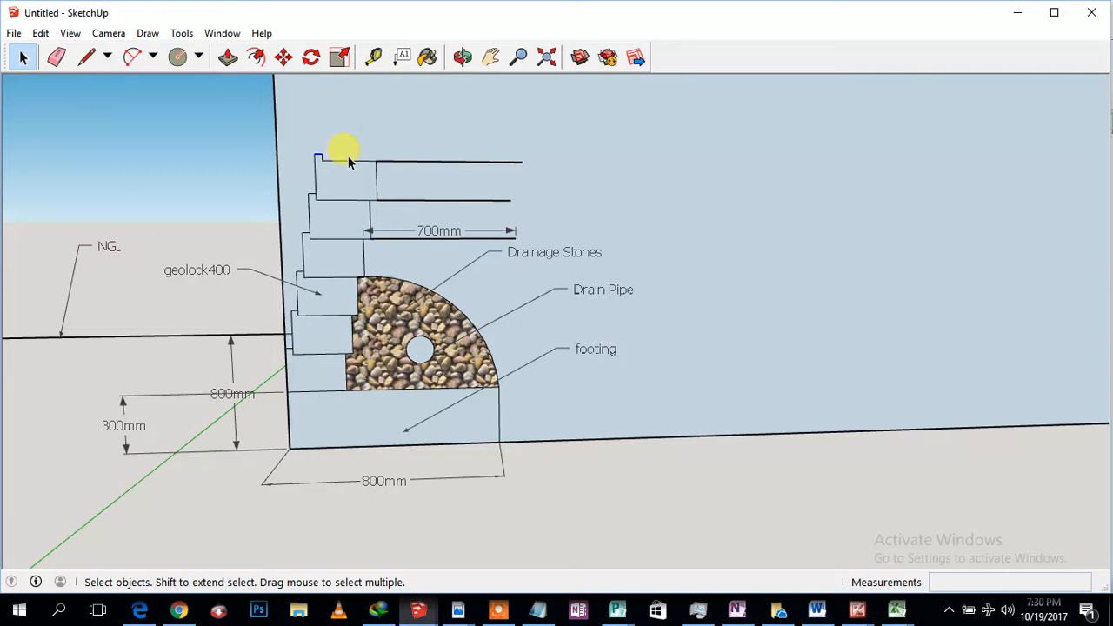
{"action": "mouse_move", "coordinate": [344, 160]}
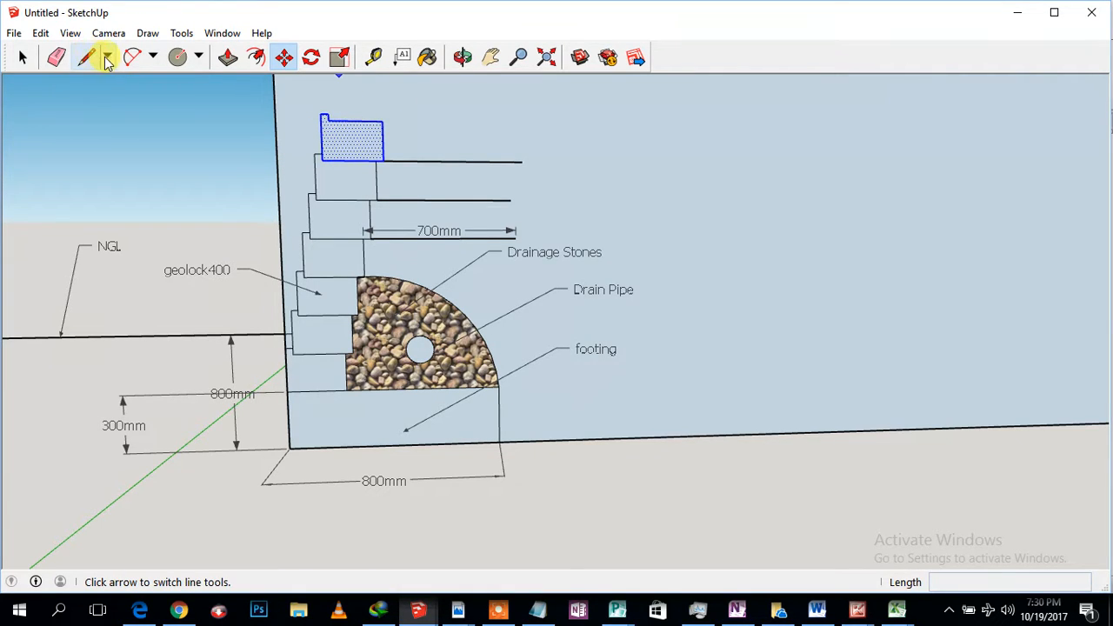
{"action": "left_click", "coordinate": [85, 57]}
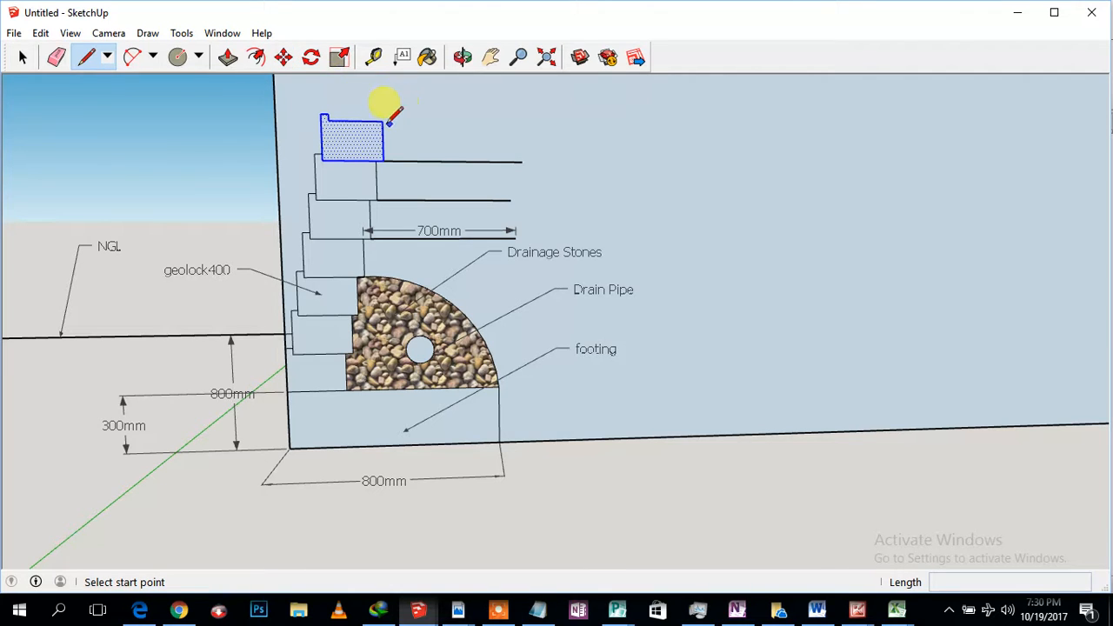
{"action": "left_click", "coordinate": [380, 122]}
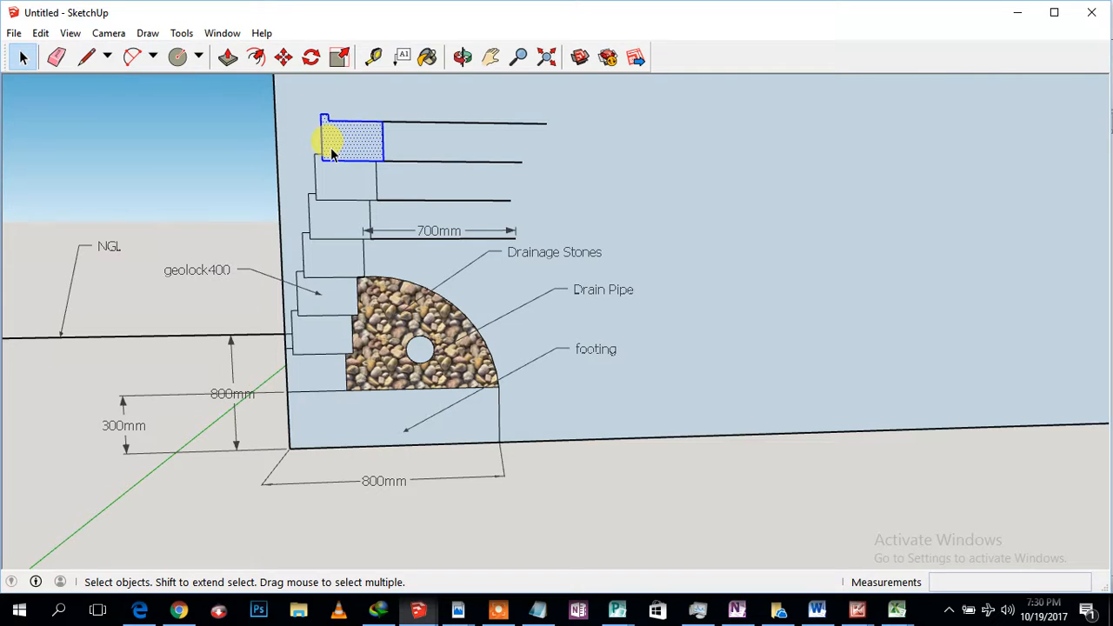
{"action": "mouse_move", "coordinate": [360, 92]}
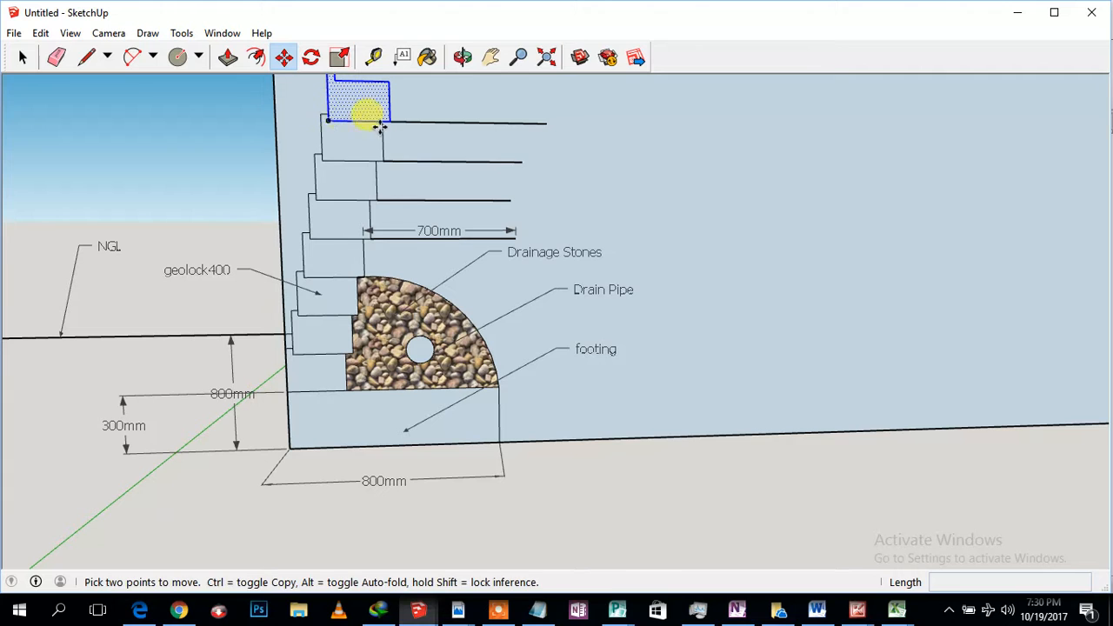
{"action": "mouse_move", "coordinate": [534, 269]}
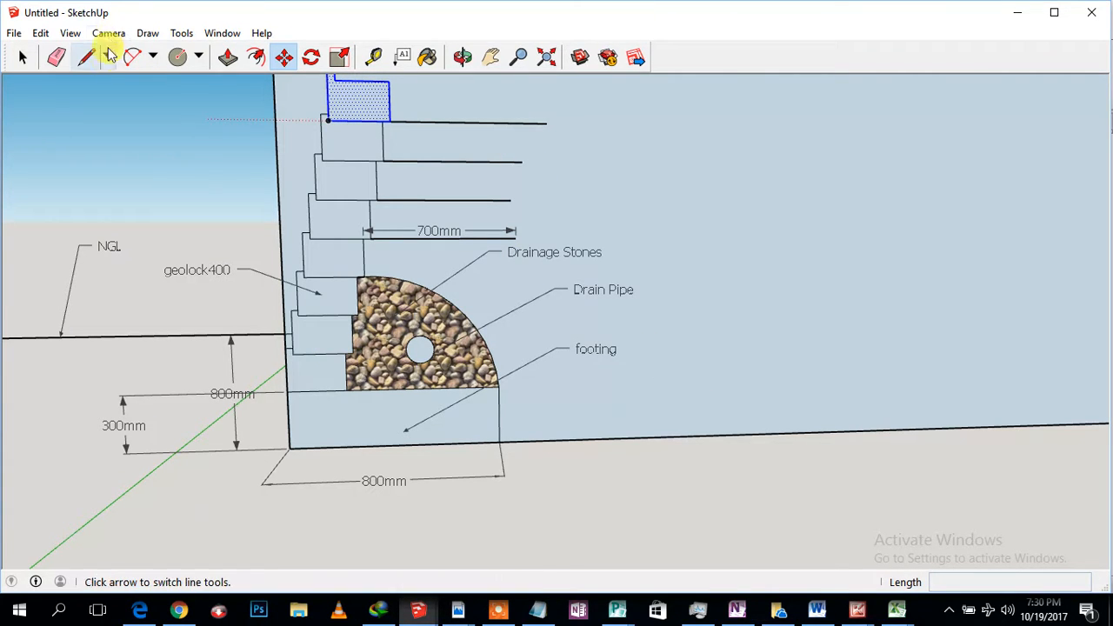
Step: Draw an edge along the footing's underside to its outer bottom corner
{"action": "left_click", "coordinate": [85, 57]}
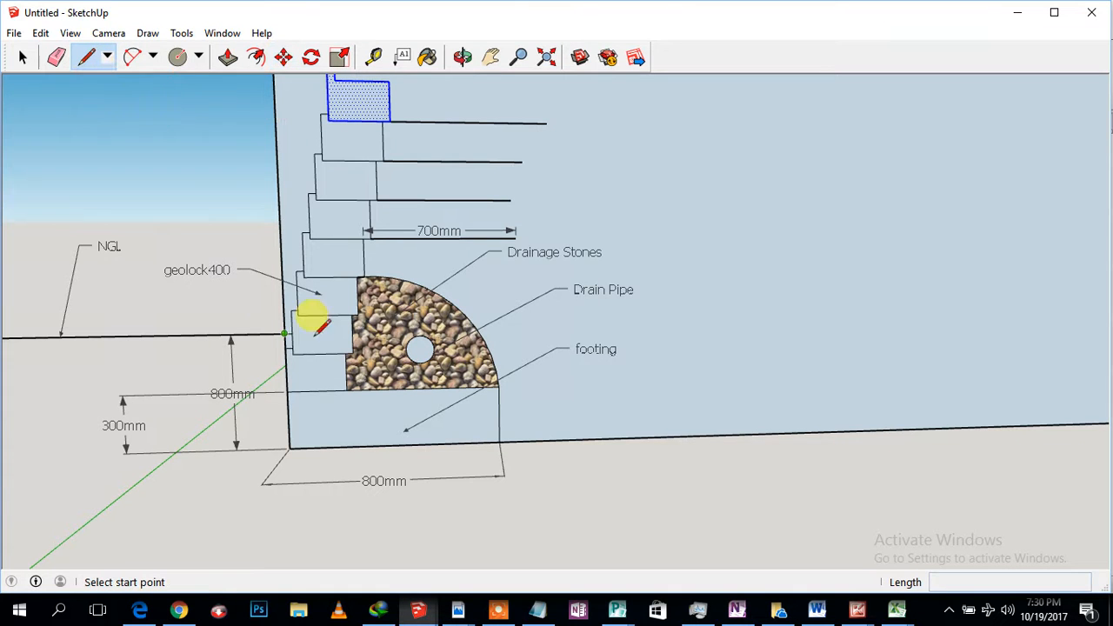
{"action": "mouse_move", "coordinate": [291, 383]}
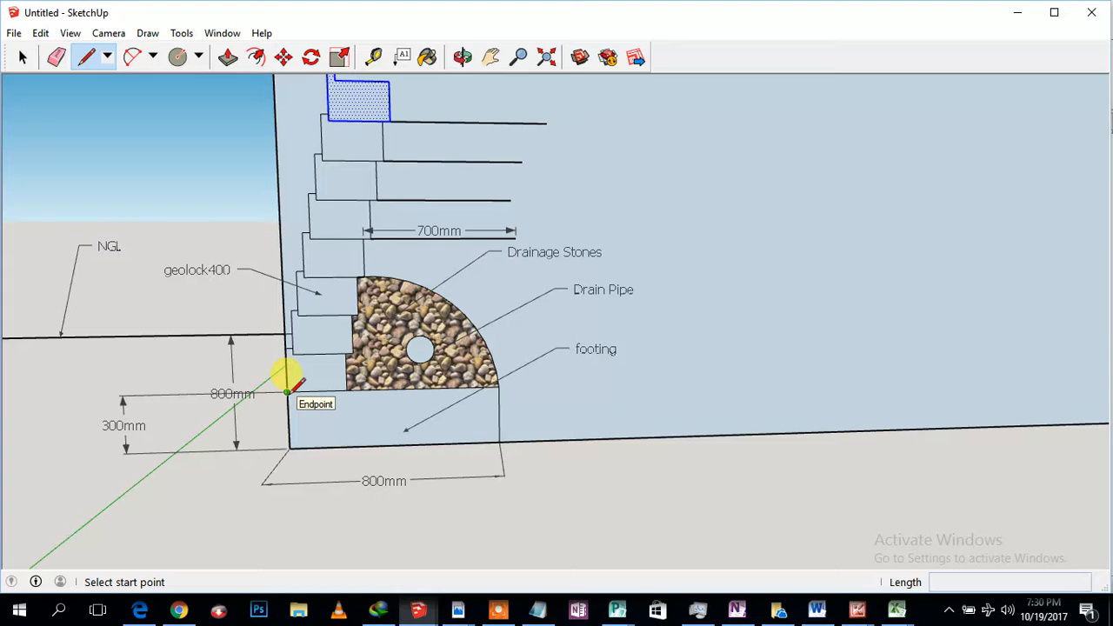
{"action": "mouse_move", "coordinate": [296, 439]}
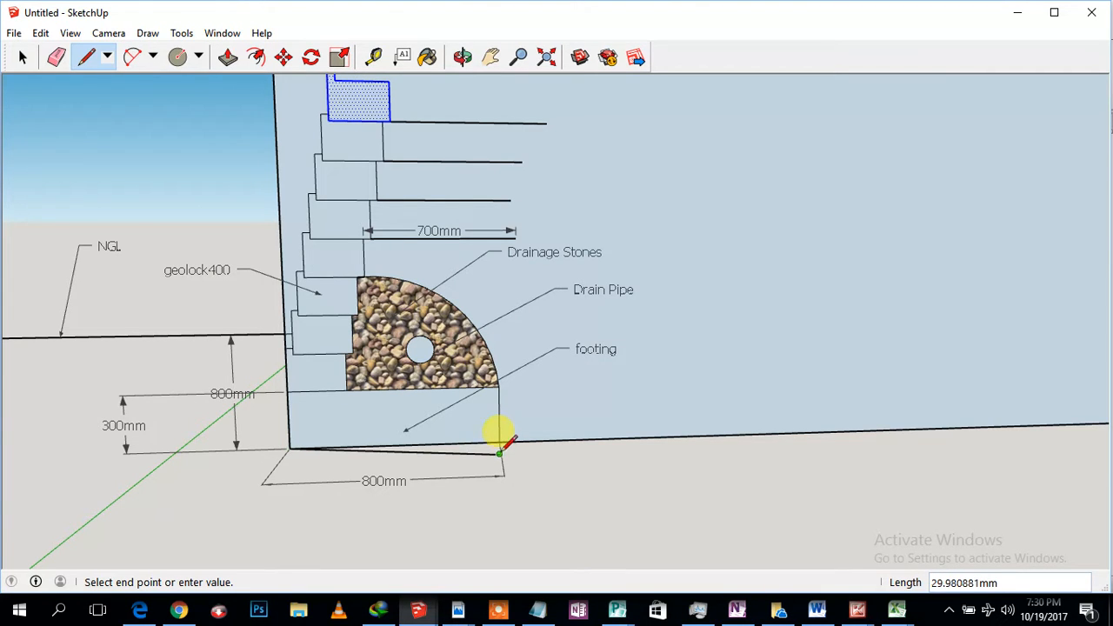
{"action": "left_click", "coordinate": [500, 448]}
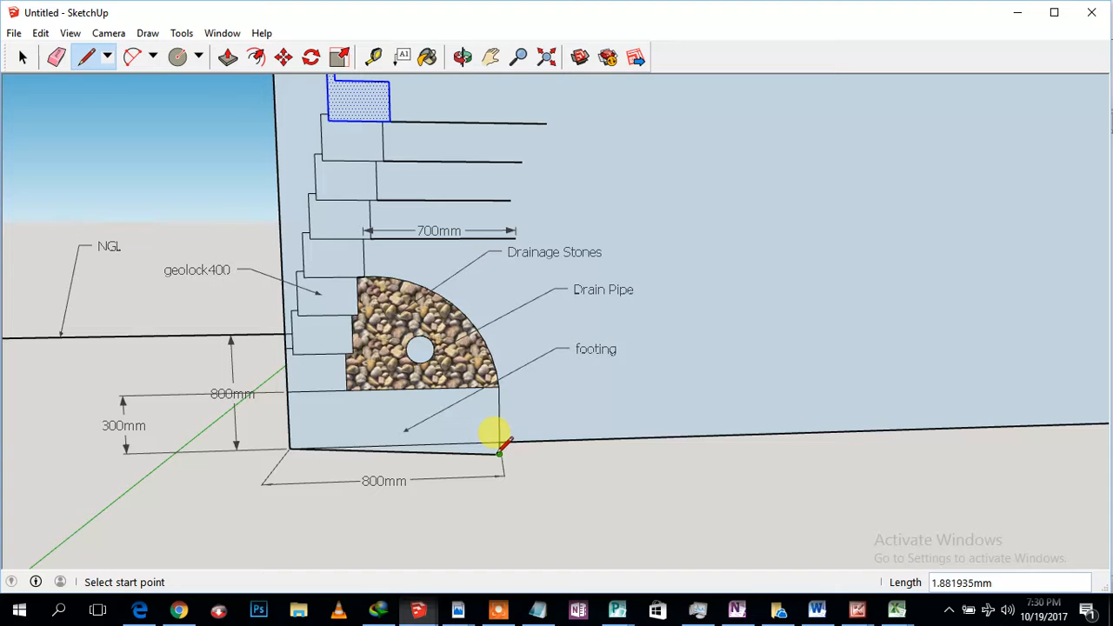
{"action": "mouse_move", "coordinate": [330, 373]}
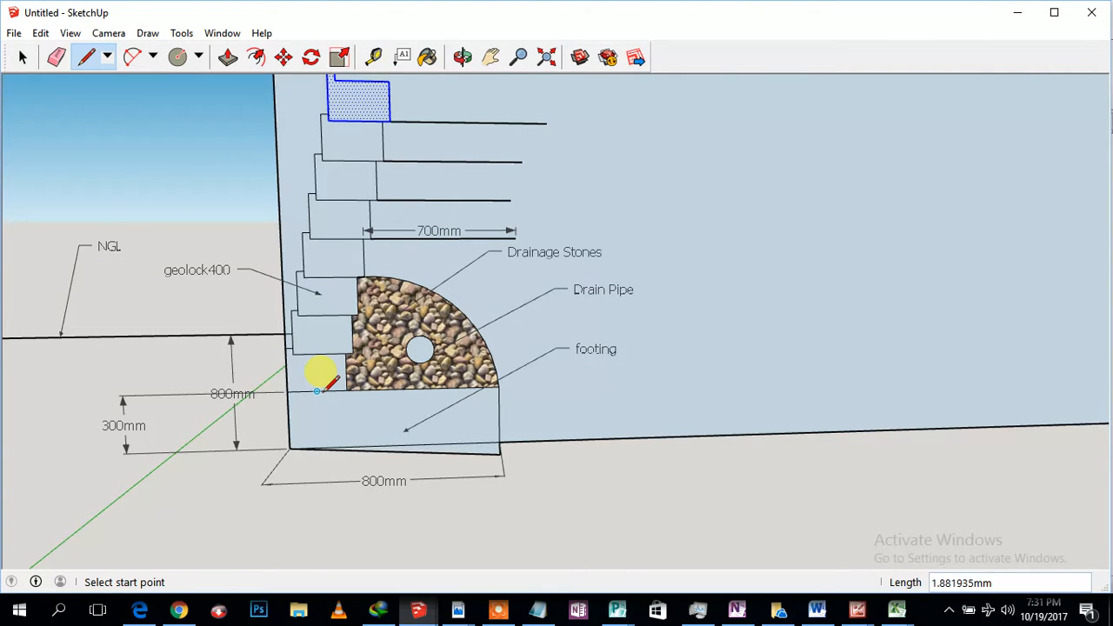
{"action": "mouse_move", "coordinate": [274, 274]}
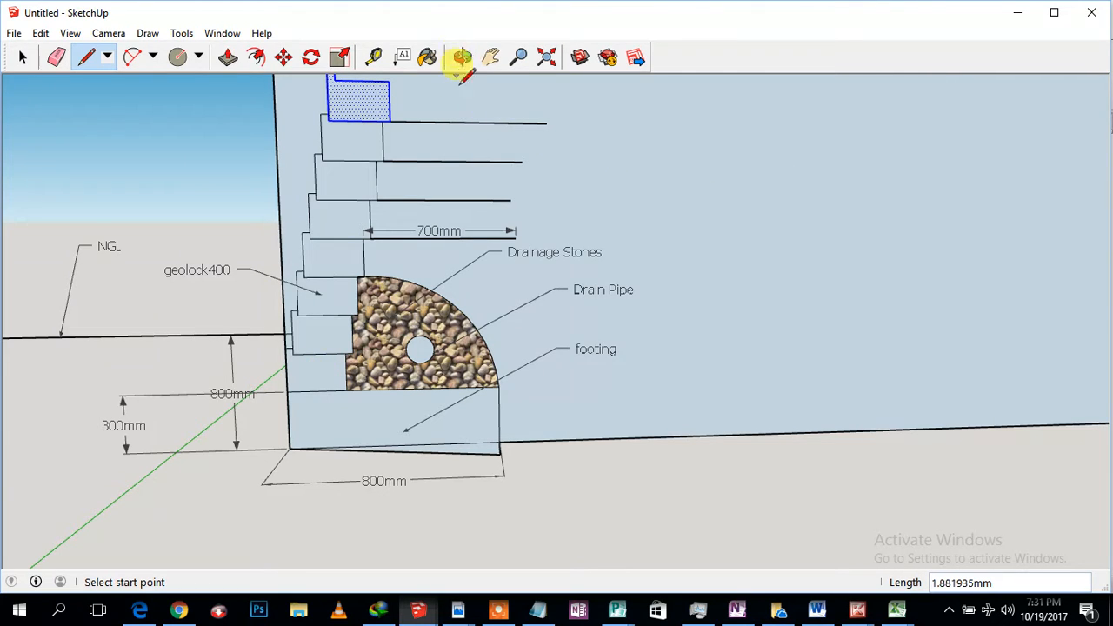
{"action": "mouse_move", "coordinate": [461, 130]}
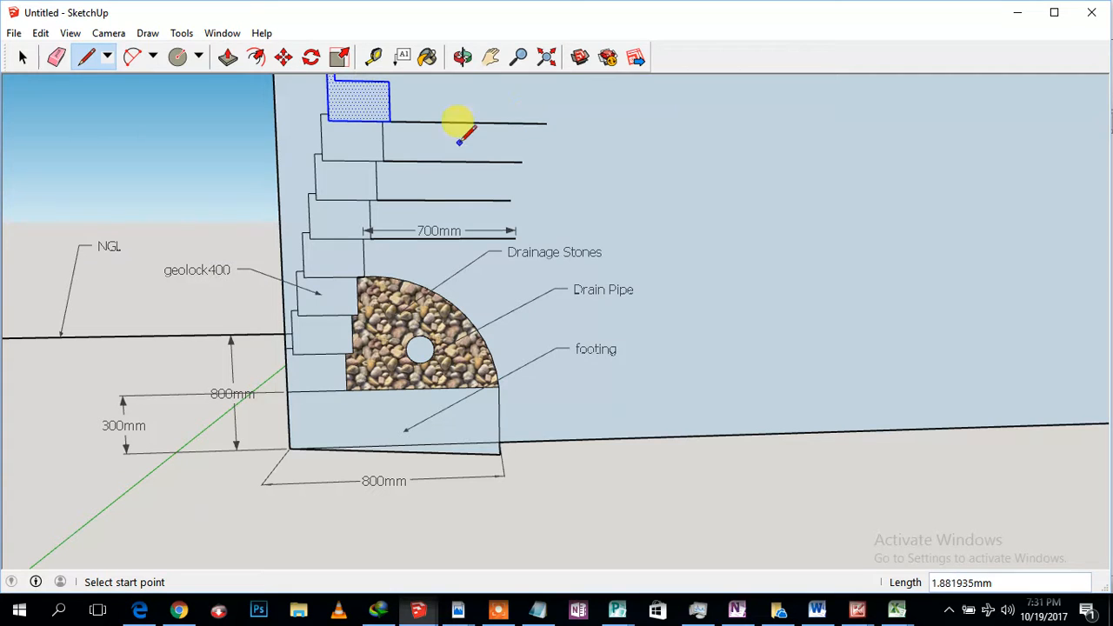
{"action": "mouse_move", "coordinate": [370, 243]}
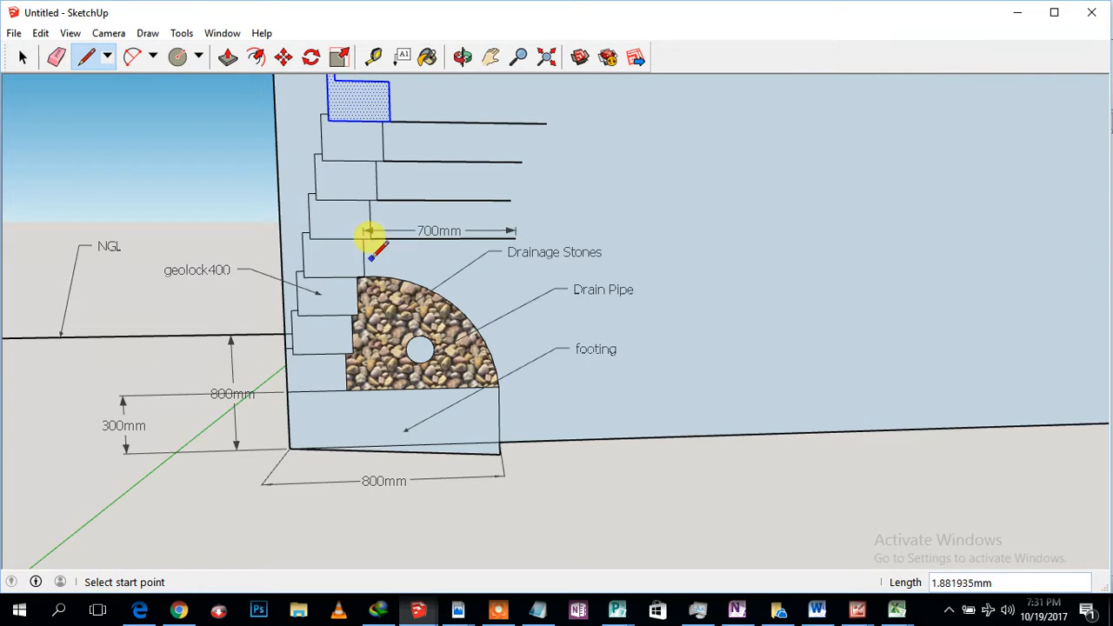
{"action": "mouse_move", "coordinate": [448, 183]}
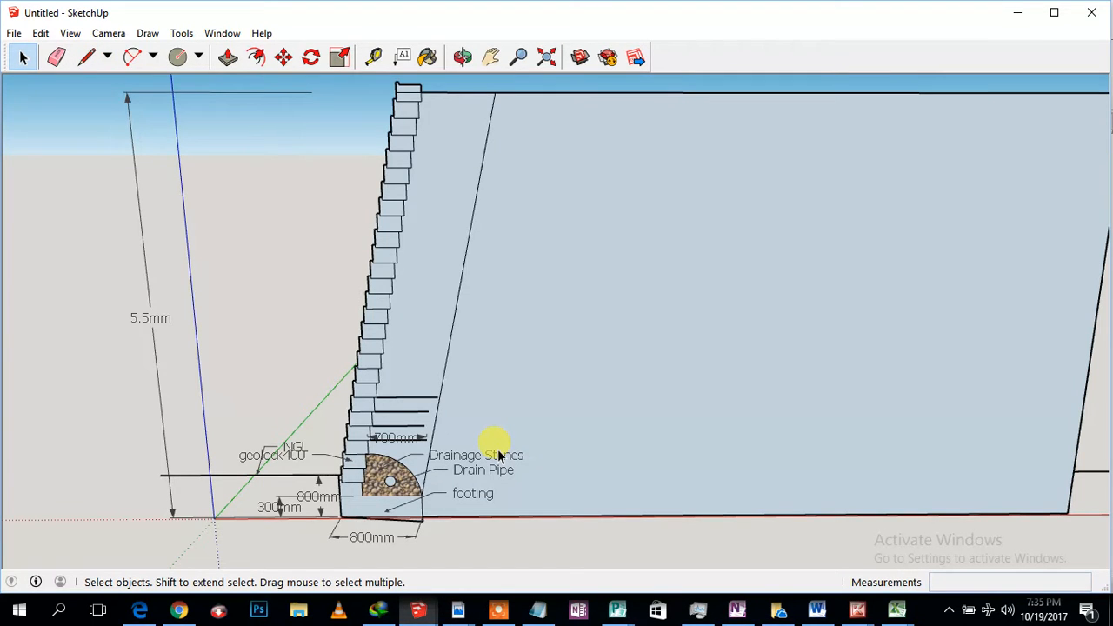
{"action": "mouse_move", "coordinate": [321, 389]}
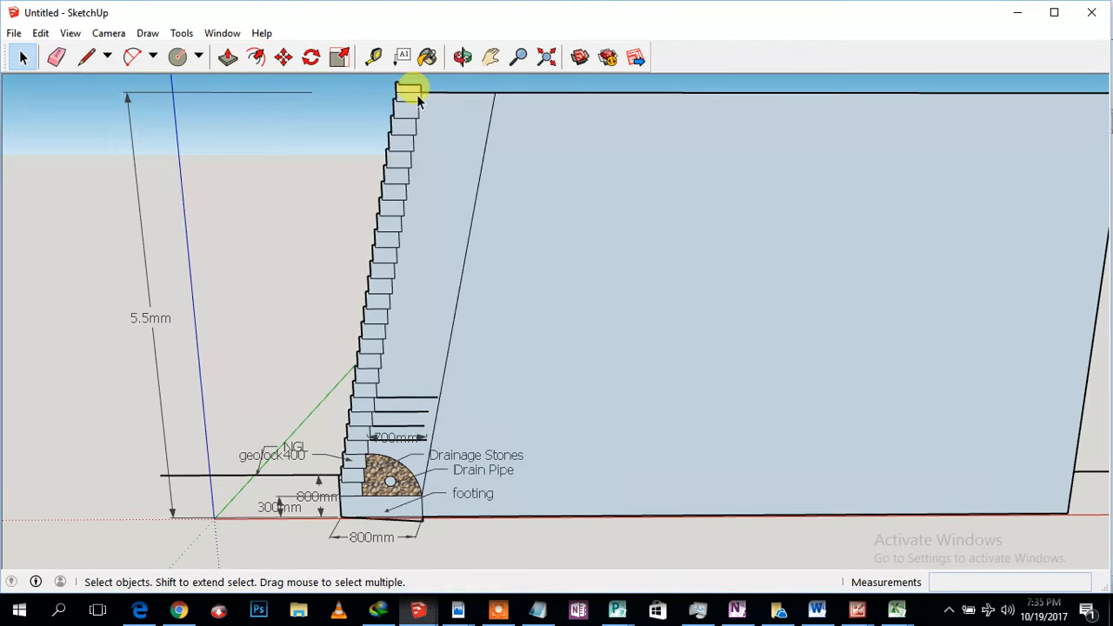
{"action": "mouse_move", "coordinate": [395, 317]}
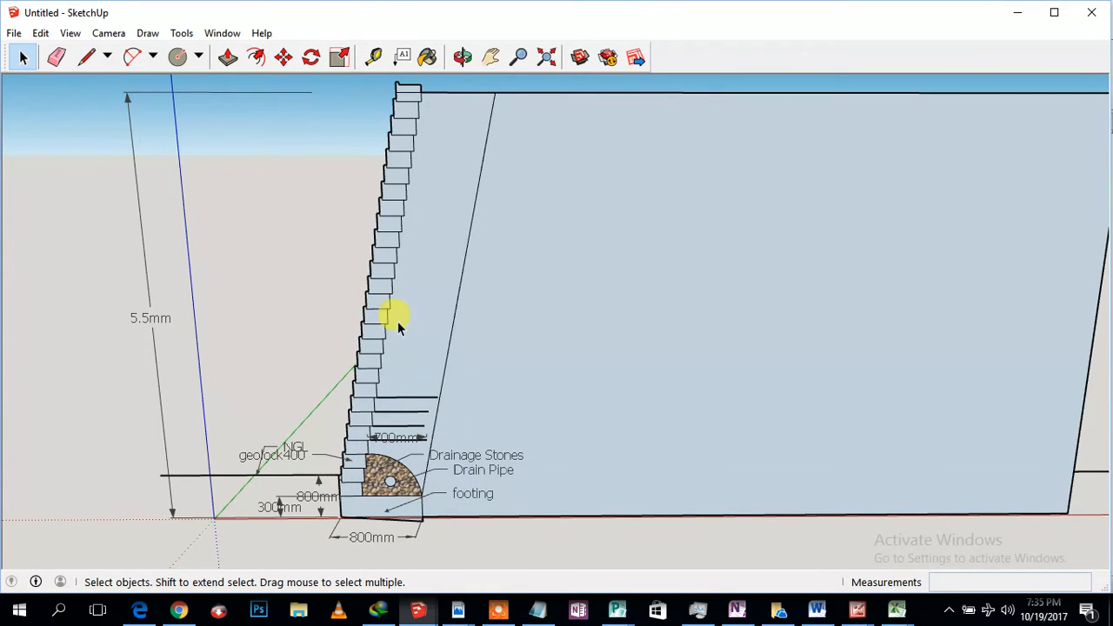
{"action": "mouse_move", "coordinate": [408, 96]}
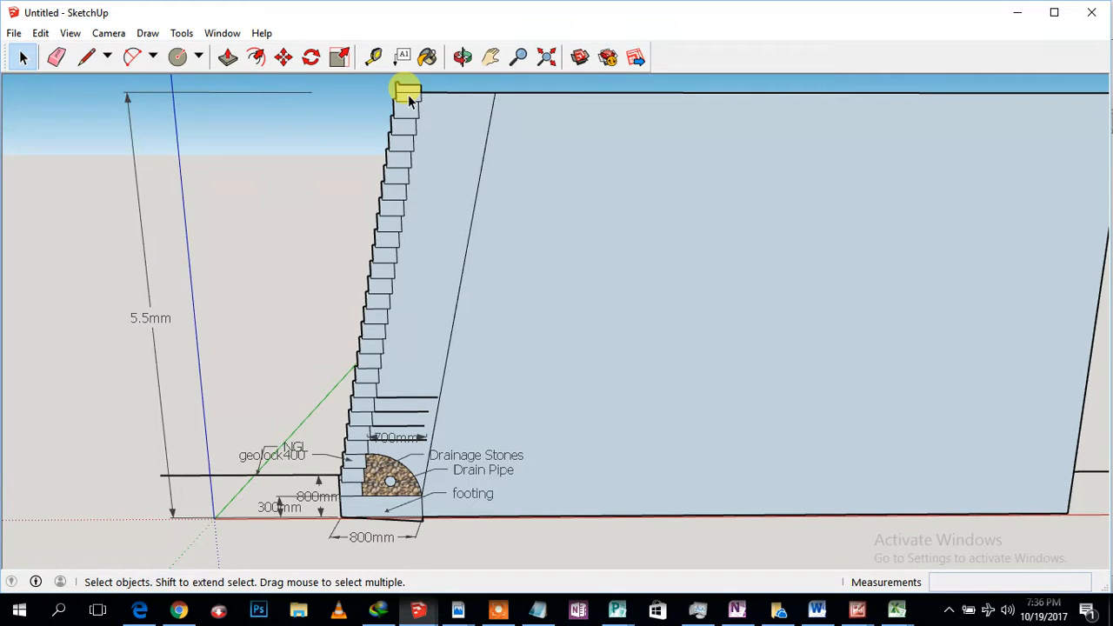
{"action": "mouse_move", "coordinate": [147, 318]}
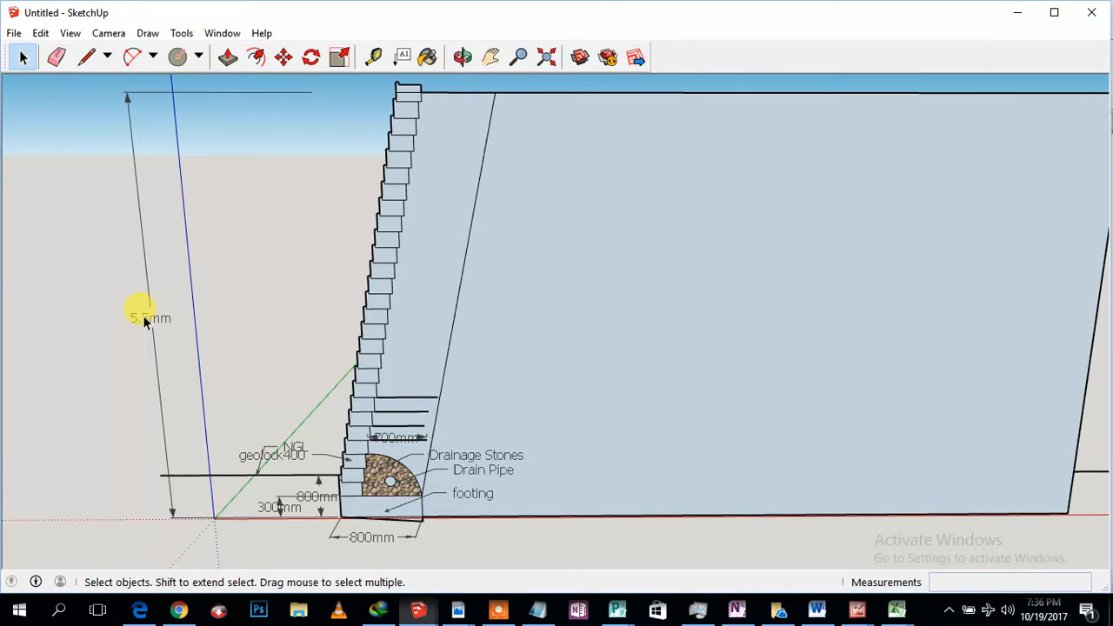
Step: Relabel the 5.5mm height dimension as 5m and select the backfill wedge face
{"action": "right_click", "coordinate": [143, 319]}
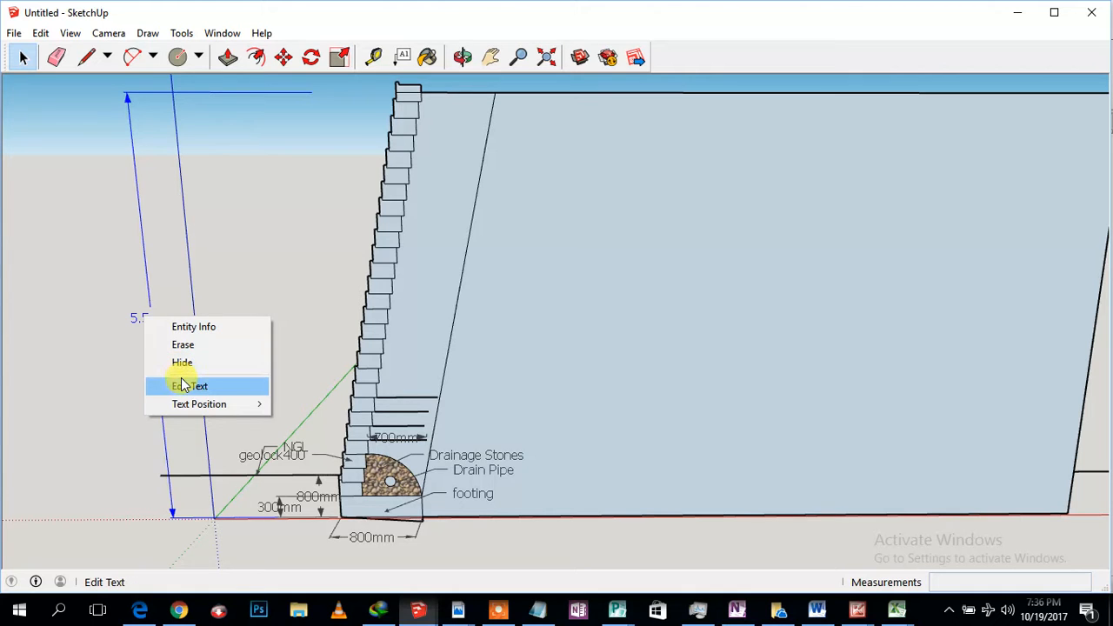
{"action": "left_click", "coordinate": [189, 386]}
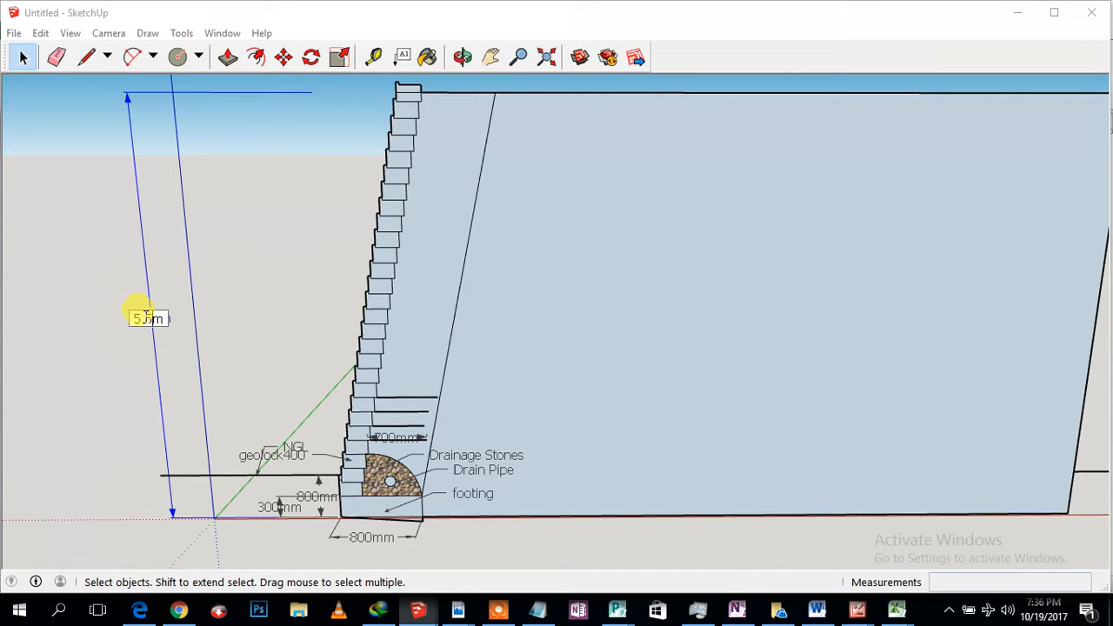
{"action": "mouse_move", "coordinate": [272, 320]}
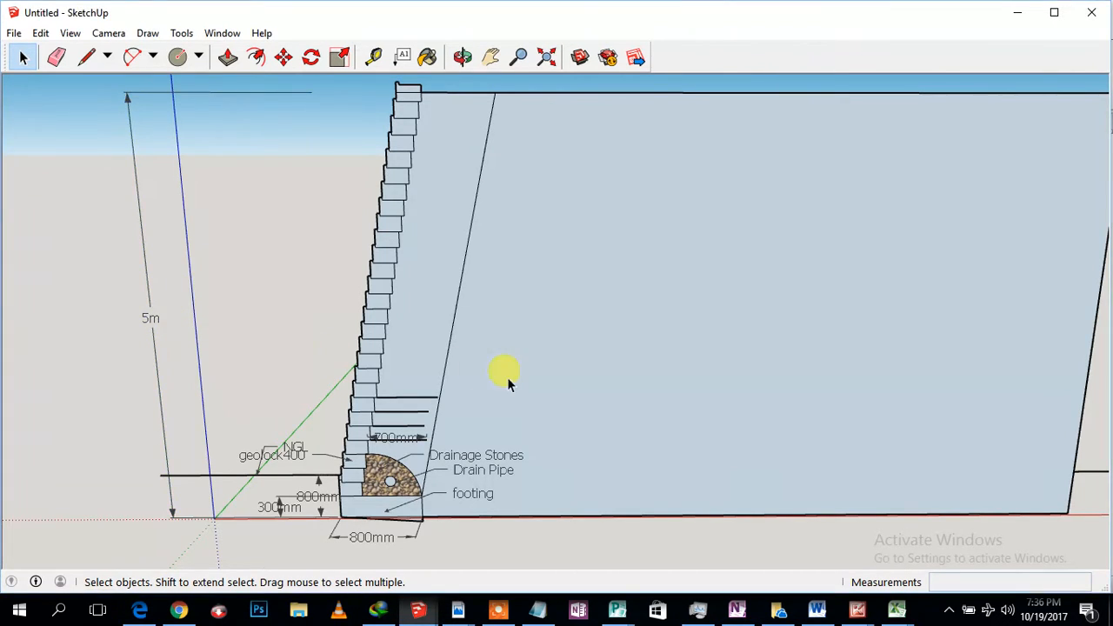
{"action": "left_click", "coordinate": [444, 97]}
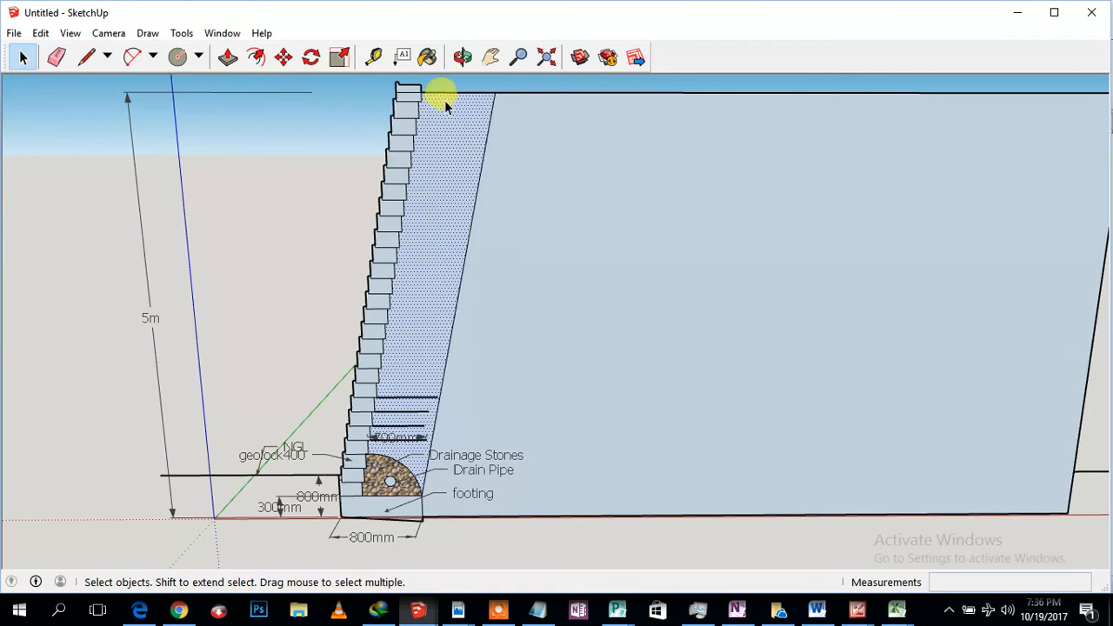
Step: Fill the backfill wedge with Landscaping's Groundcover Gravel 1 inch and edit its texture size
{"action": "left_click", "coordinate": [427, 56]}
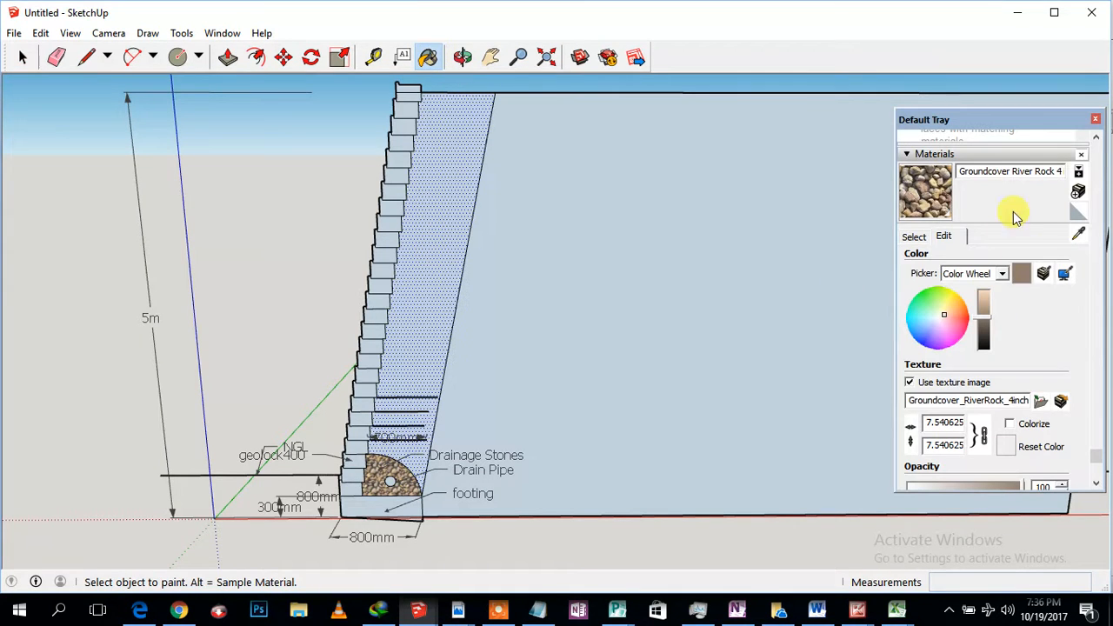
{"action": "mouse_move", "coordinate": [995, 291]}
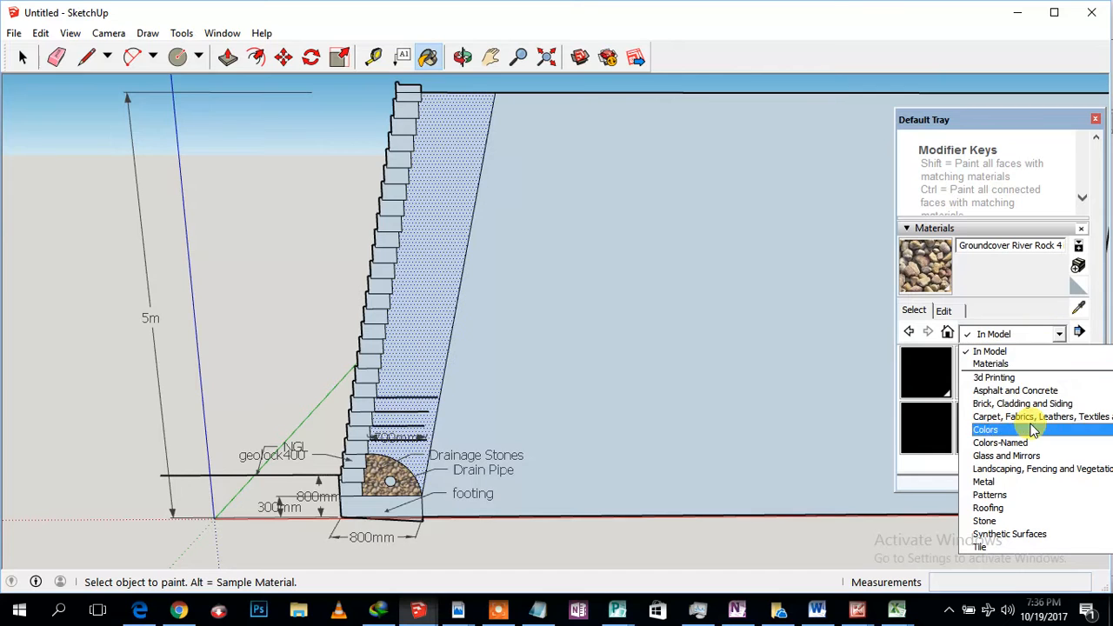
{"action": "left_click", "coordinate": [1041, 469]}
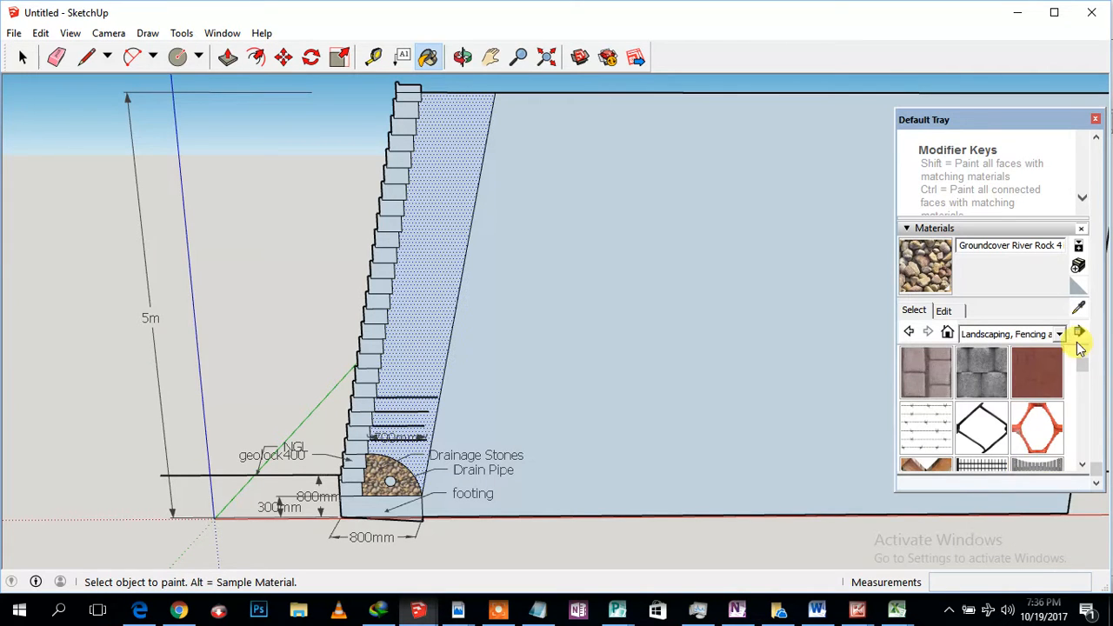
{"action": "scroll", "scroll_direction": "down", "scroll_amount": 3}
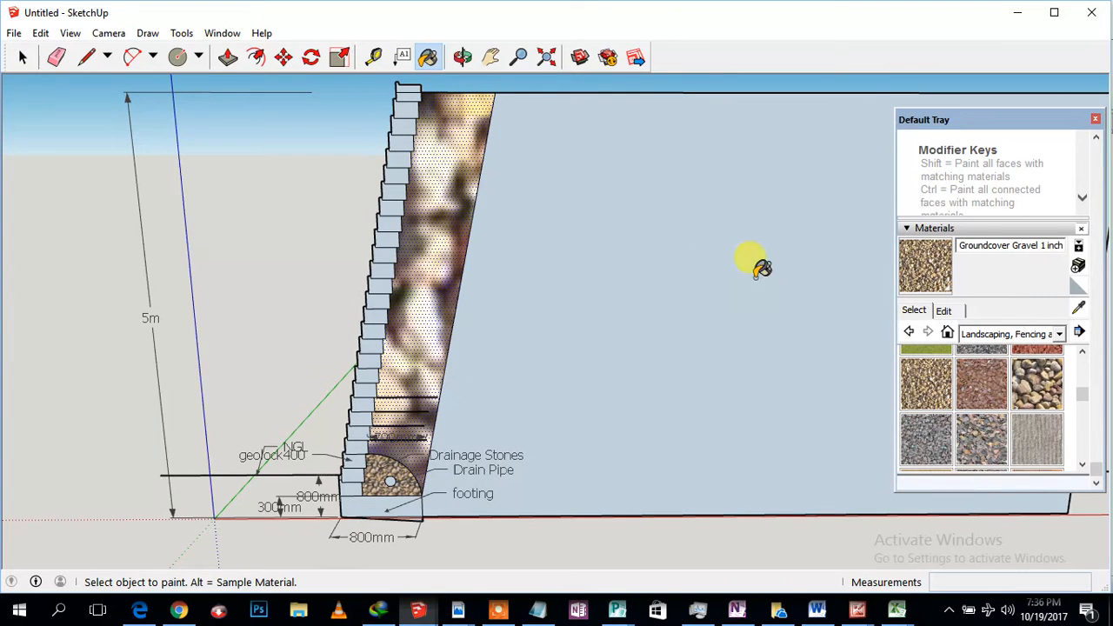
{"action": "left_click", "coordinate": [1011, 333]}
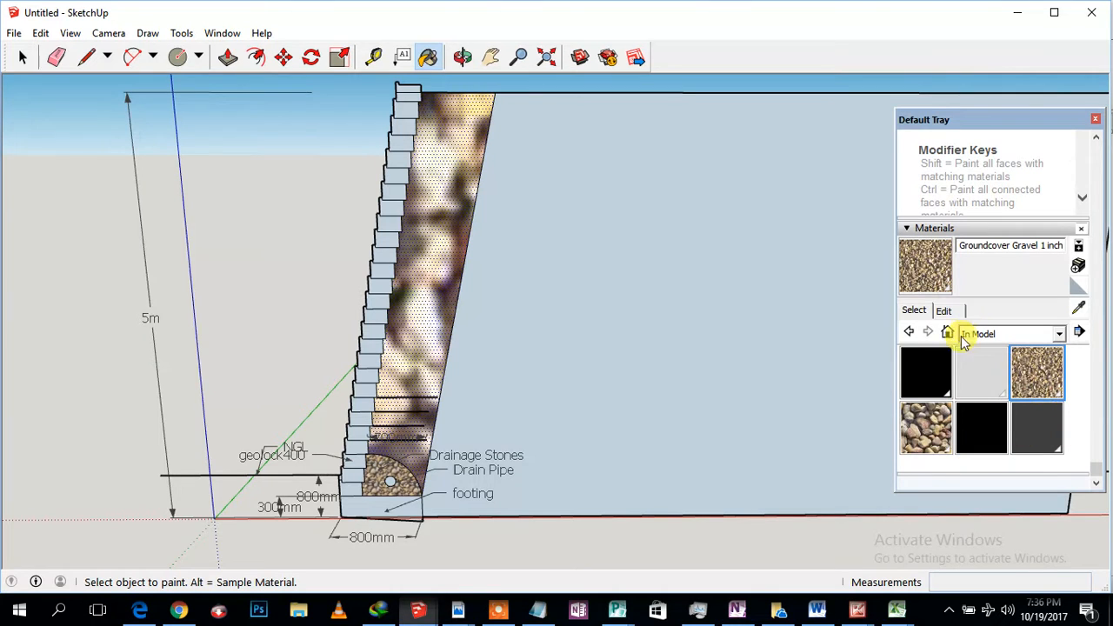
{"action": "left_click", "coordinate": [944, 309]}
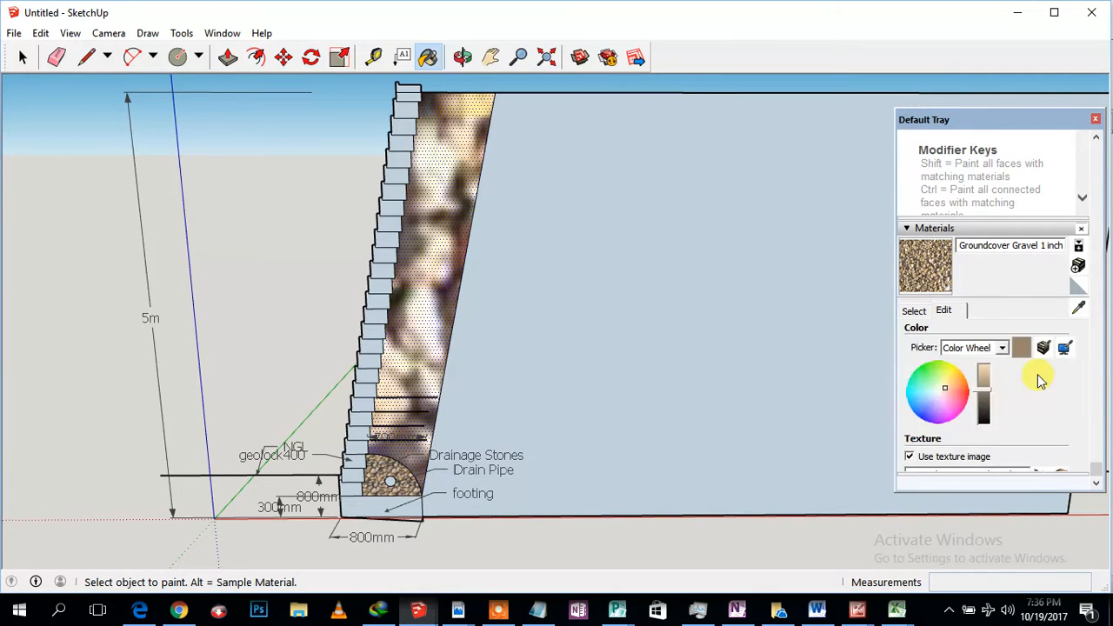
{"action": "mouse_move", "coordinate": [1042, 476]}
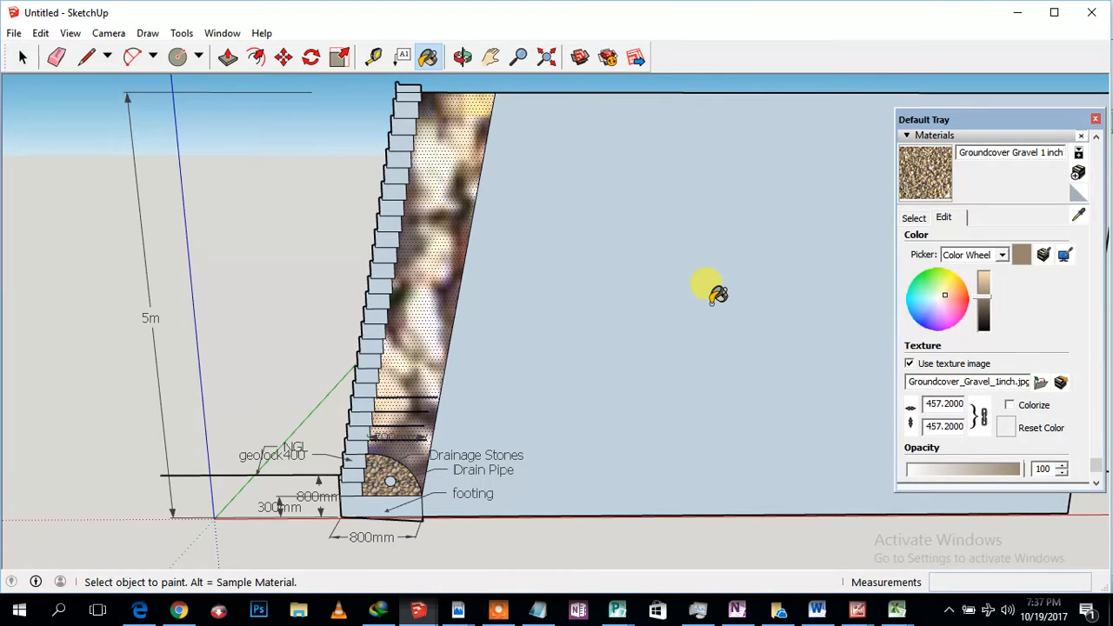
{"action": "mouse_move", "coordinate": [912, 426]}
{"action": "type", "text": "7.200000"}
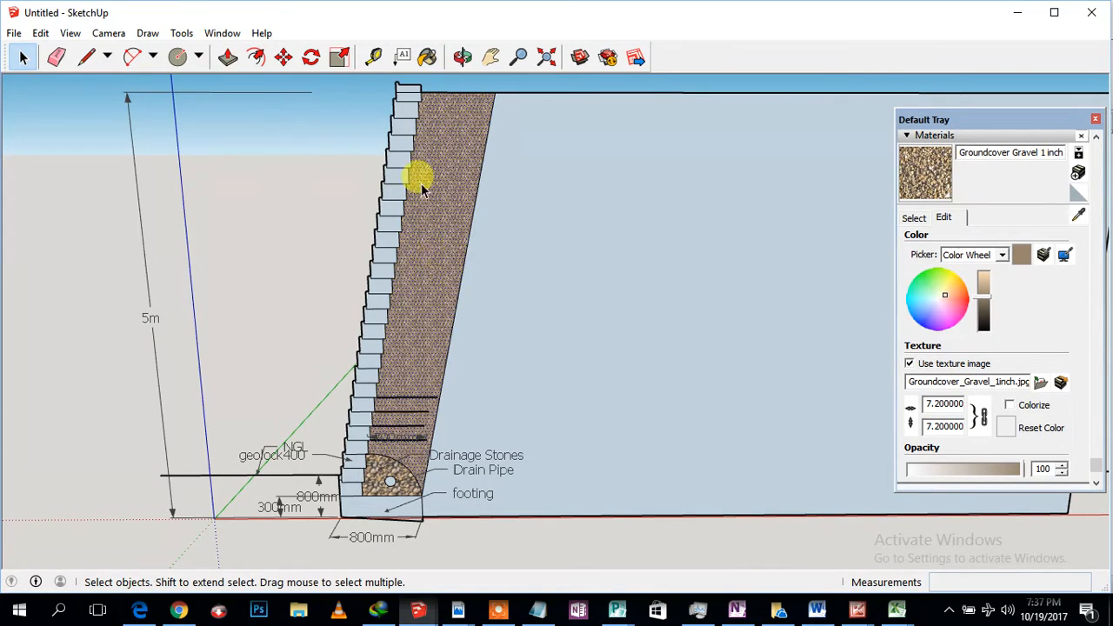
Step: Anchor a dimension at the wall's top corner, heading toward the wedge's top outer corner
{"action": "left_click", "coordinate": [181, 33]}
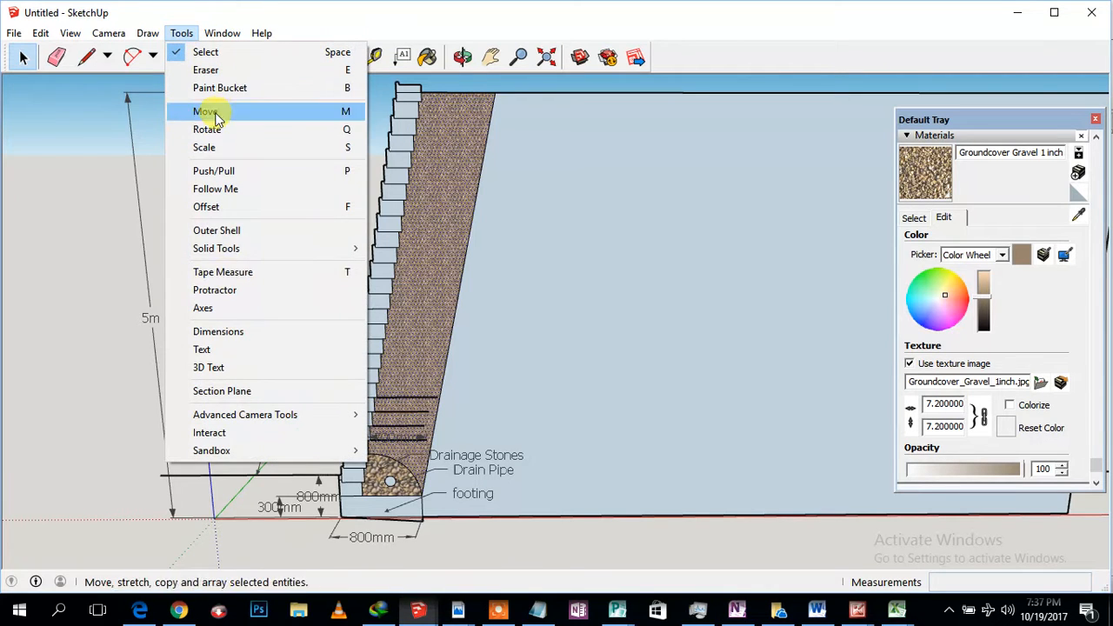
{"action": "left_click", "coordinate": [217, 331]}
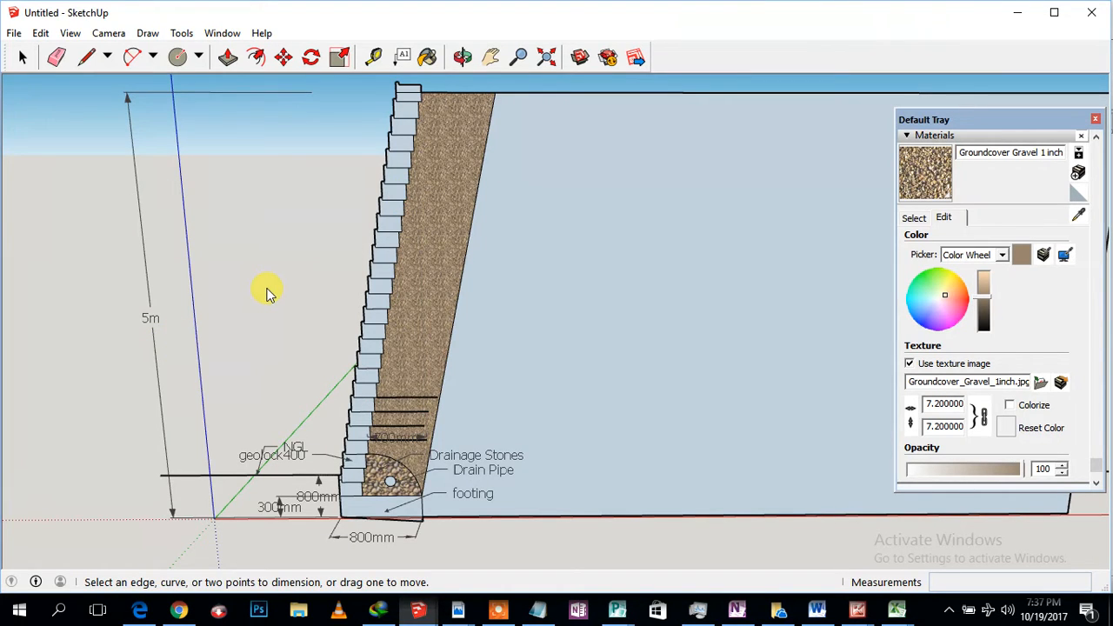
{"action": "left_click", "coordinate": [22, 57]}
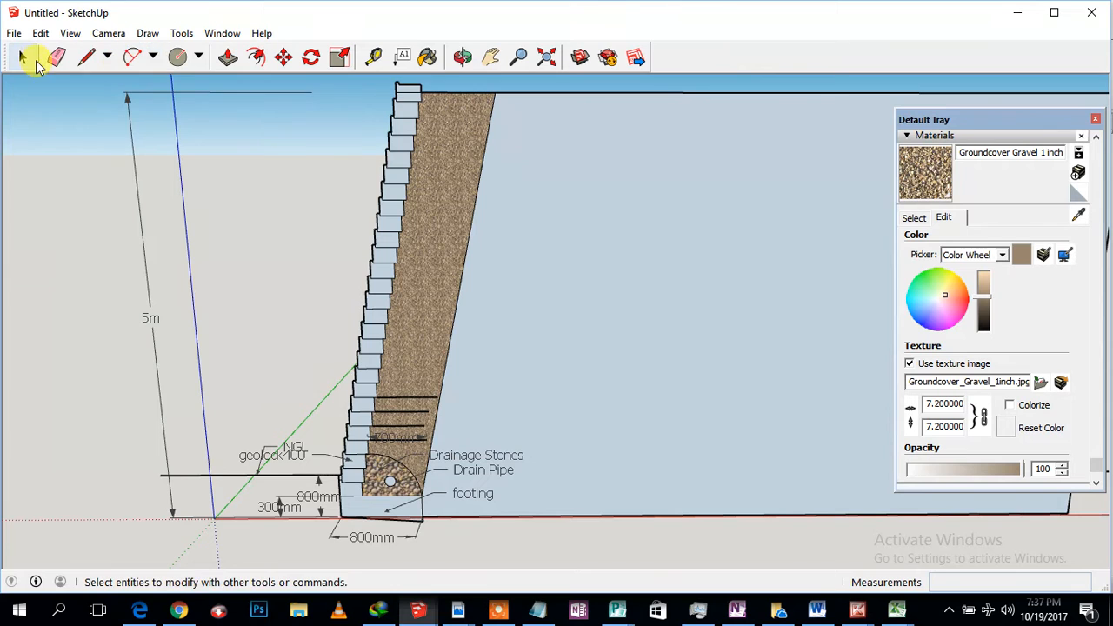
{"action": "left_click", "coordinate": [22, 56]}
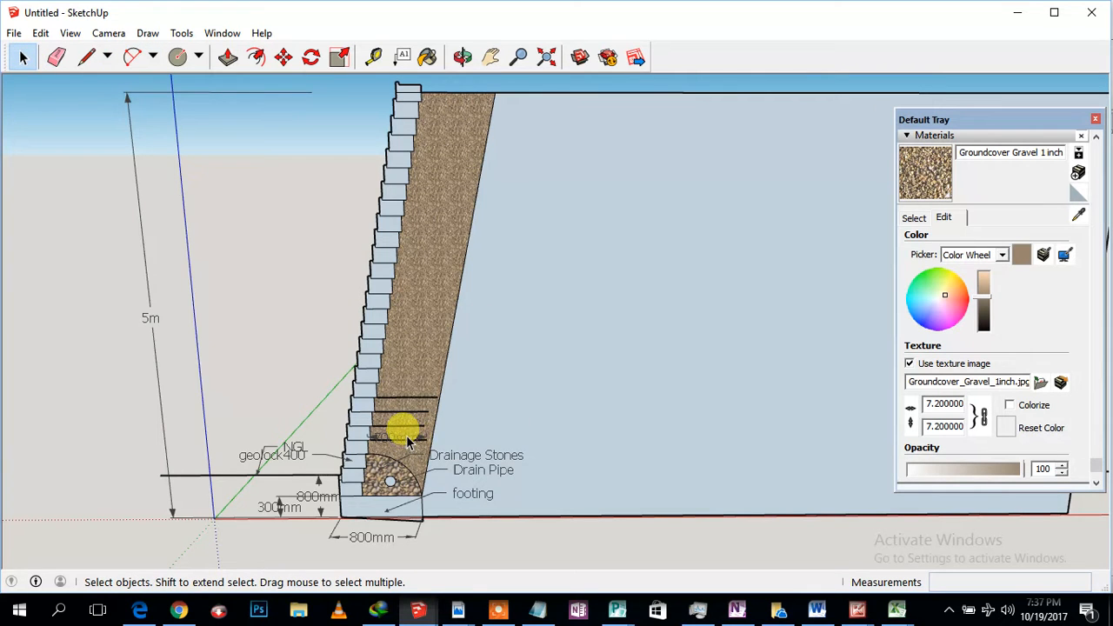
{"action": "mouse_move", "coordinate": [396, 113]}
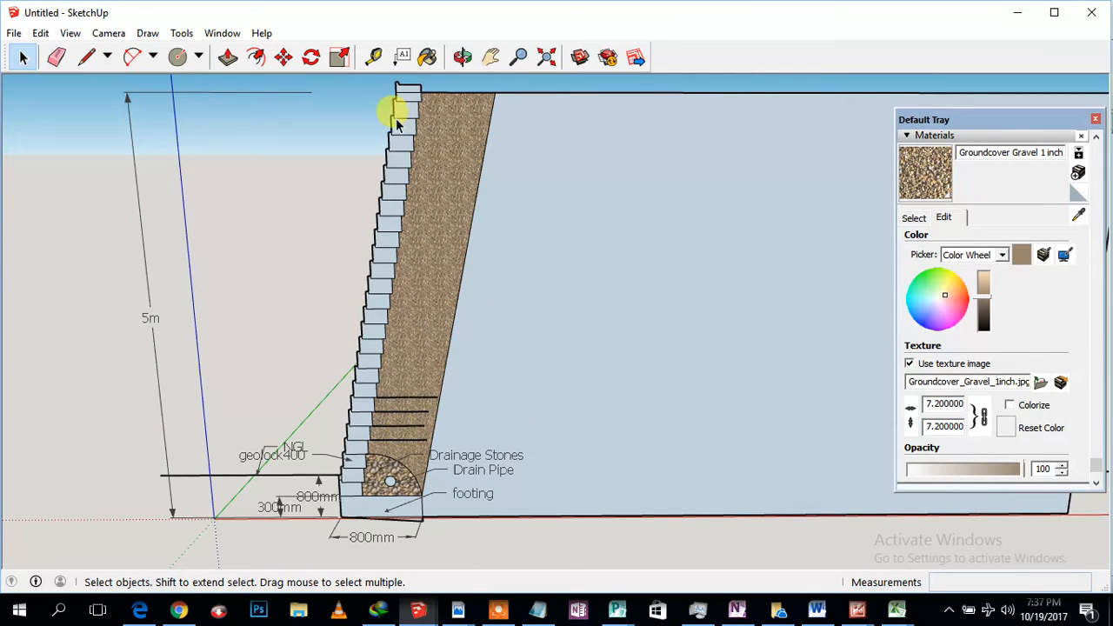
{"action": "left_click", "coordinate": [181, 33]}
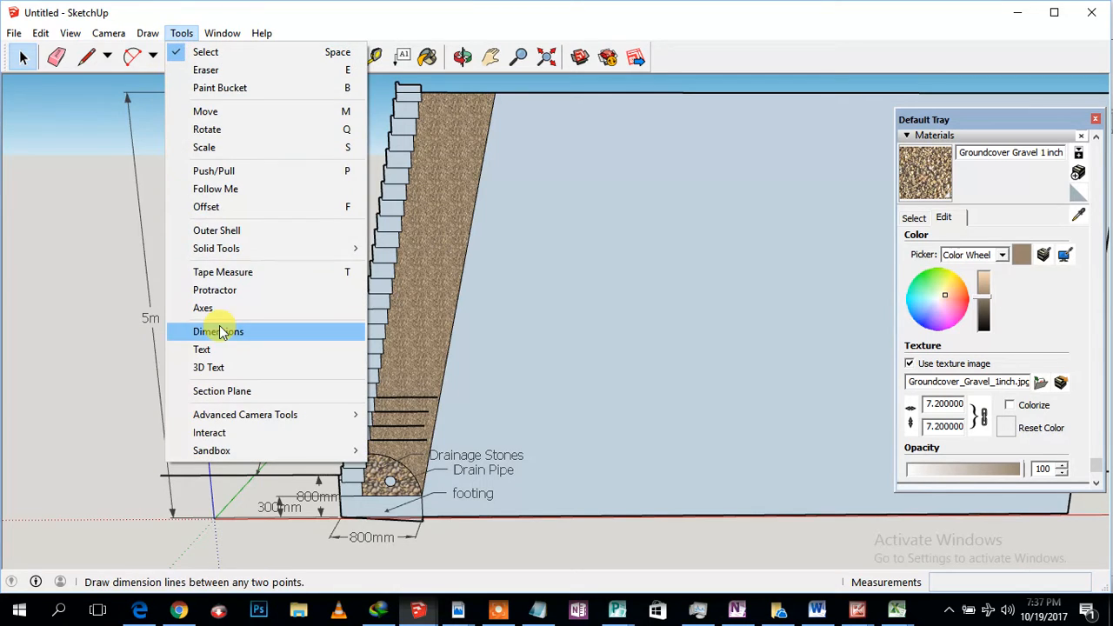
{"action": "left_click", "coordinate": [217, 331]}
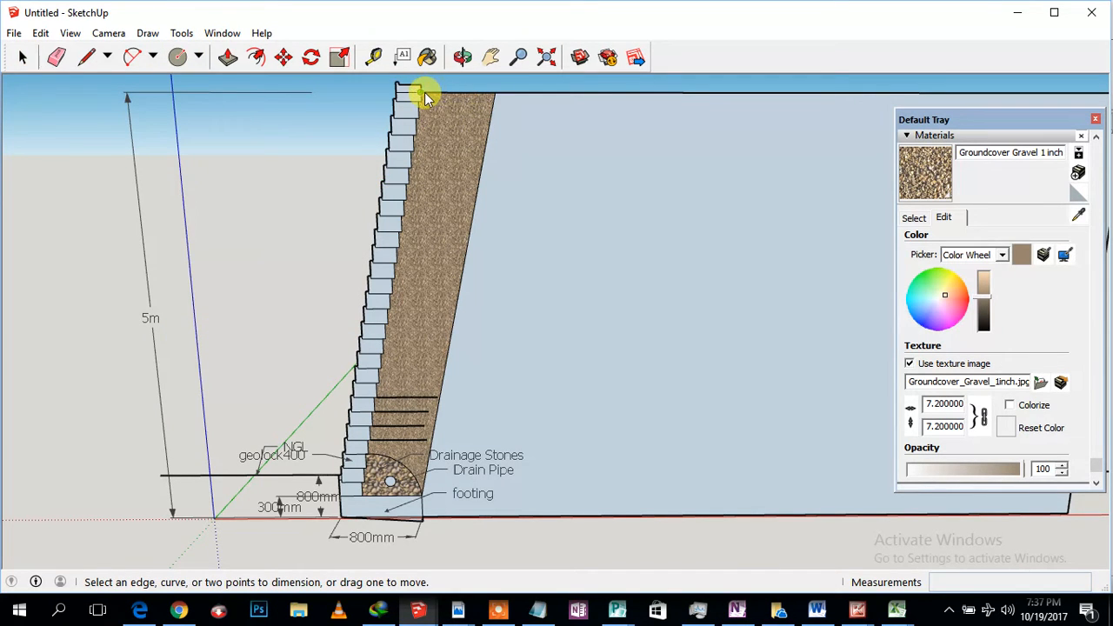
{"action": "left_click", "coordinate": [422, 91]}
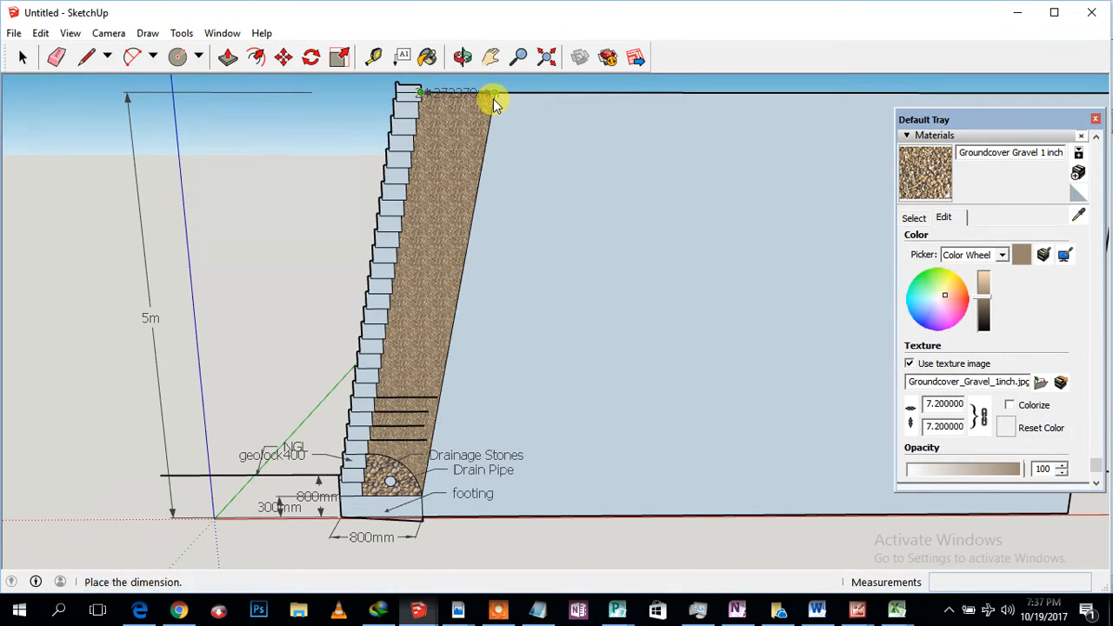